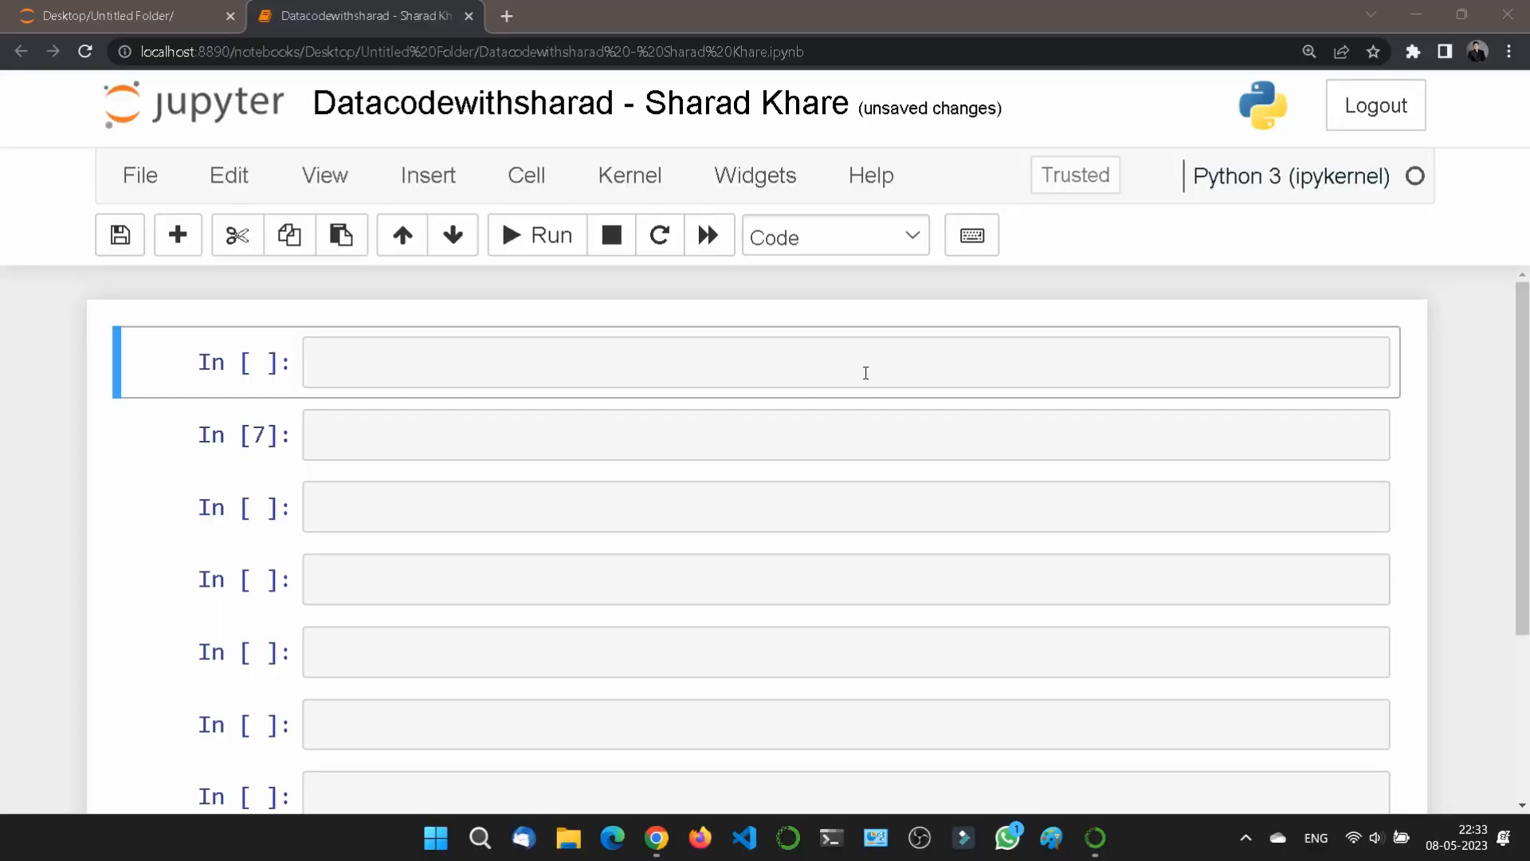
- Write the comment "# python syntax" in the first cell and start a new line beneath it
click(858, 364)
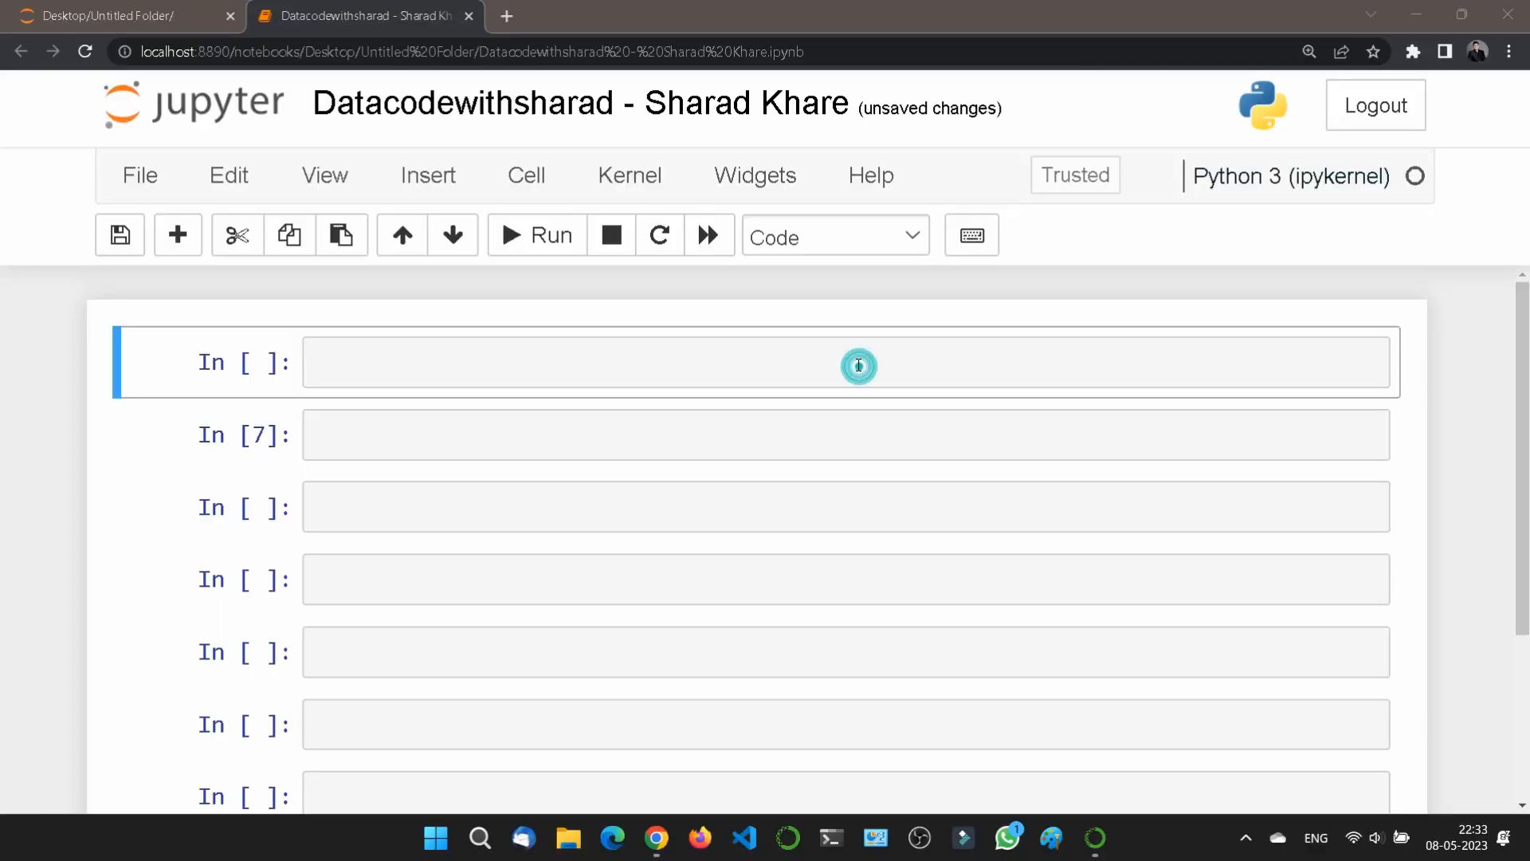
text(# pyth)
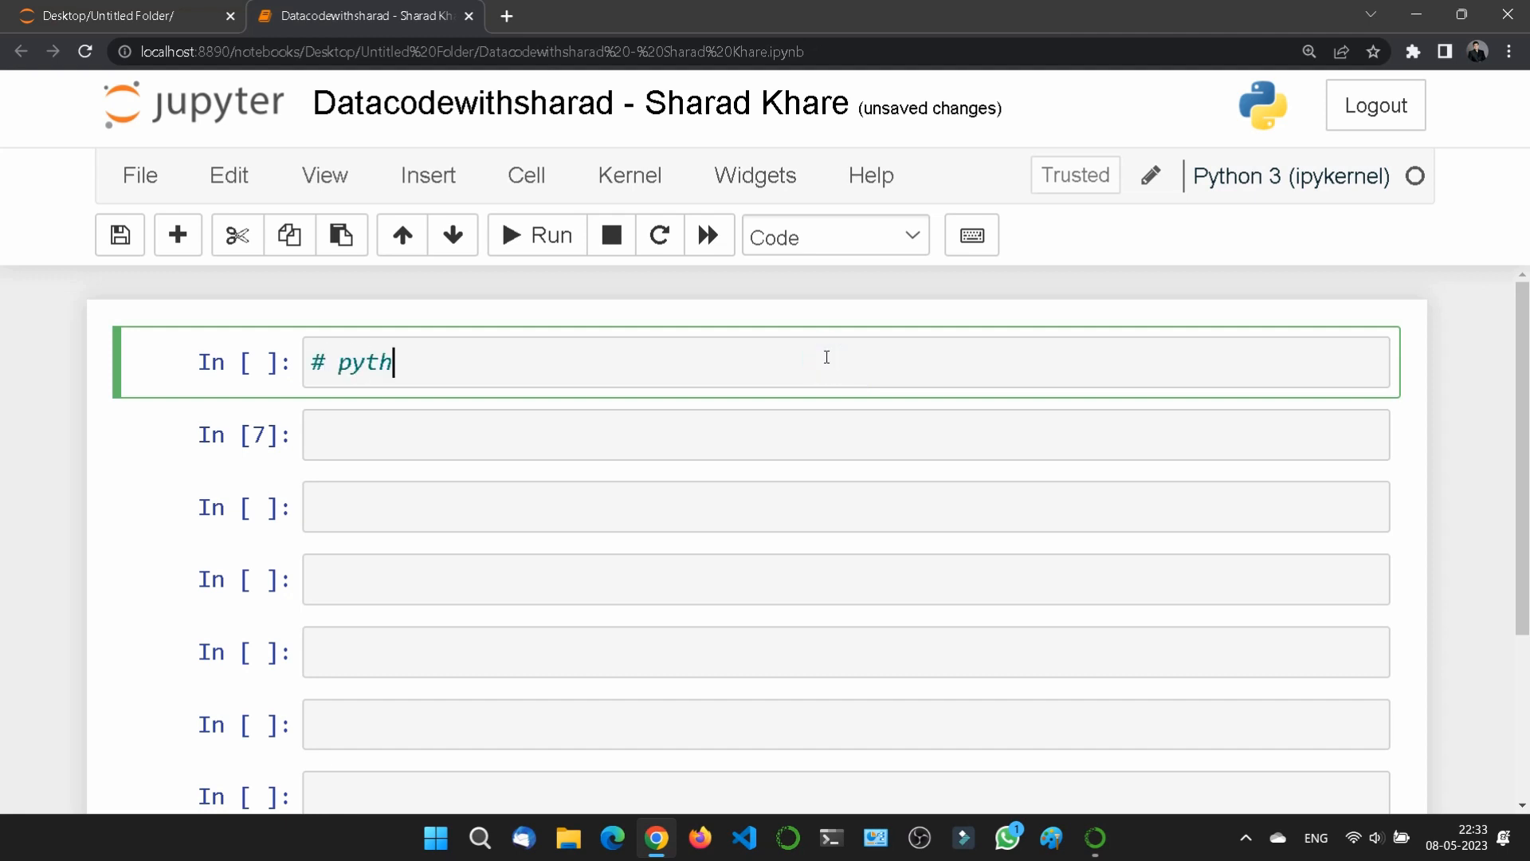
text(on)
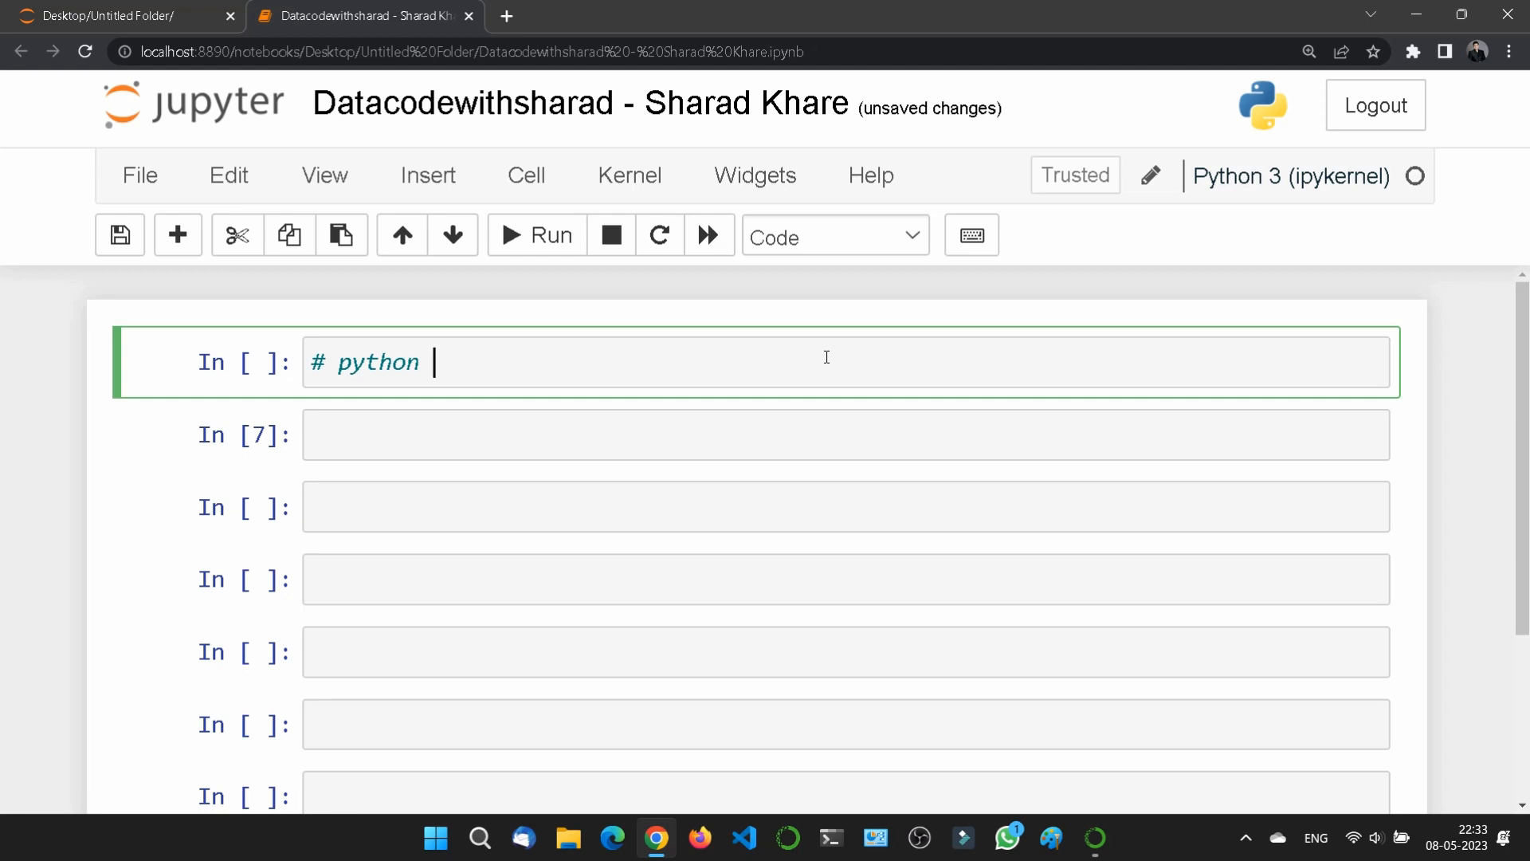
text(sy)
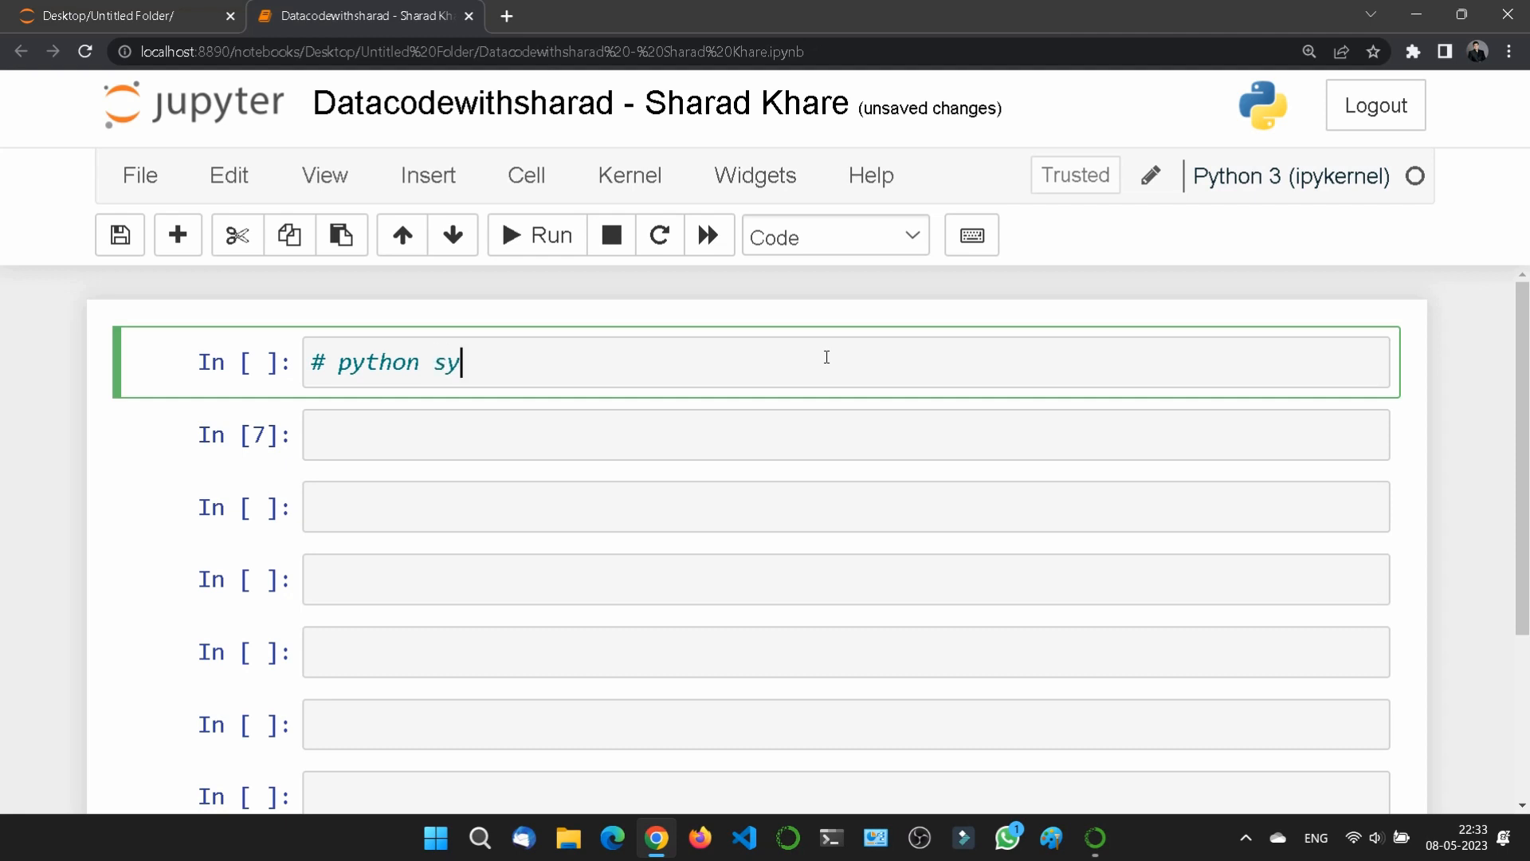
text(ntax)
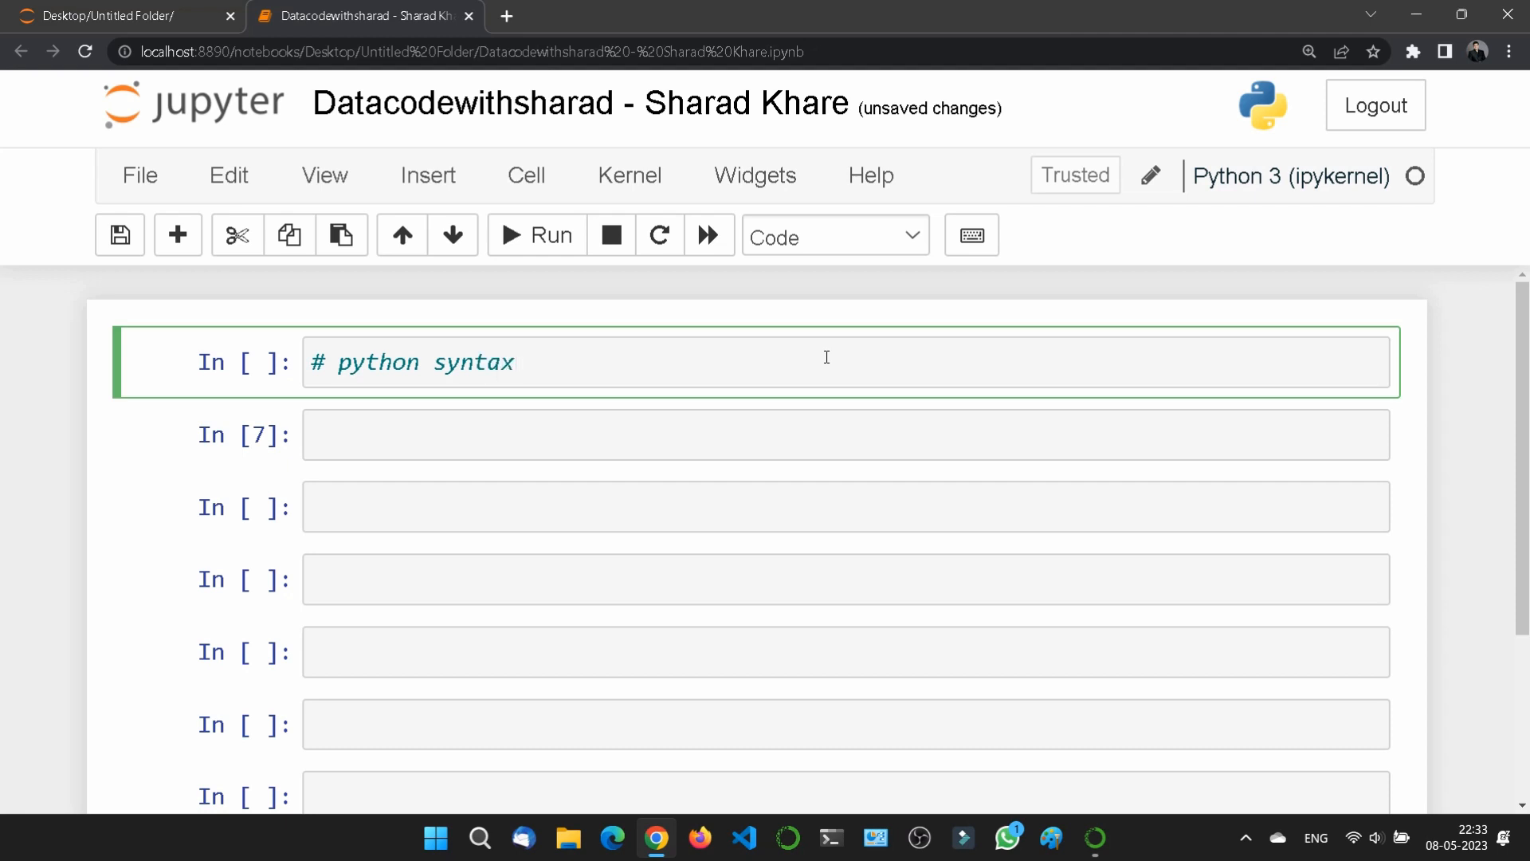
key(enter)
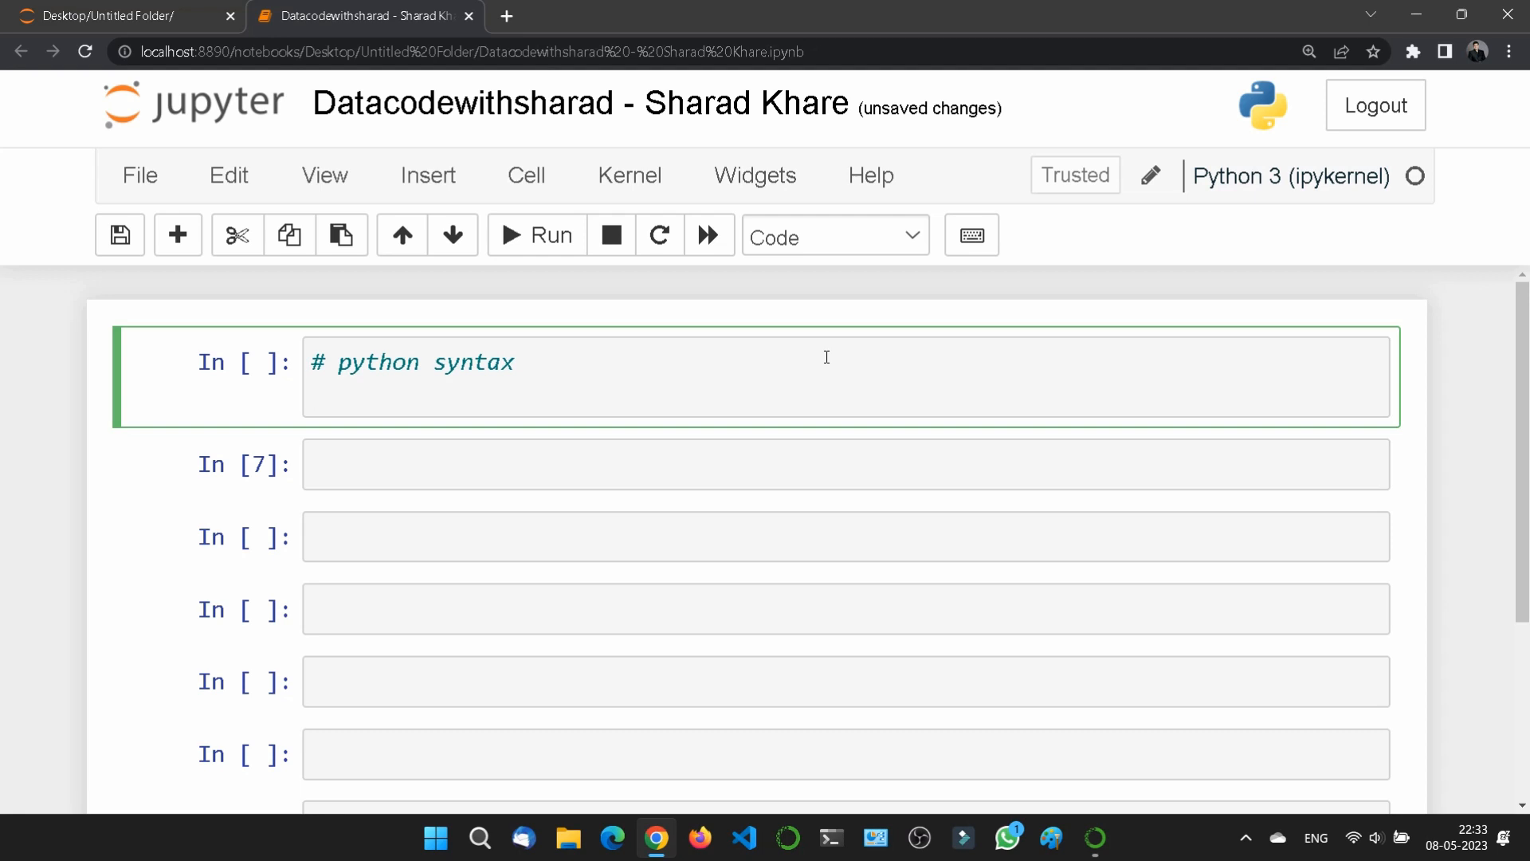
- Write the condition line "if 5 > 2:" and move to its indented body
text(if)
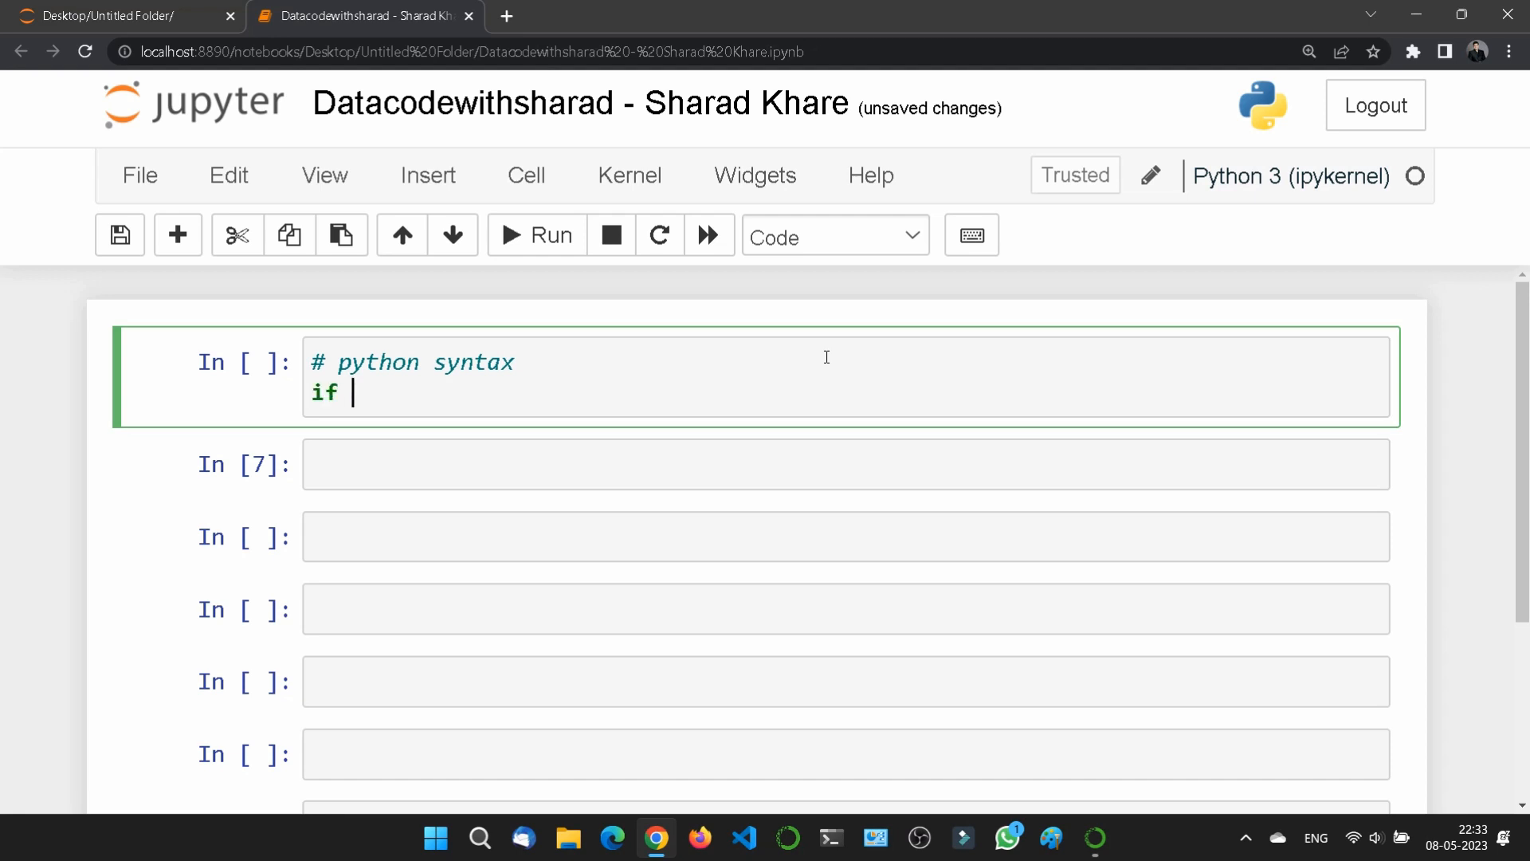
text(5 >)
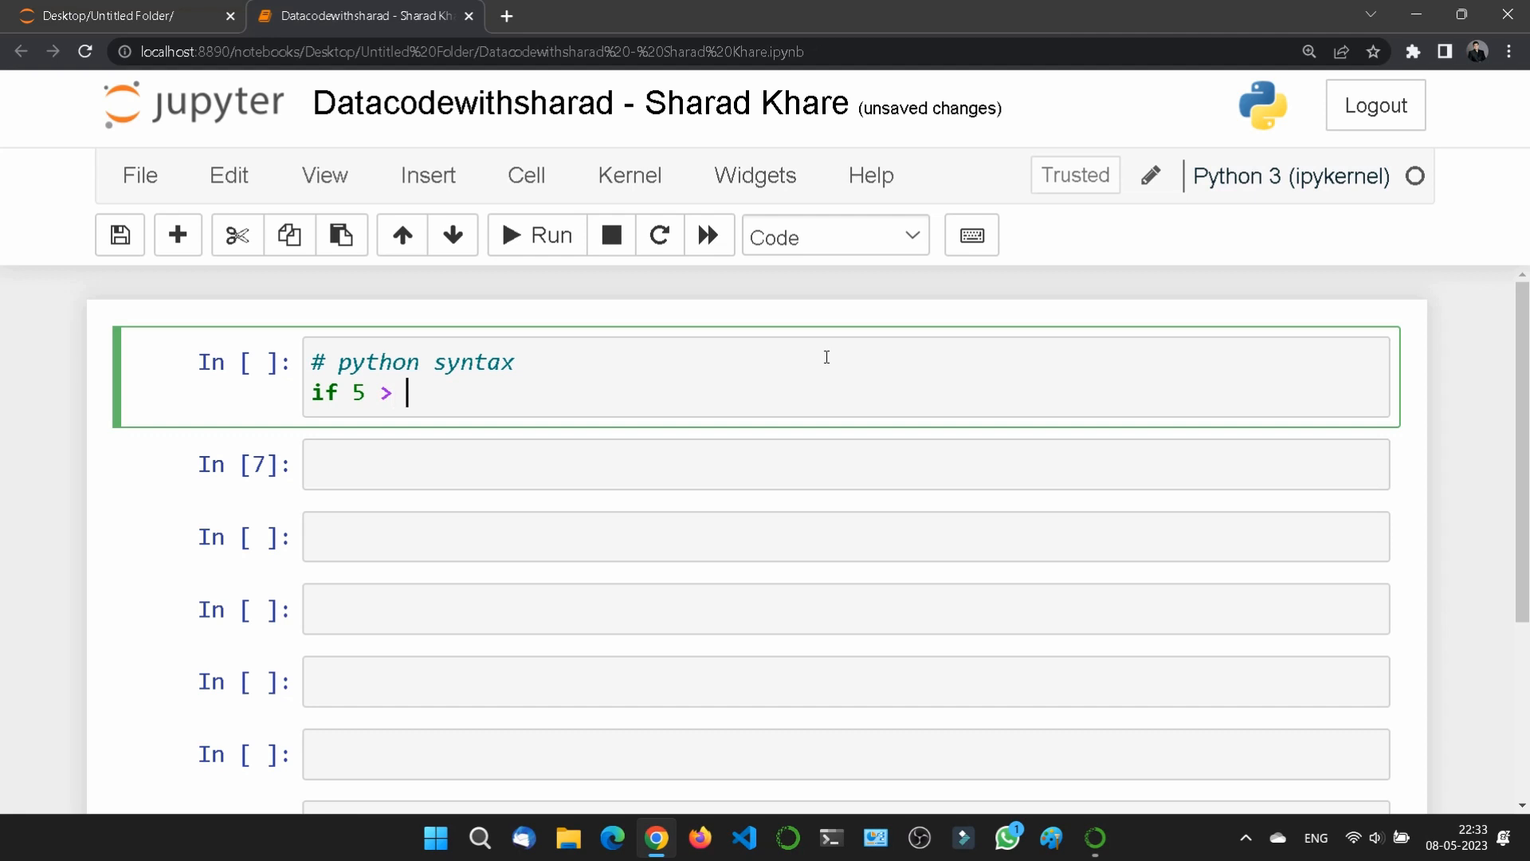
text(2)
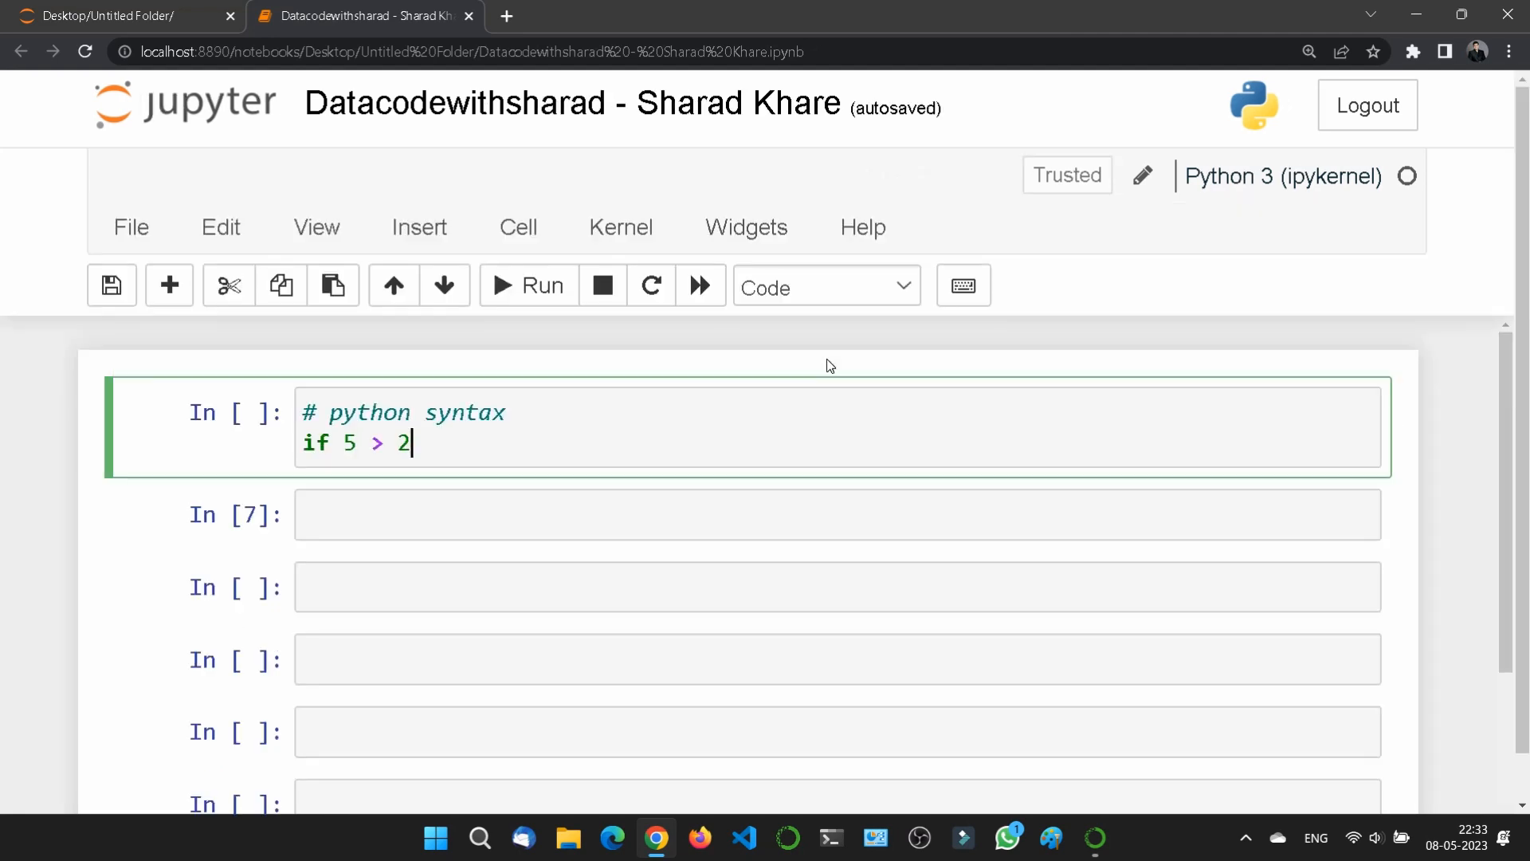
text(:)
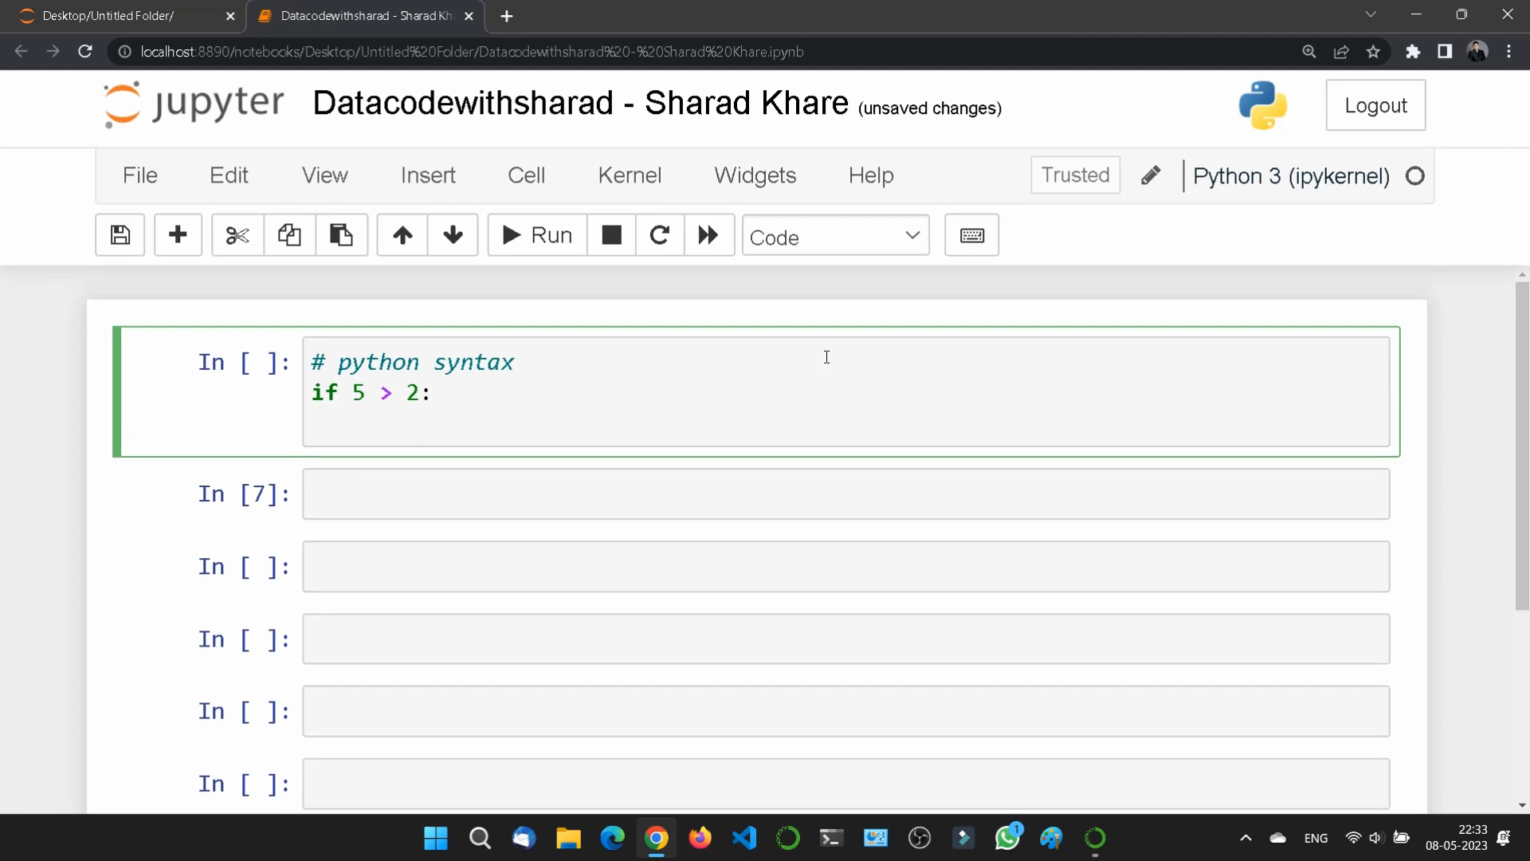
key(enter)
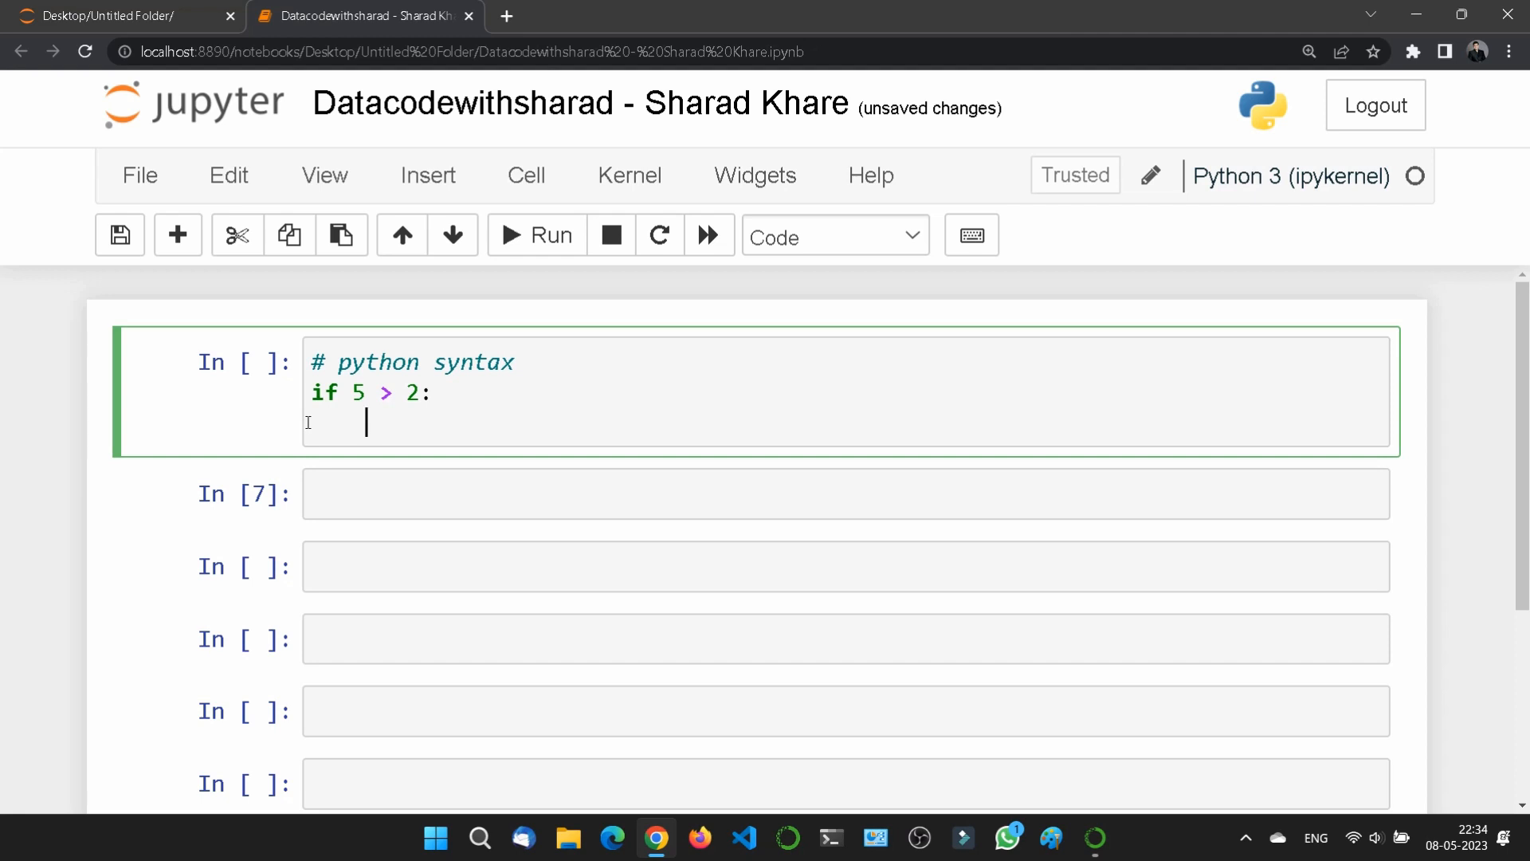
mouse_move(506, 472)
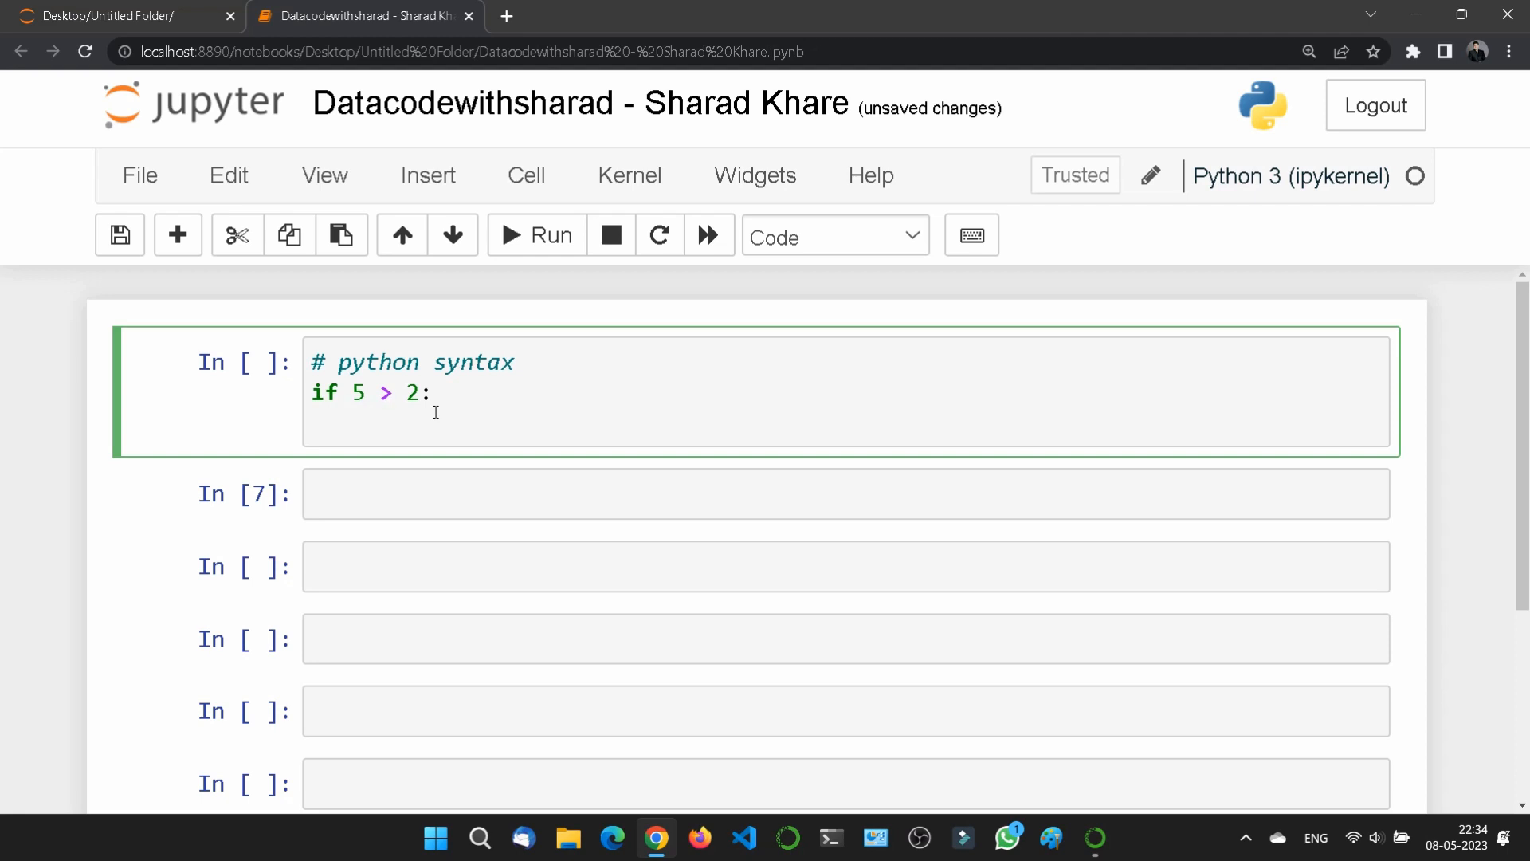
- Add the indented body print("5 is greater") under the if line
text(p)
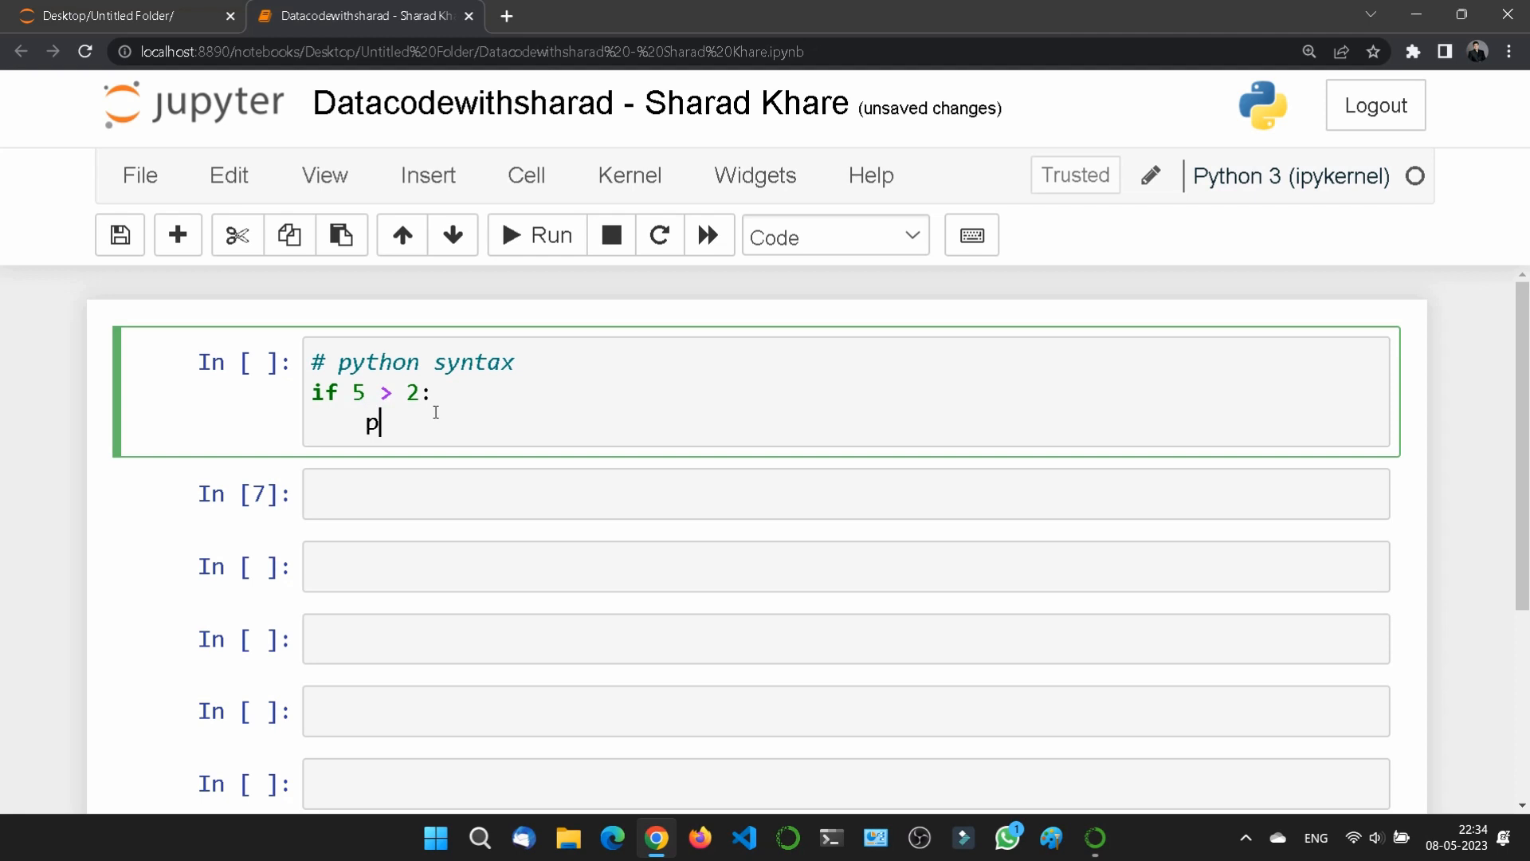
text(rint())
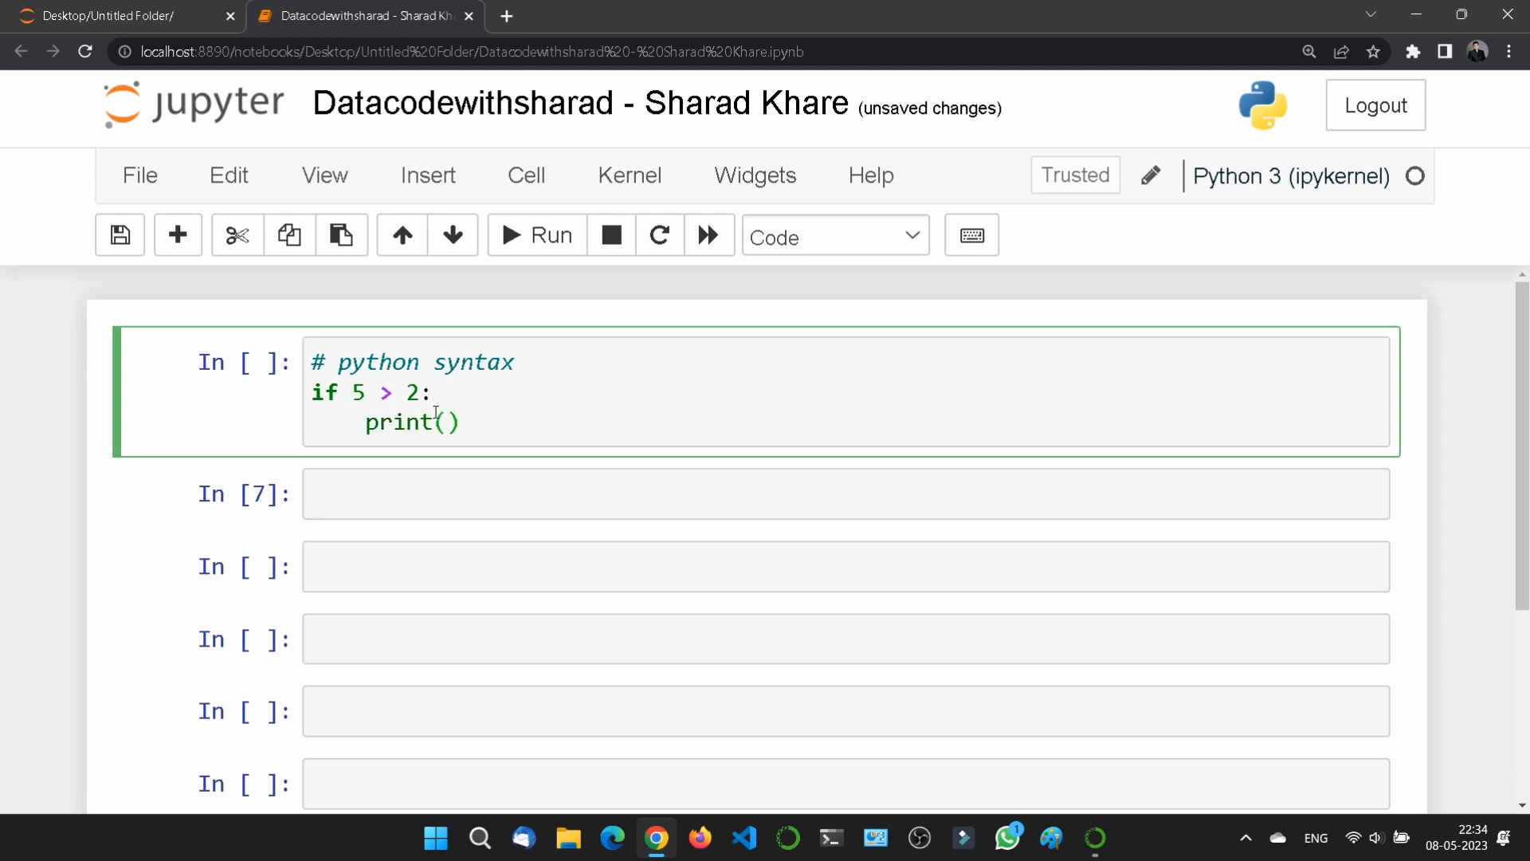
text("5")
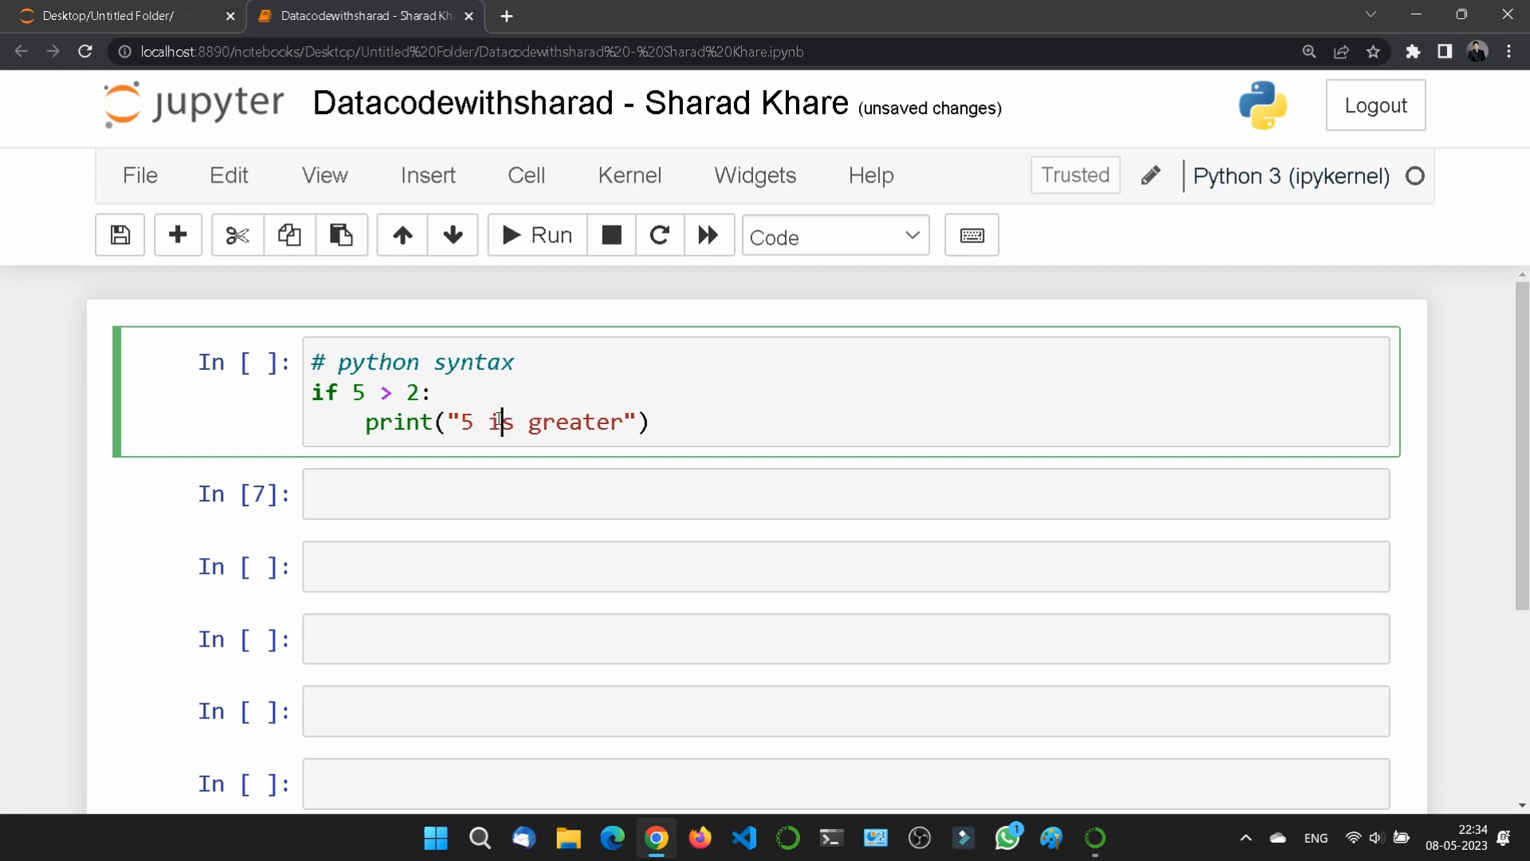
- Run the if cell so it prints "5 is greater"
click(535, 234)
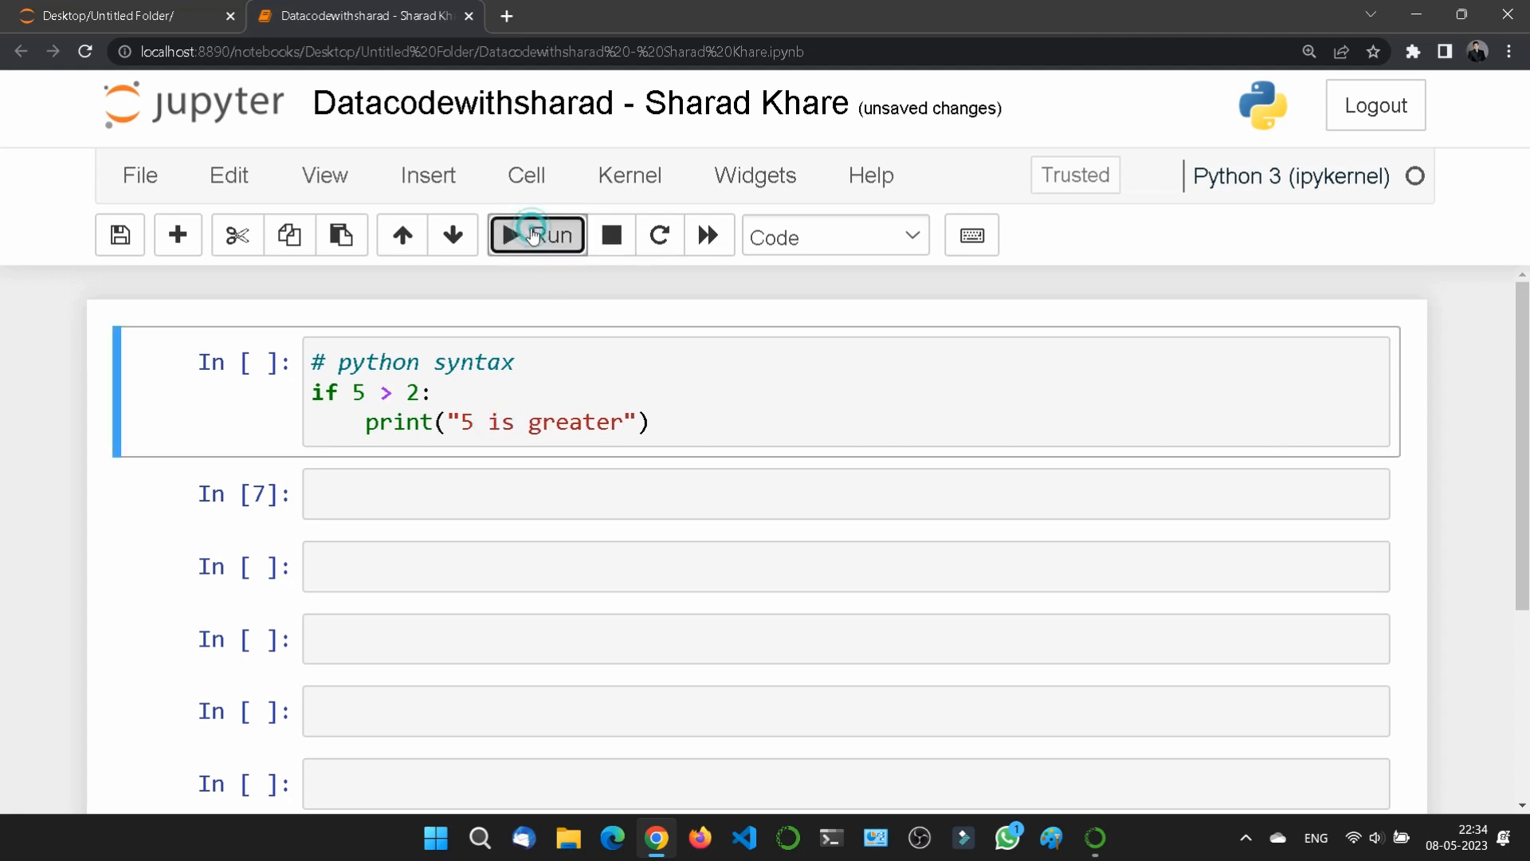
click(538, 236)
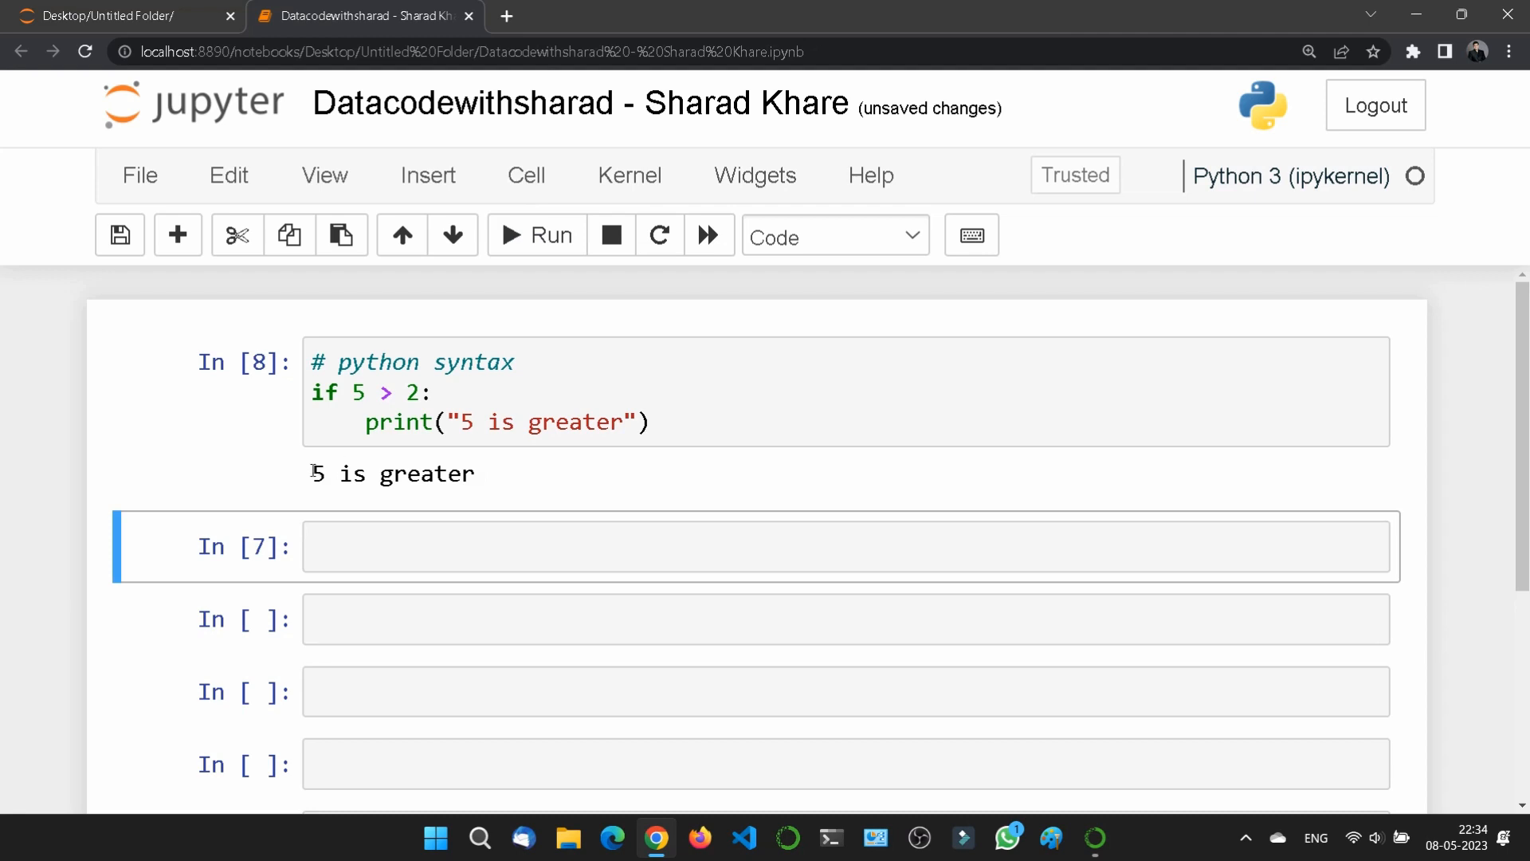
drag(313, 473, 474, 473)
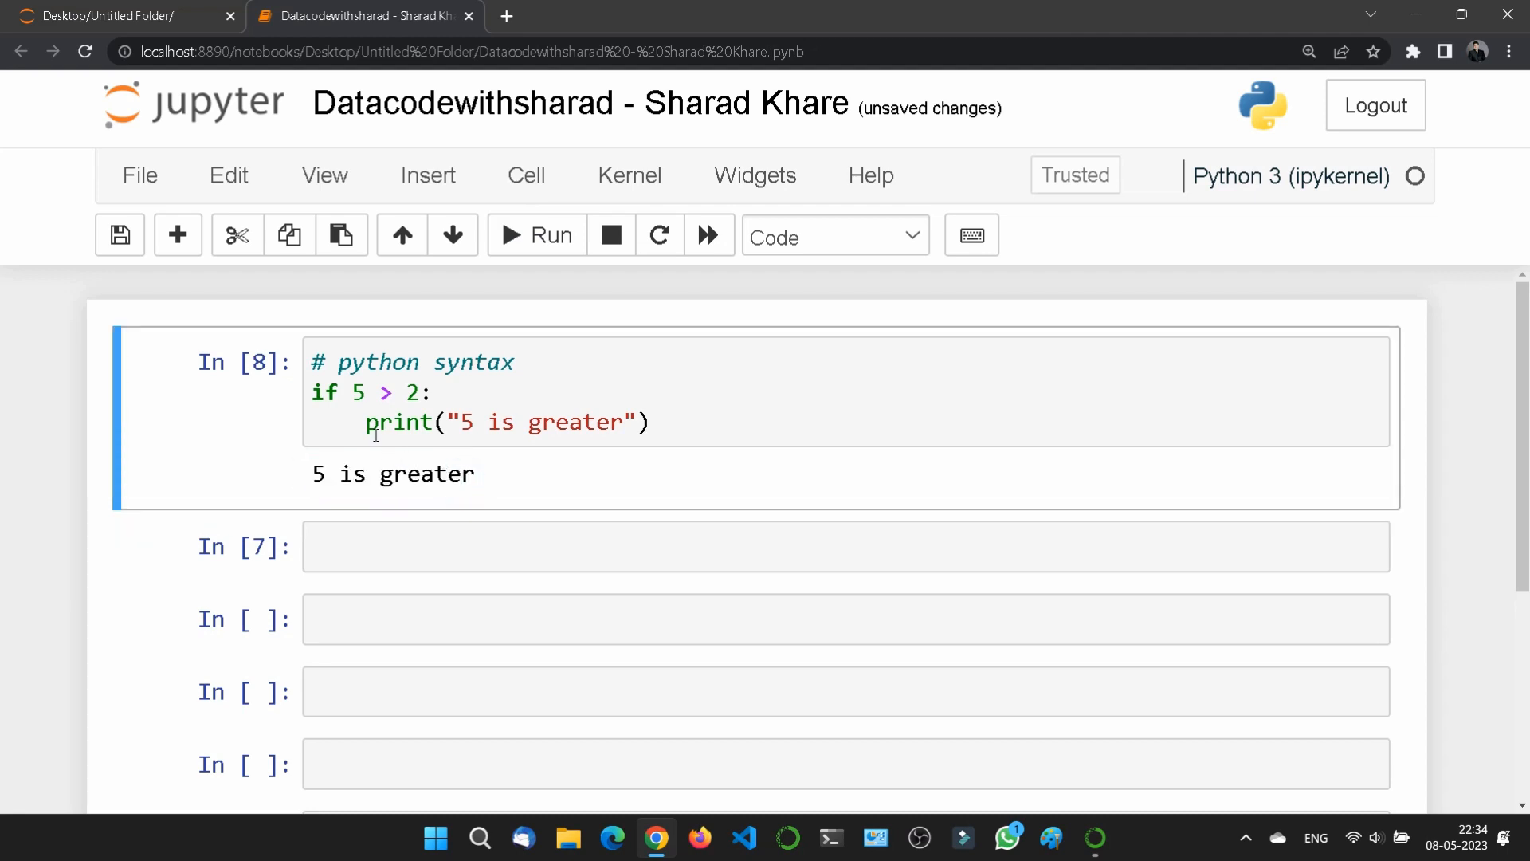
- Rerun with print unindented to raise an IndentationError, then restore the indent
click(366, 421)
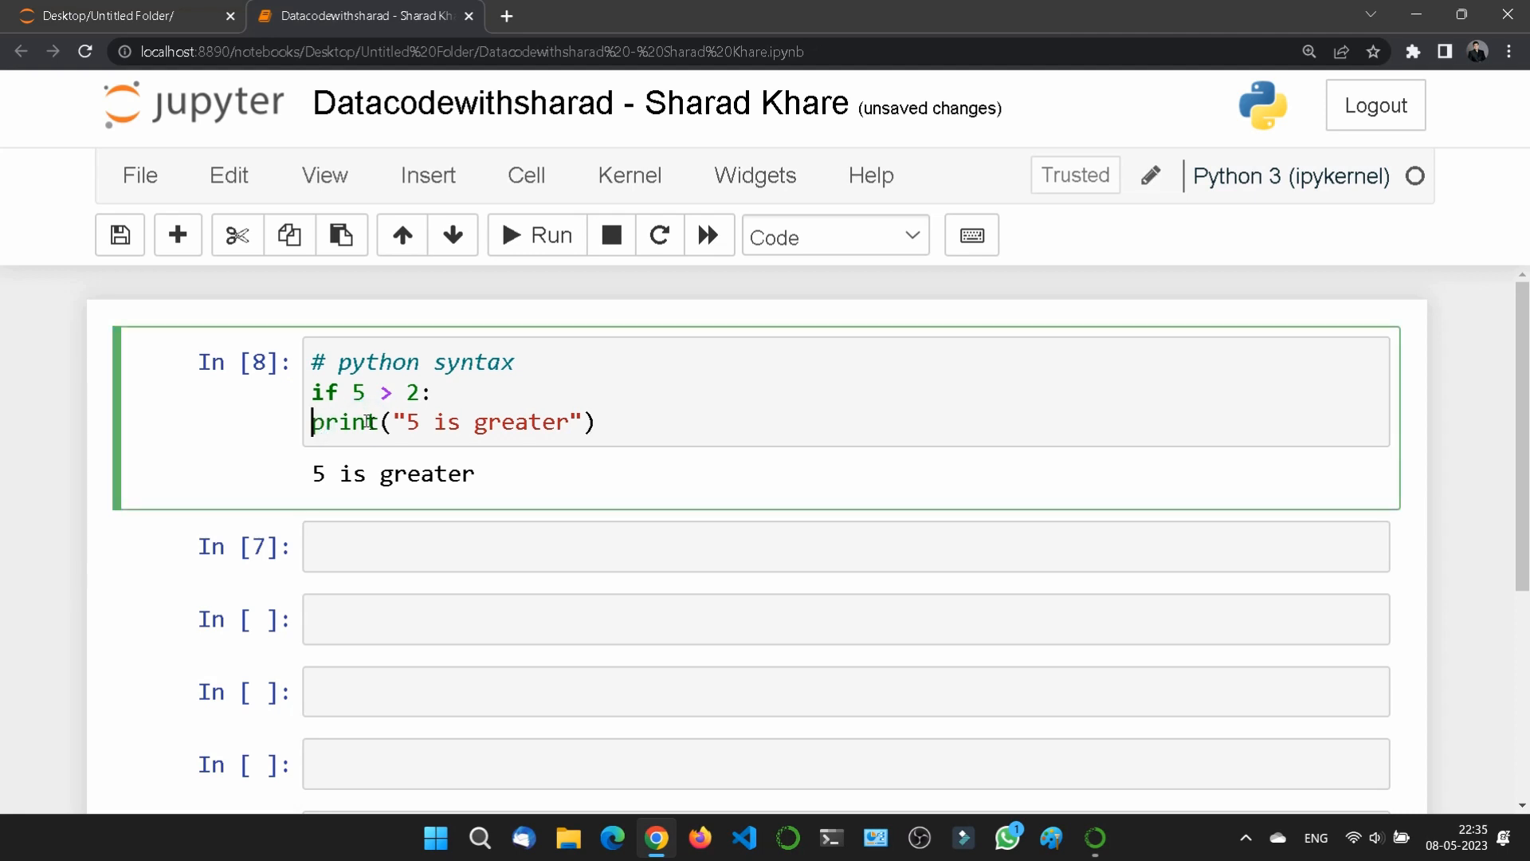
click(536, 234)
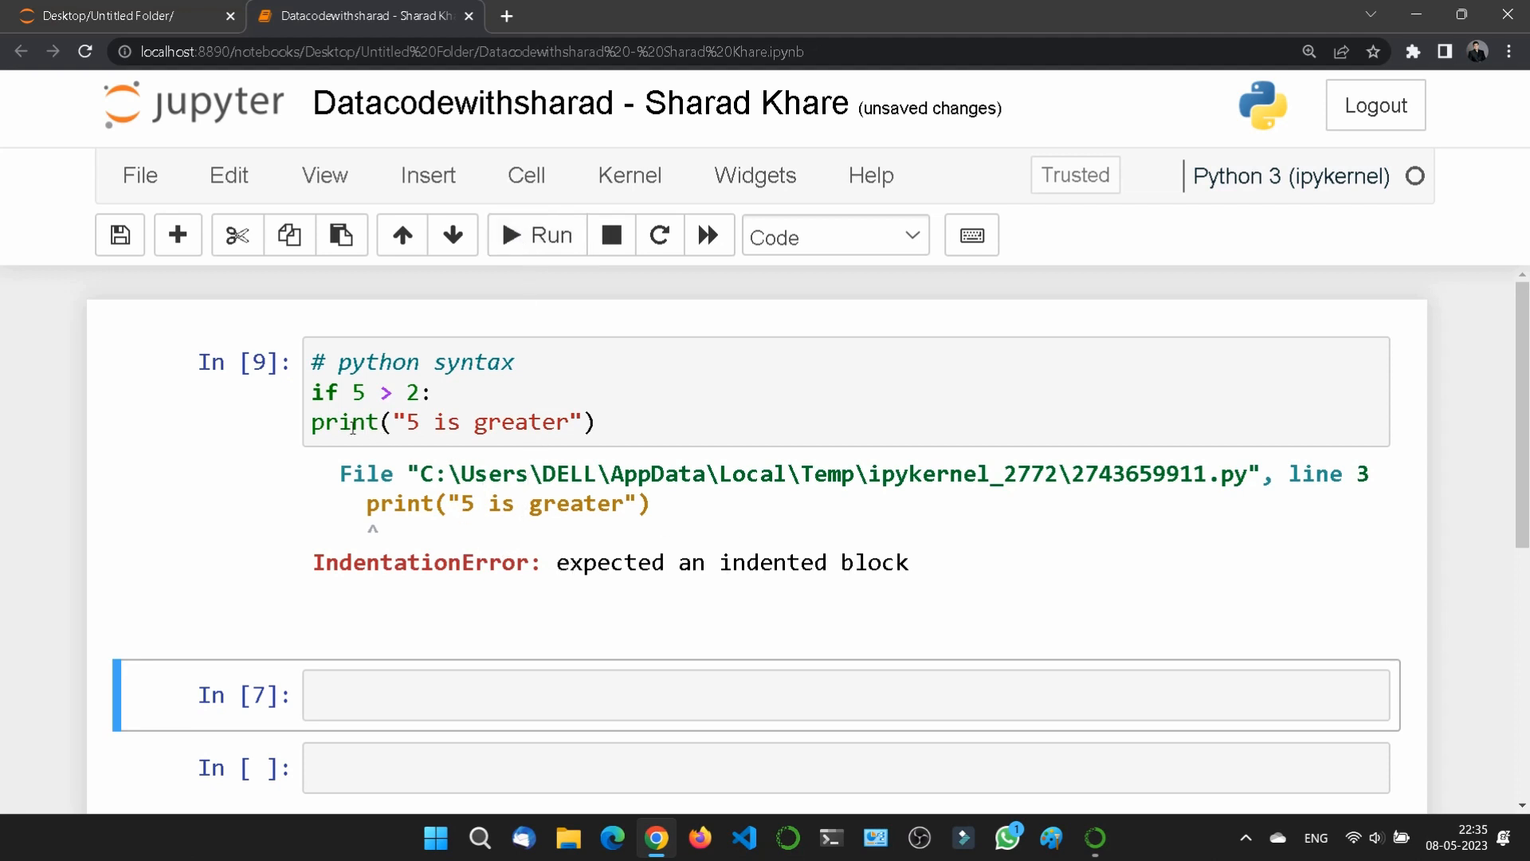
click(315, 421)
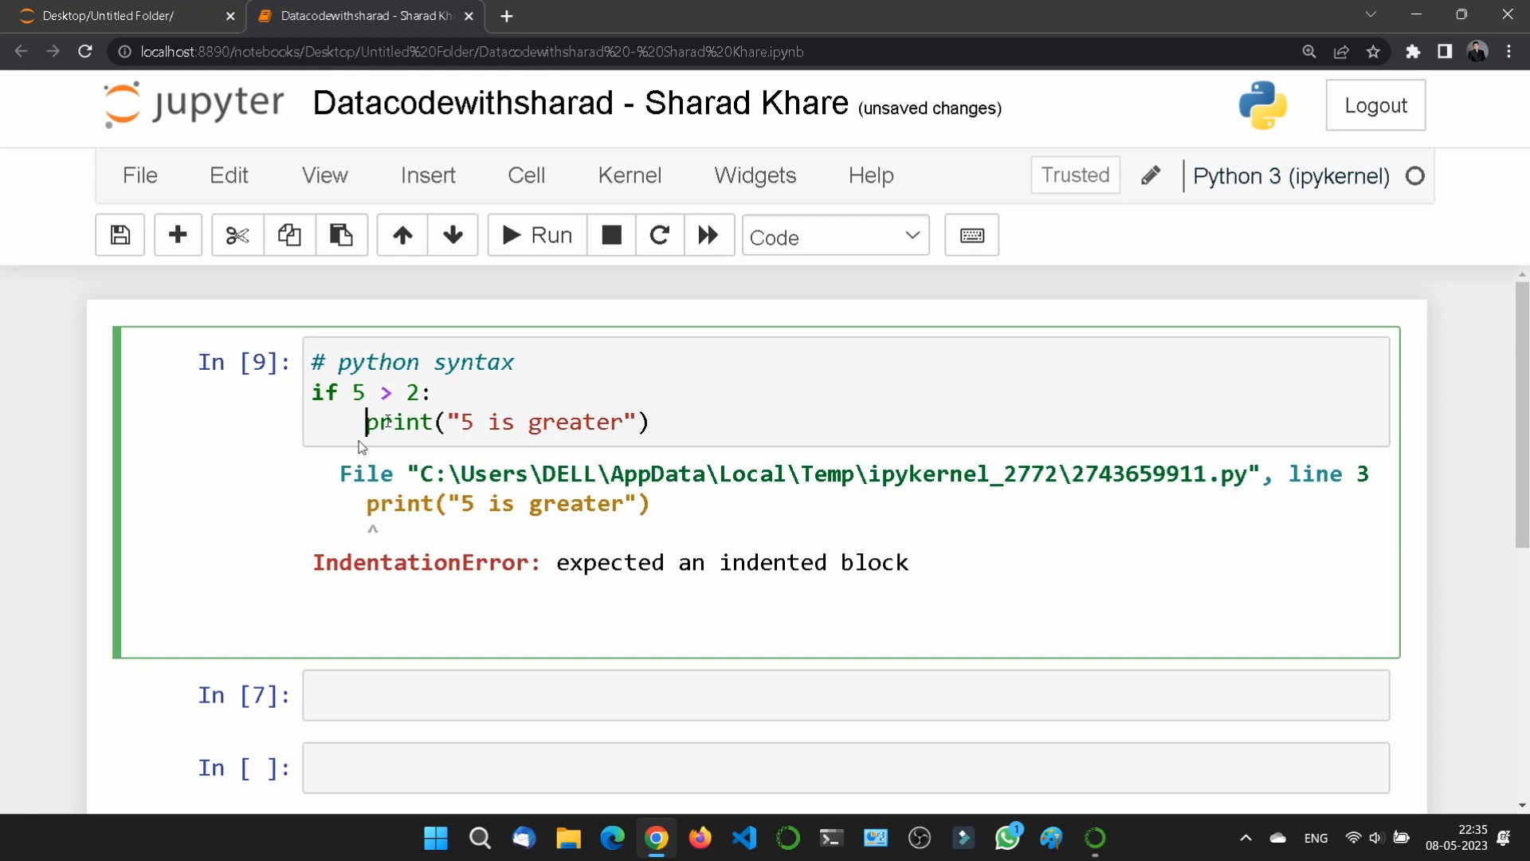
- Start a second cell with the comment "# python variables"
scroll(down, 3)
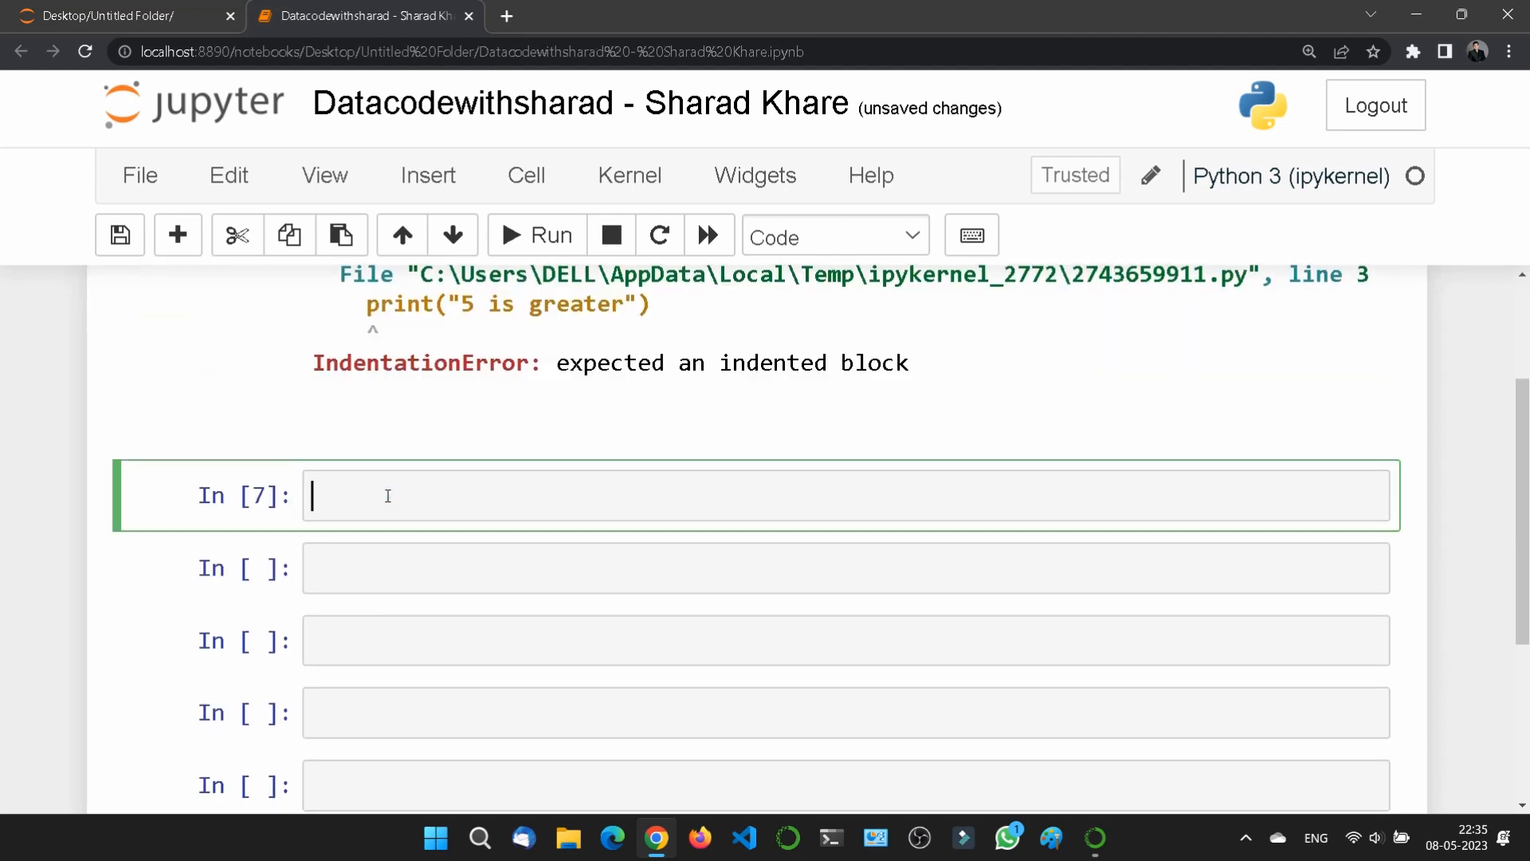
text(# py)
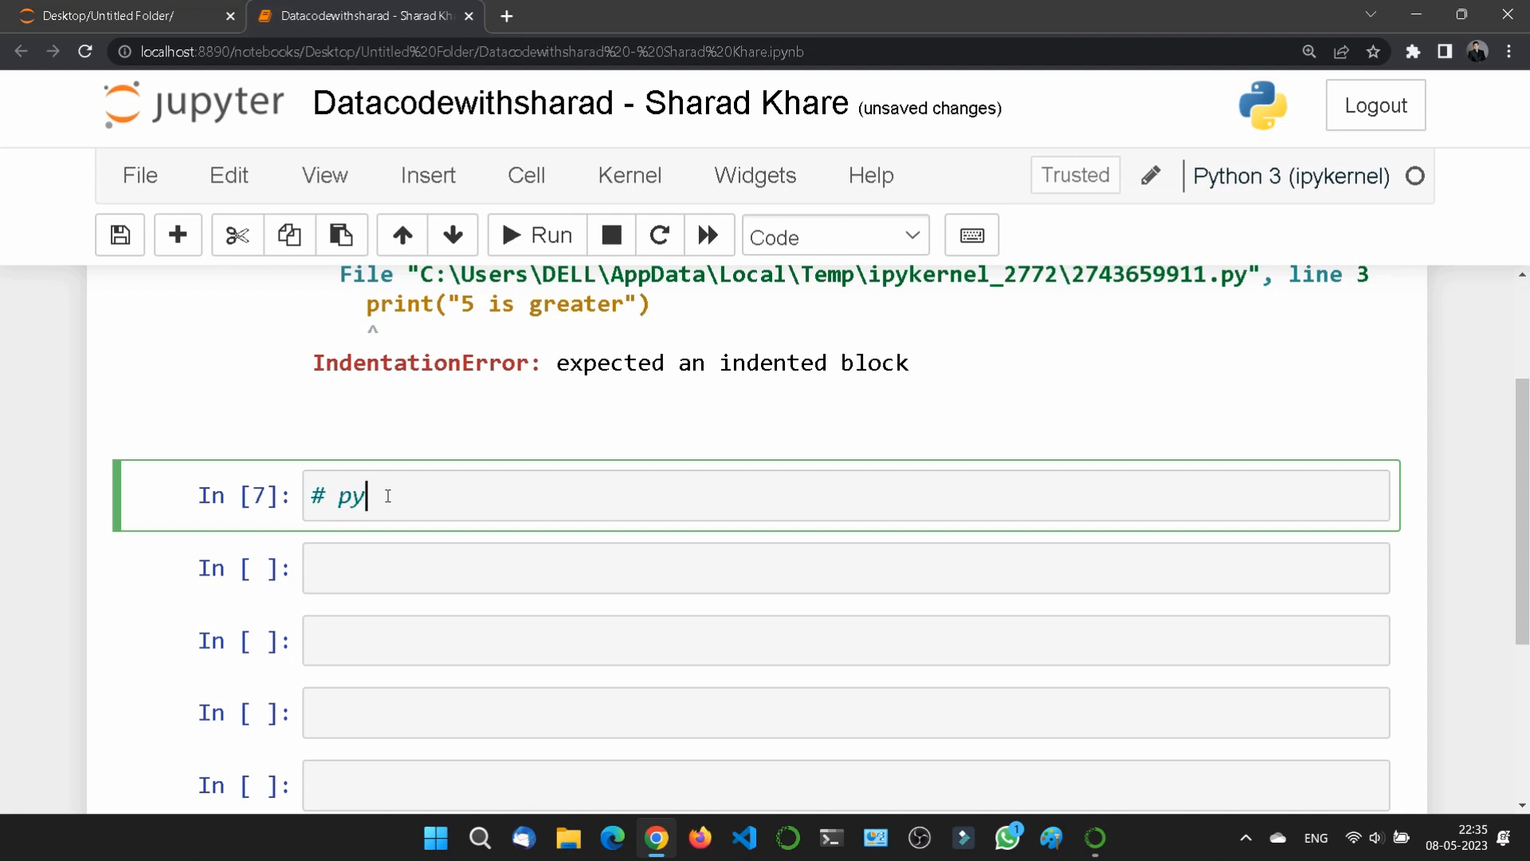
text(thon var)
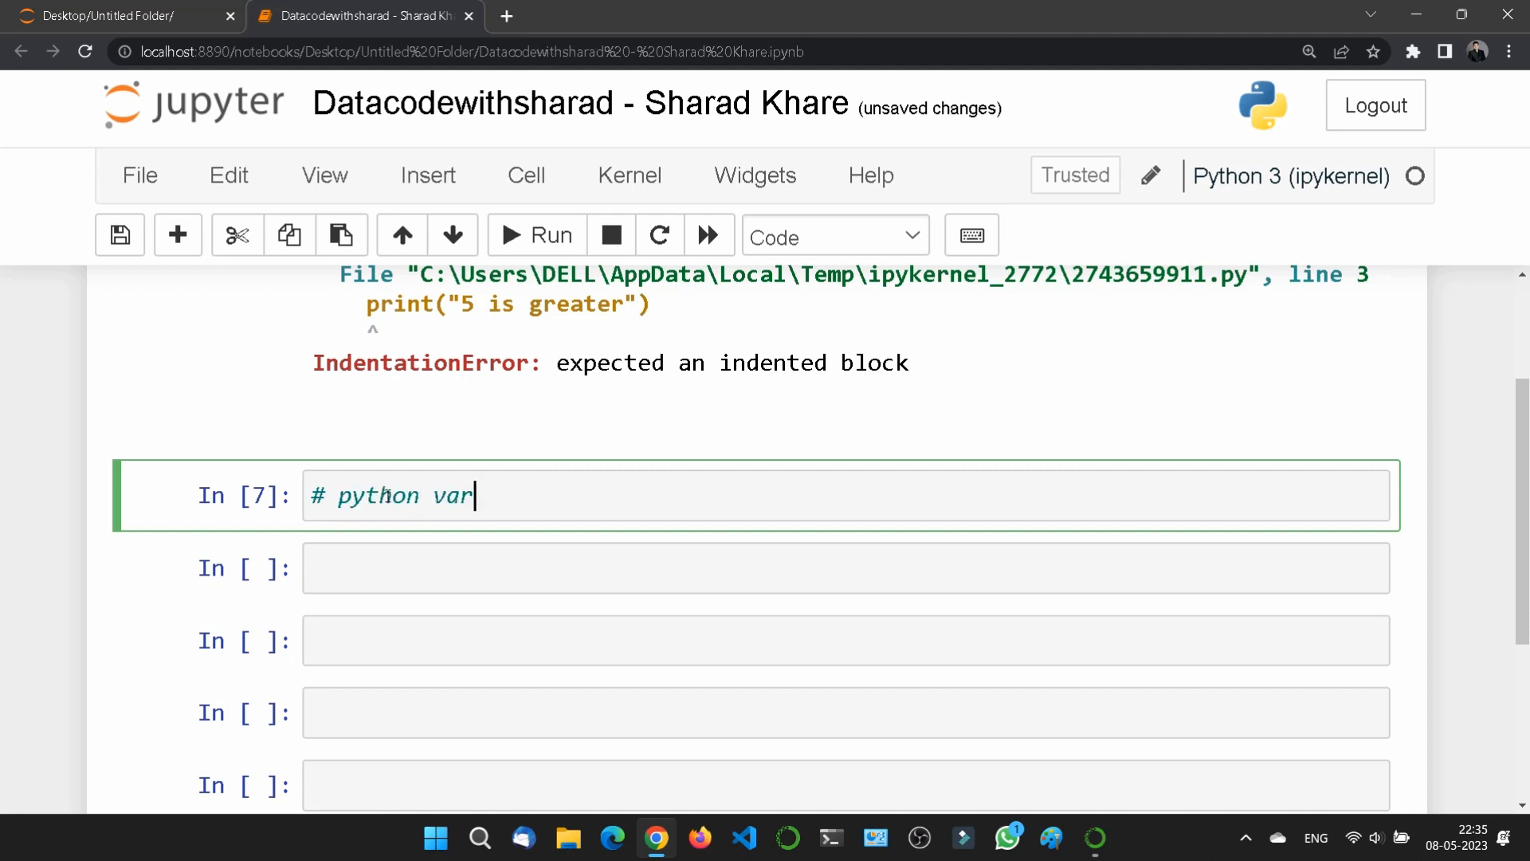
text(iable)
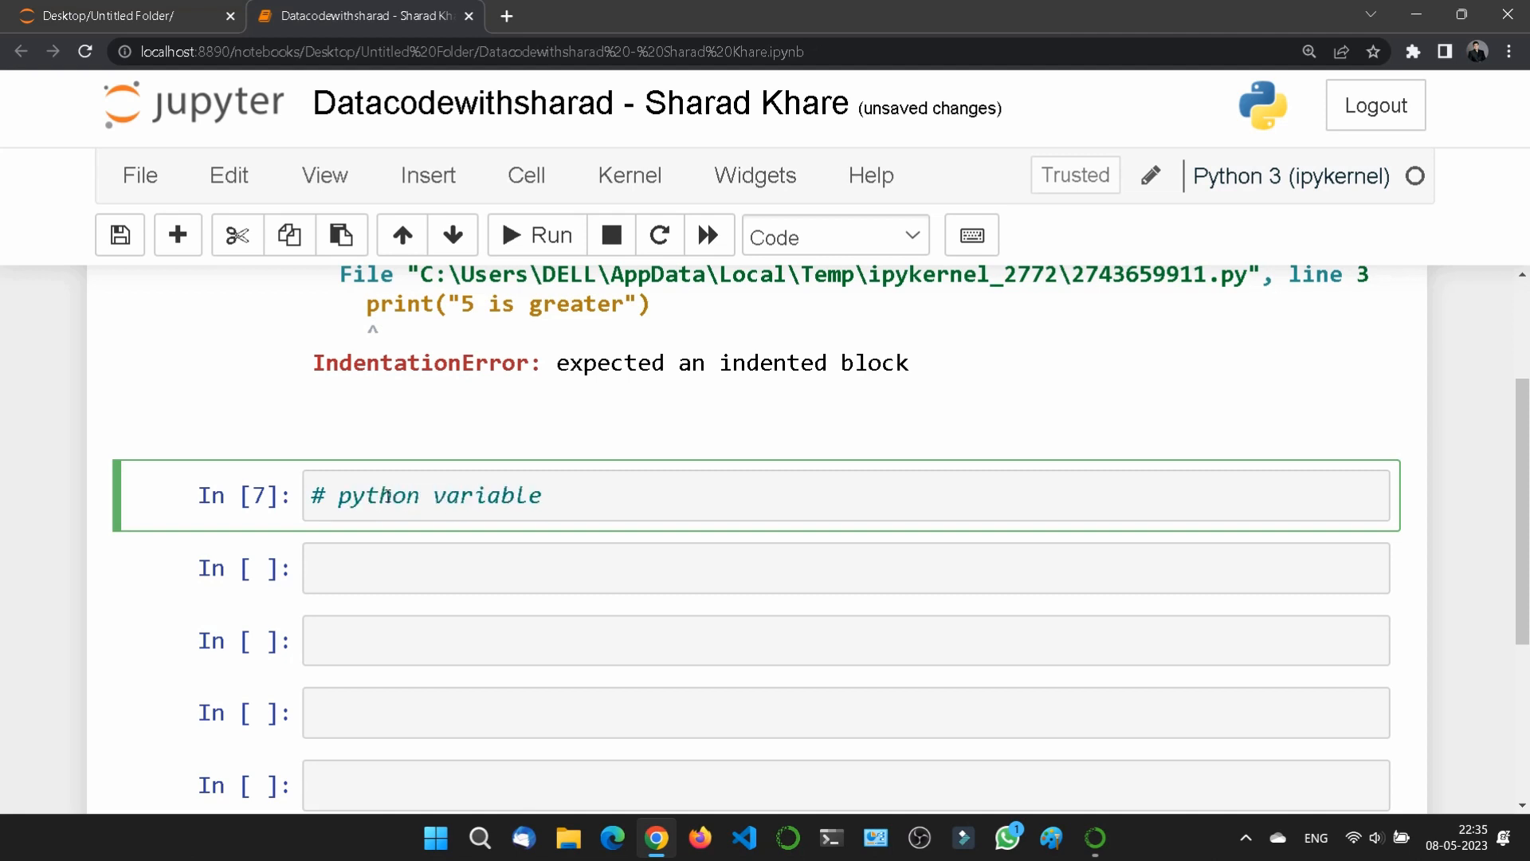
text(s)
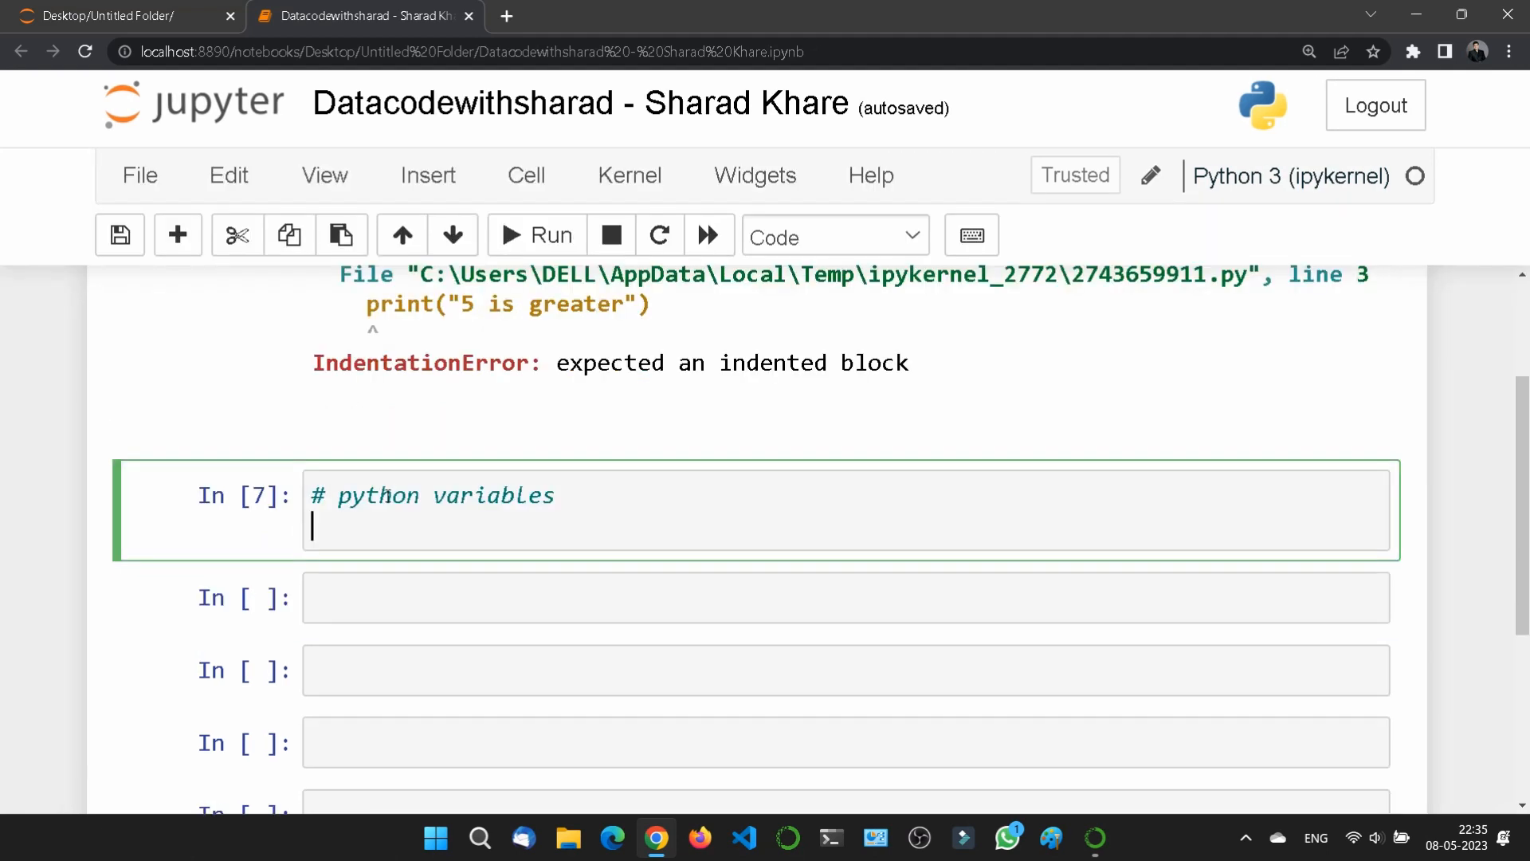
- Assign x = 5 and y = "sharad khare"
text(x)
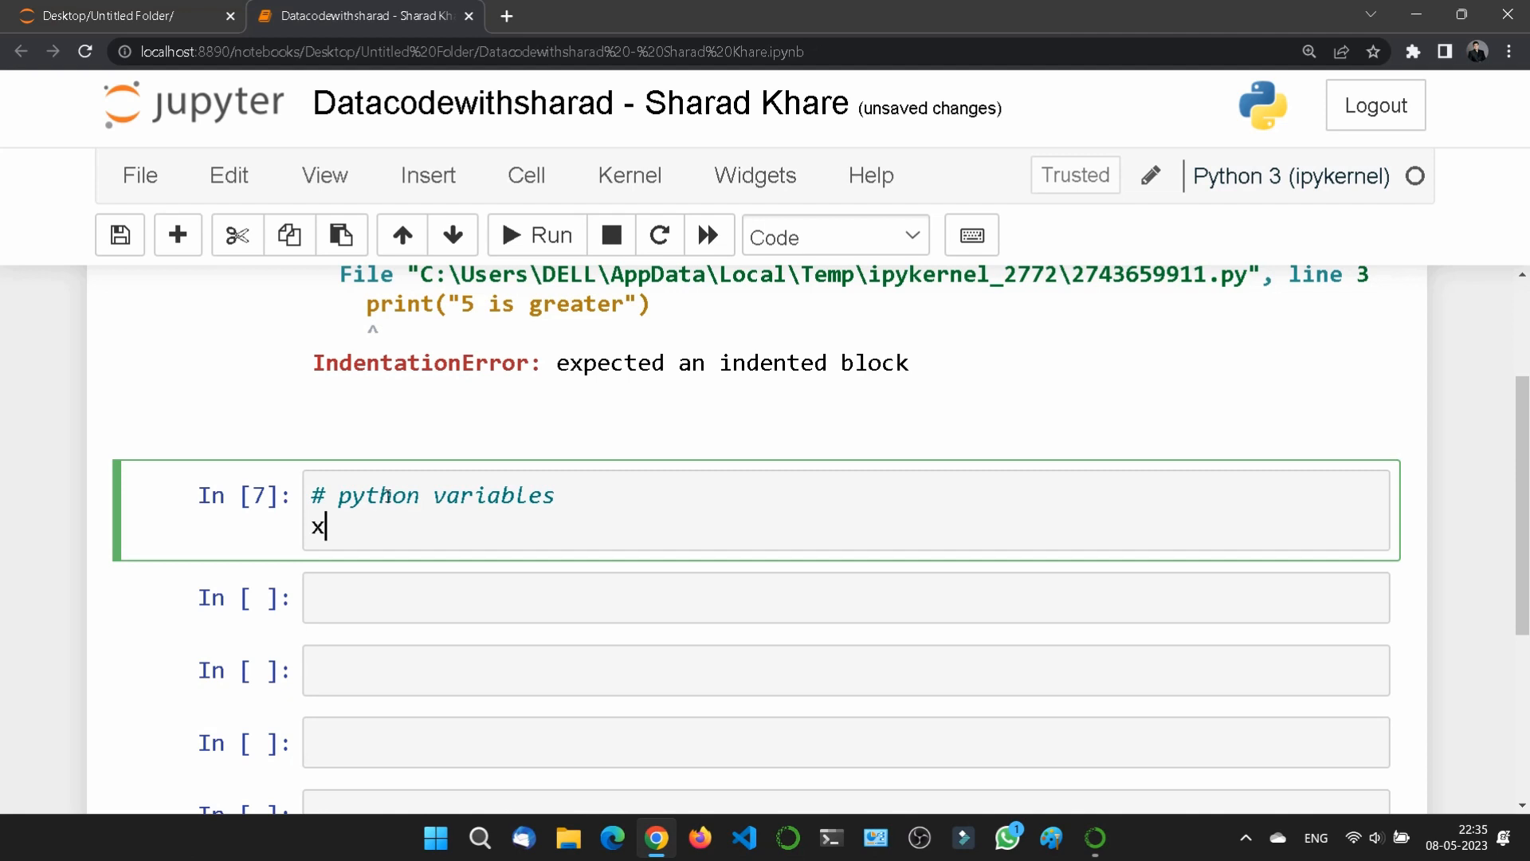
text(= 5)
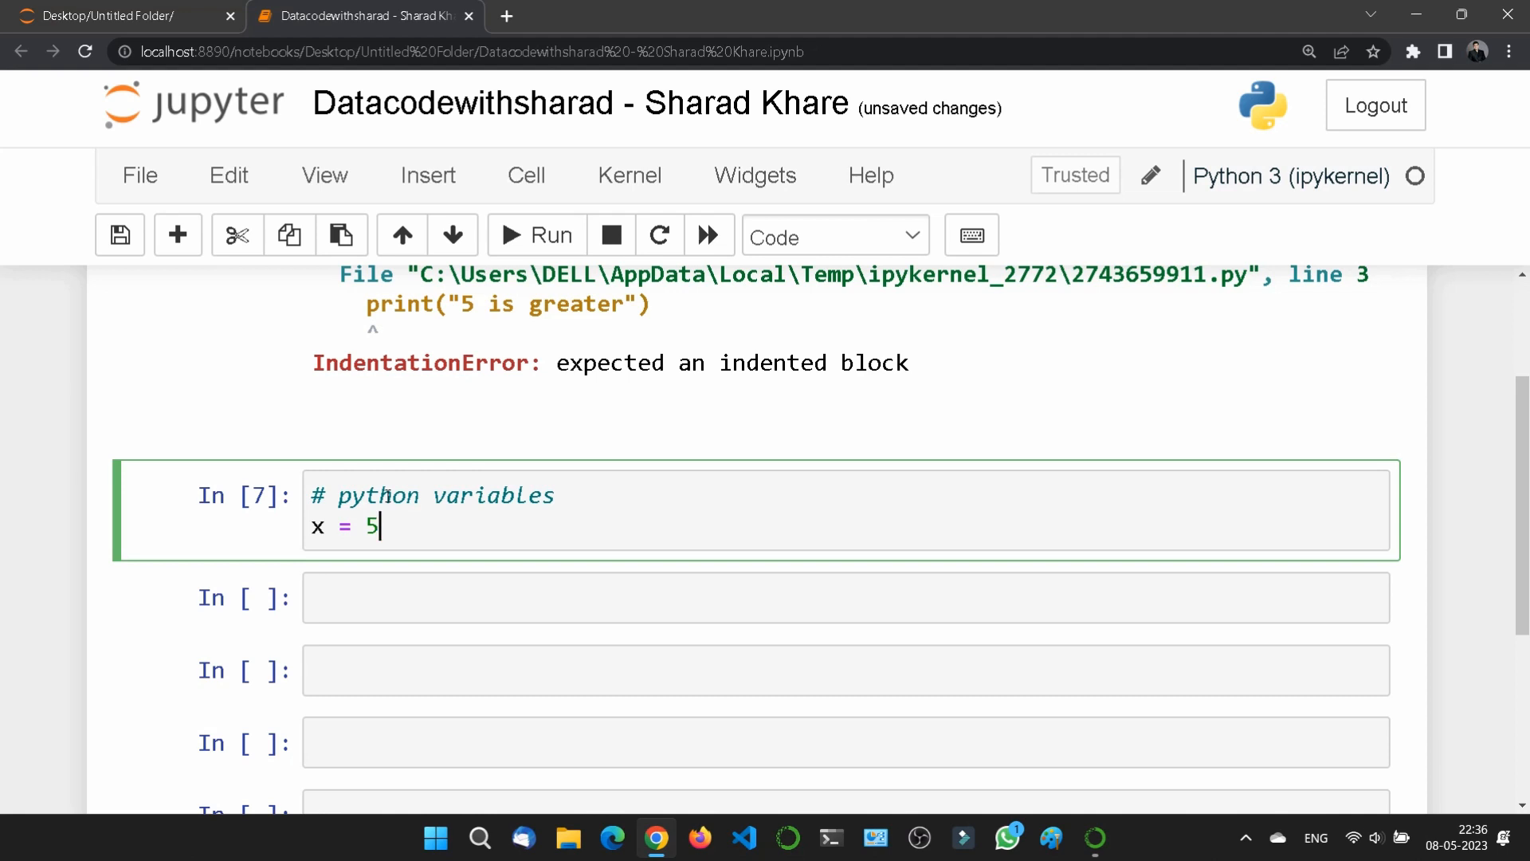
text(y)
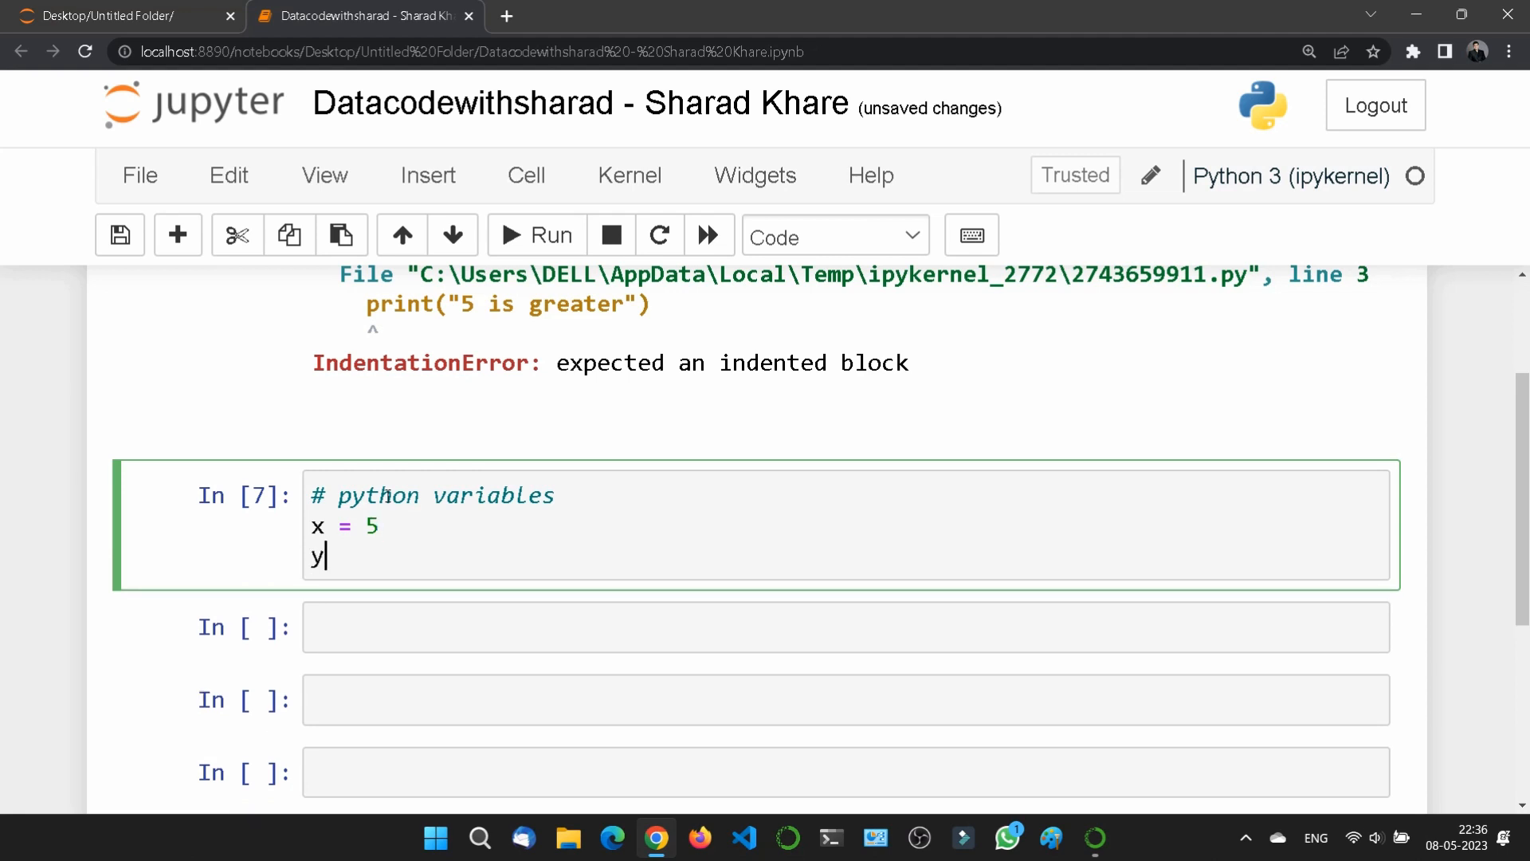
text(=)
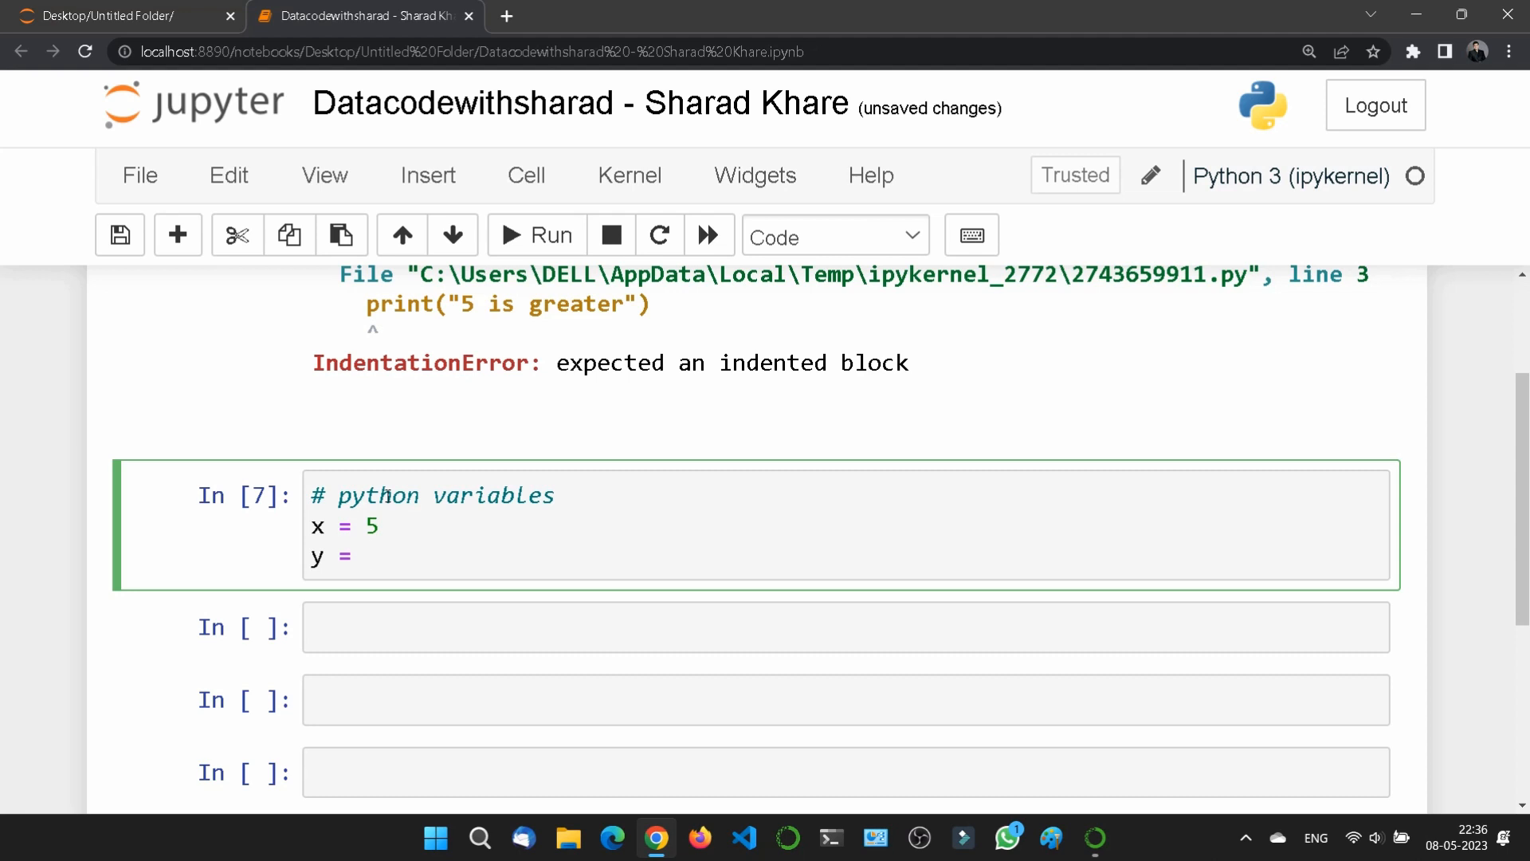
text("")
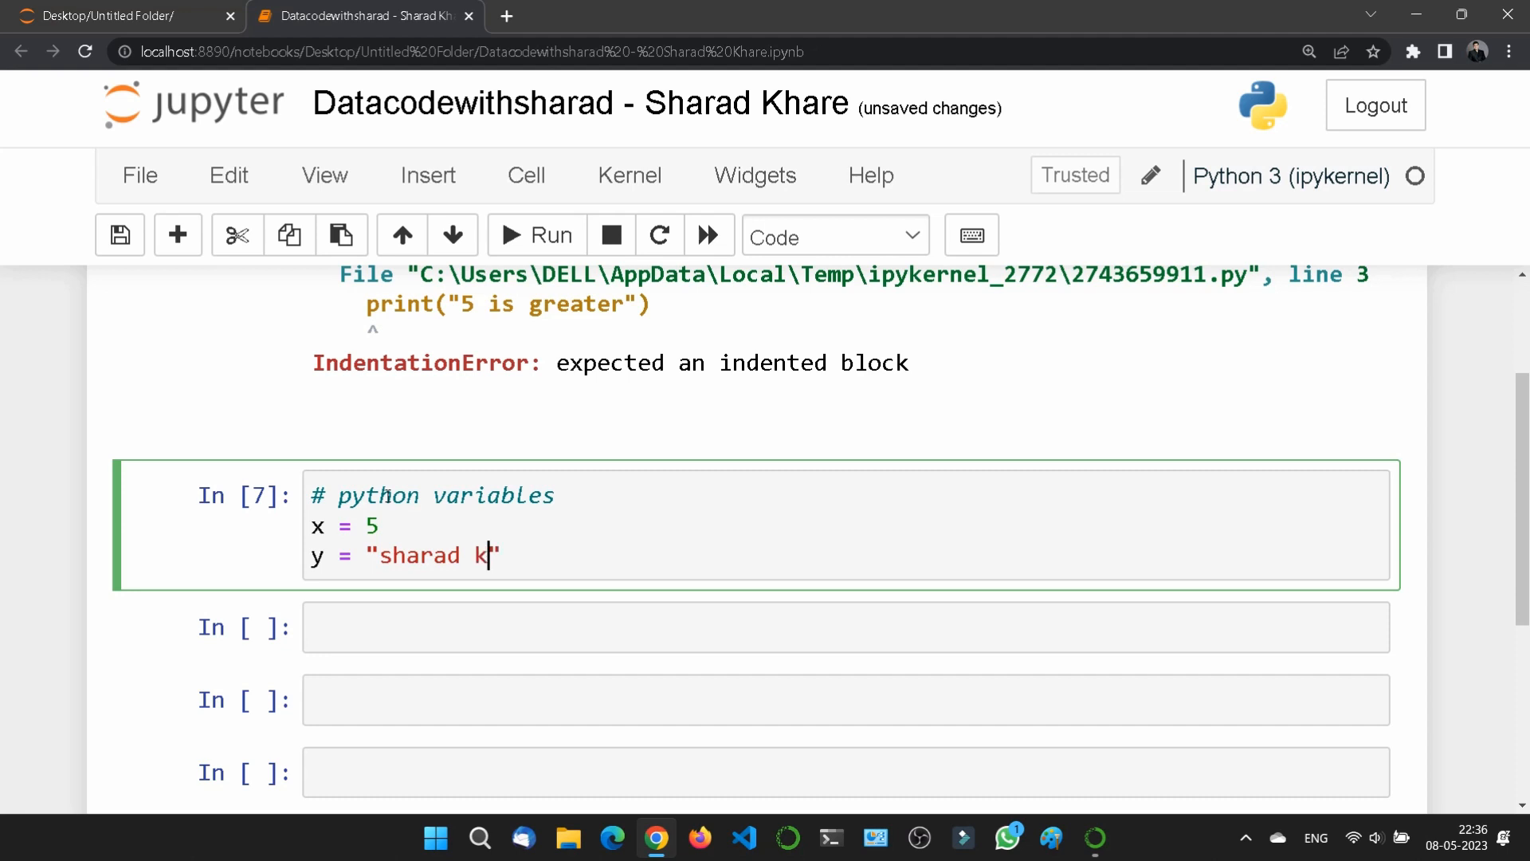
text(hare)
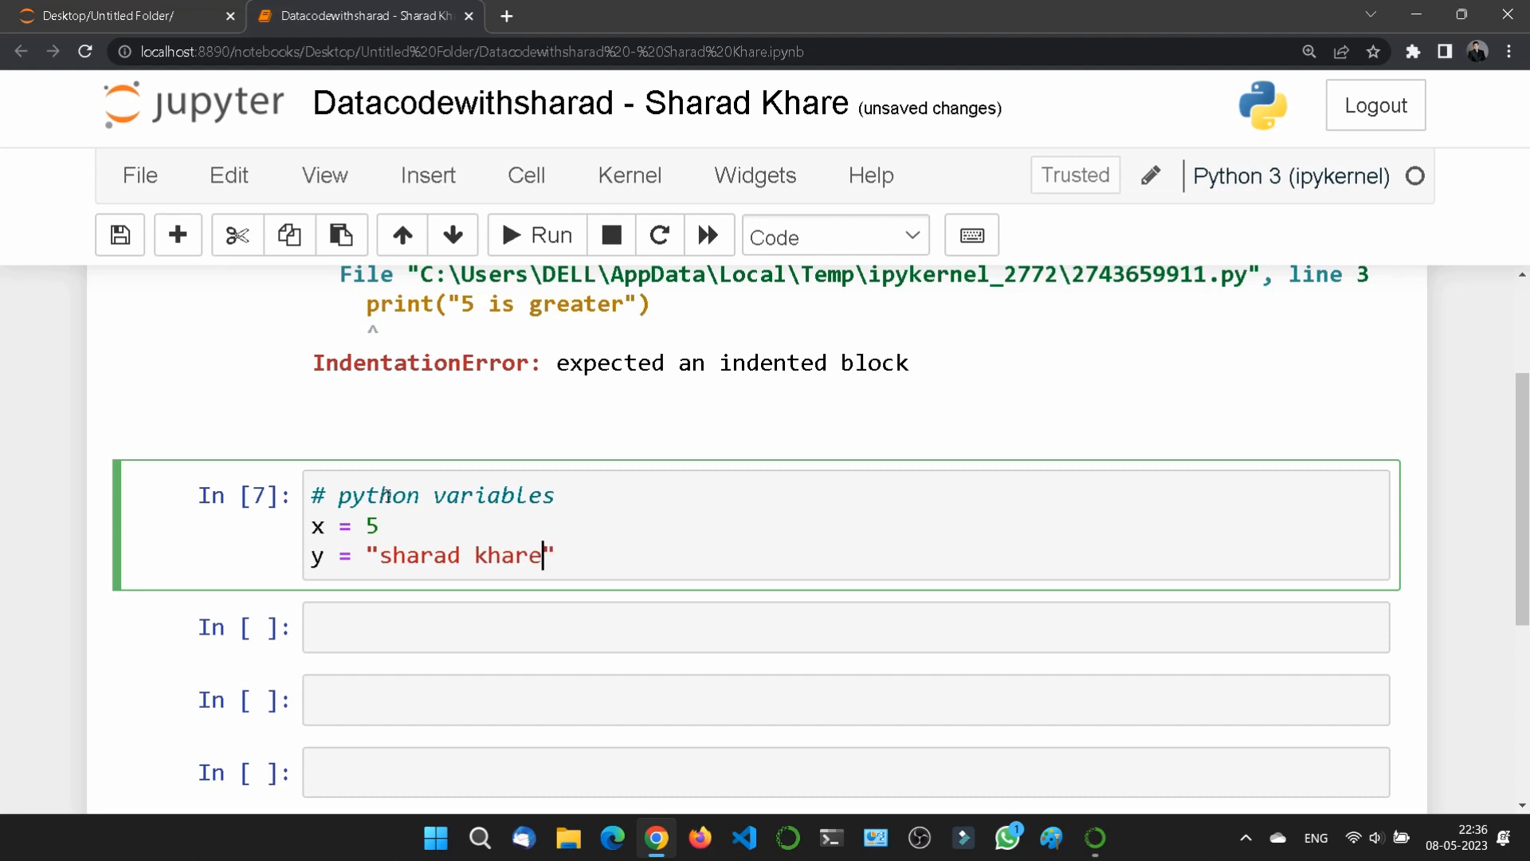
- Add print(x) and print(y) and run the cell to show 5 and sharad khare
text(pri)
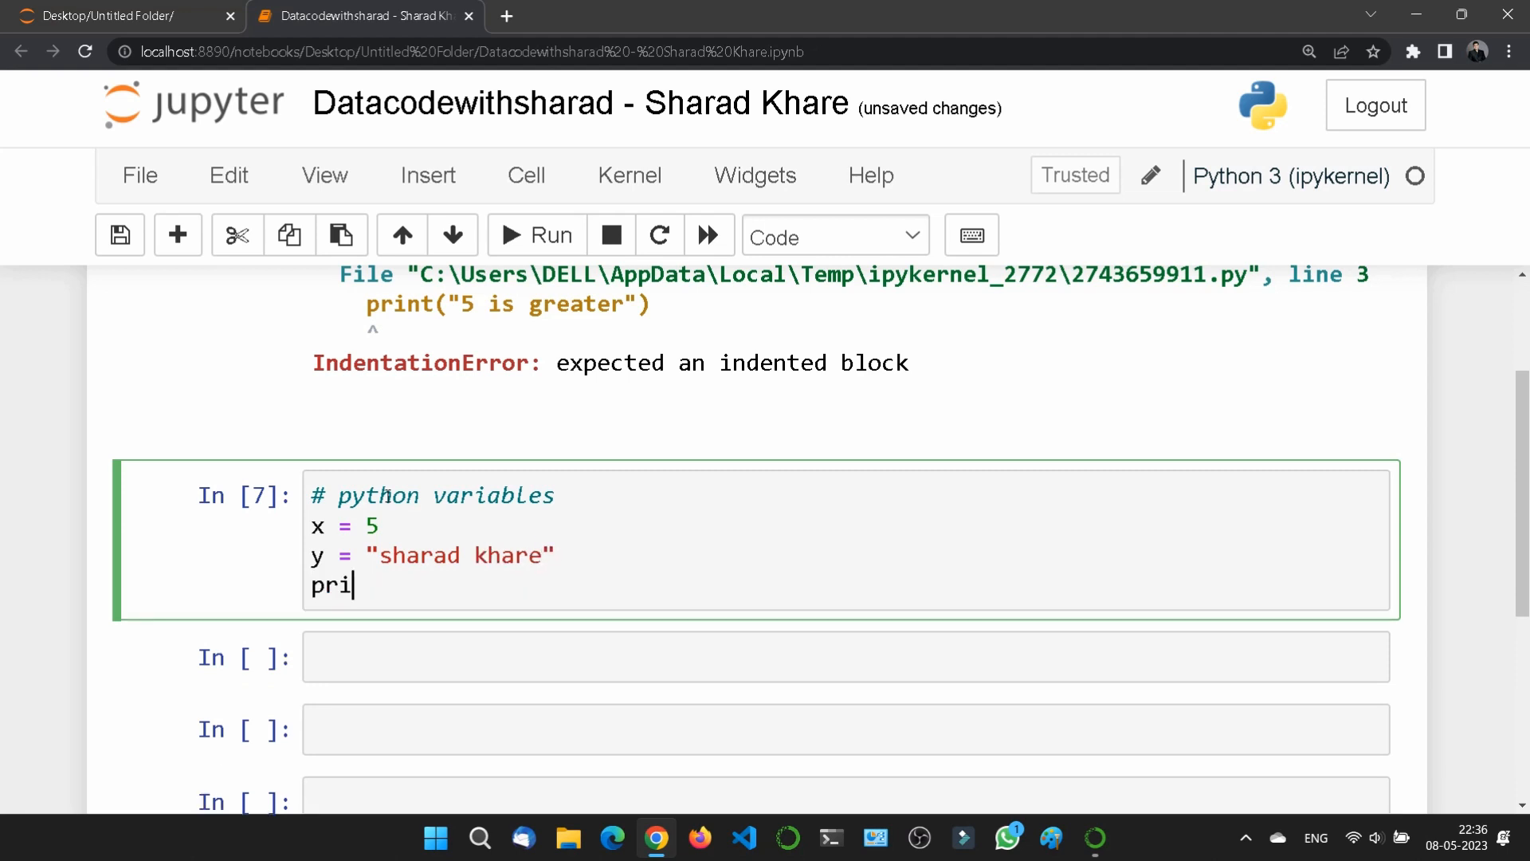
text(nt()
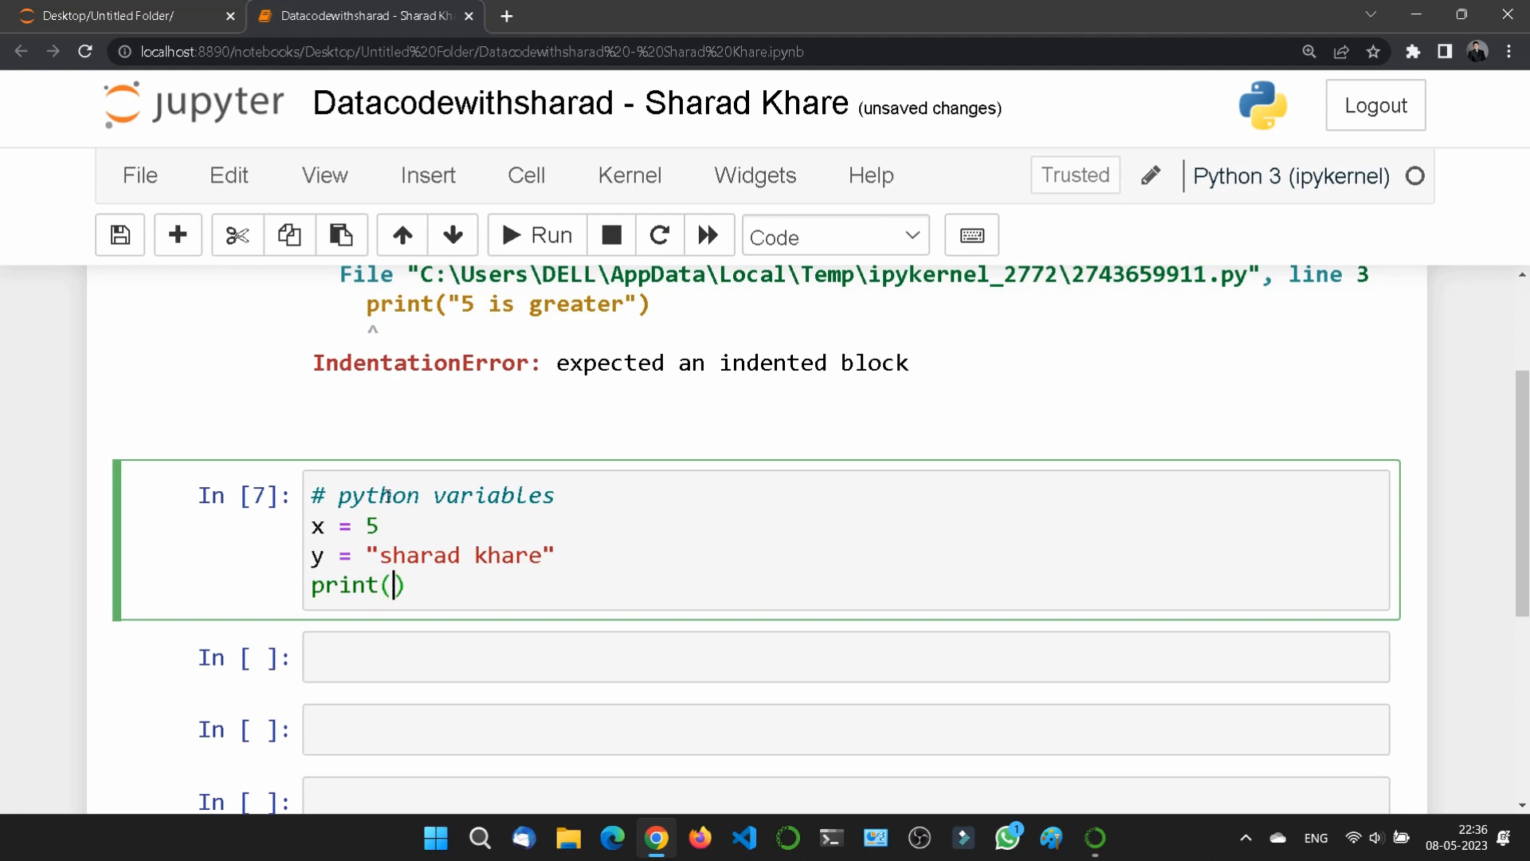
text(x)
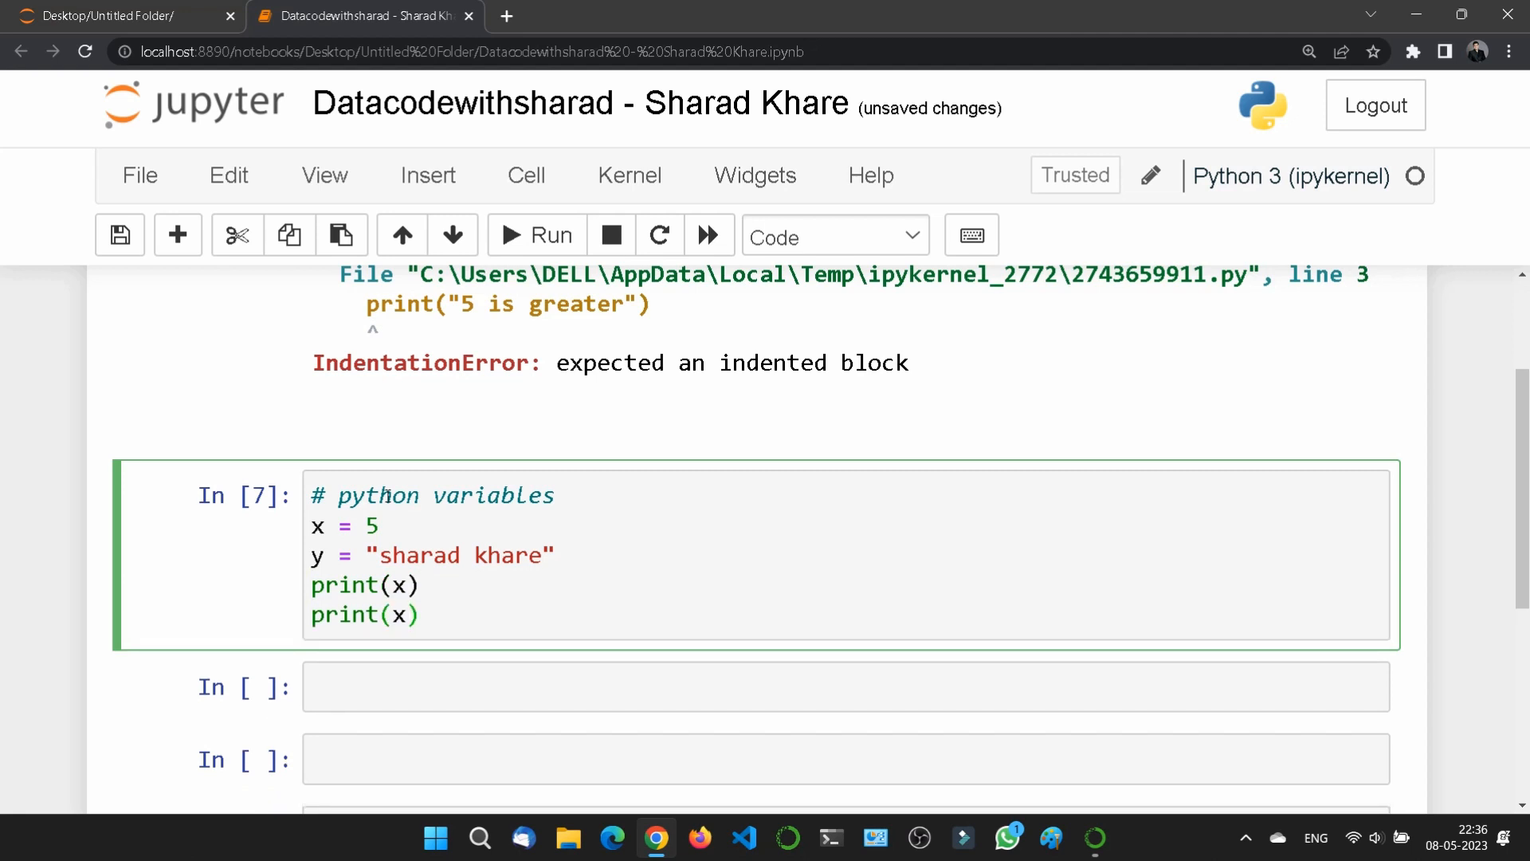
text(y)
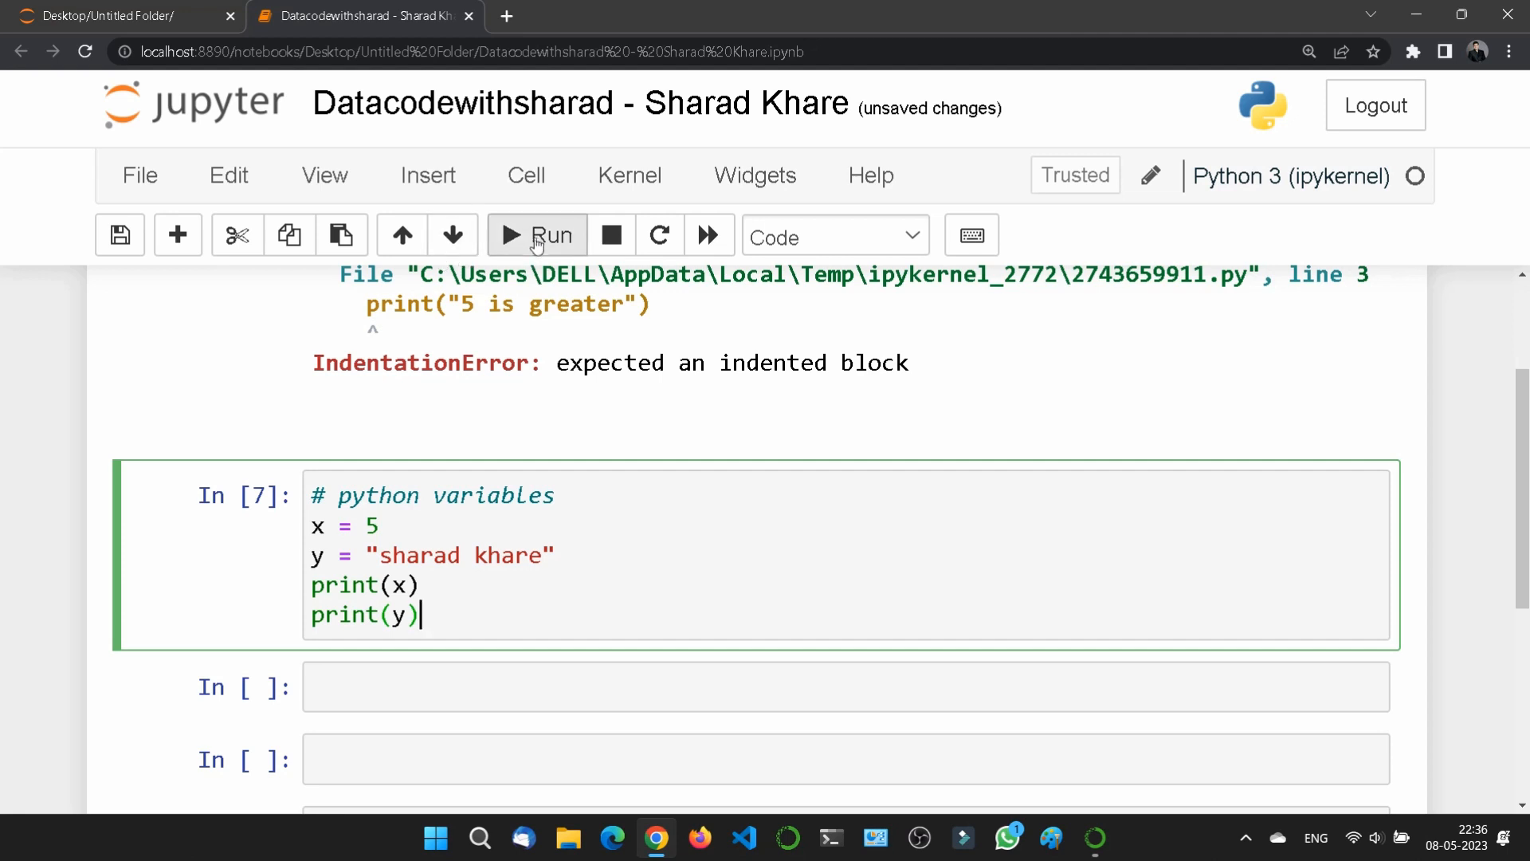
click(535, 234)
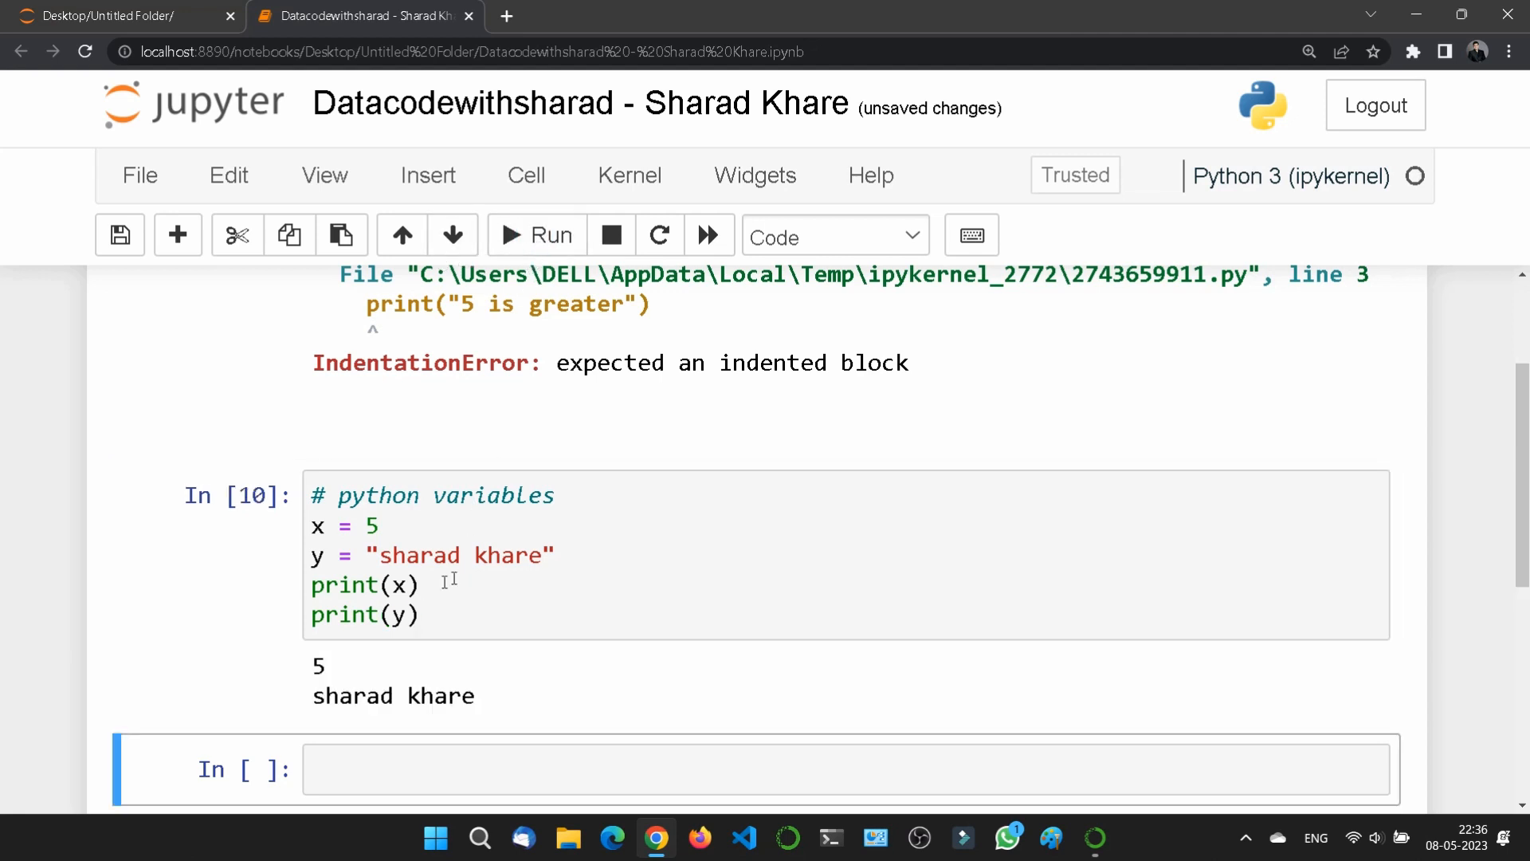
scroll(down, 3)
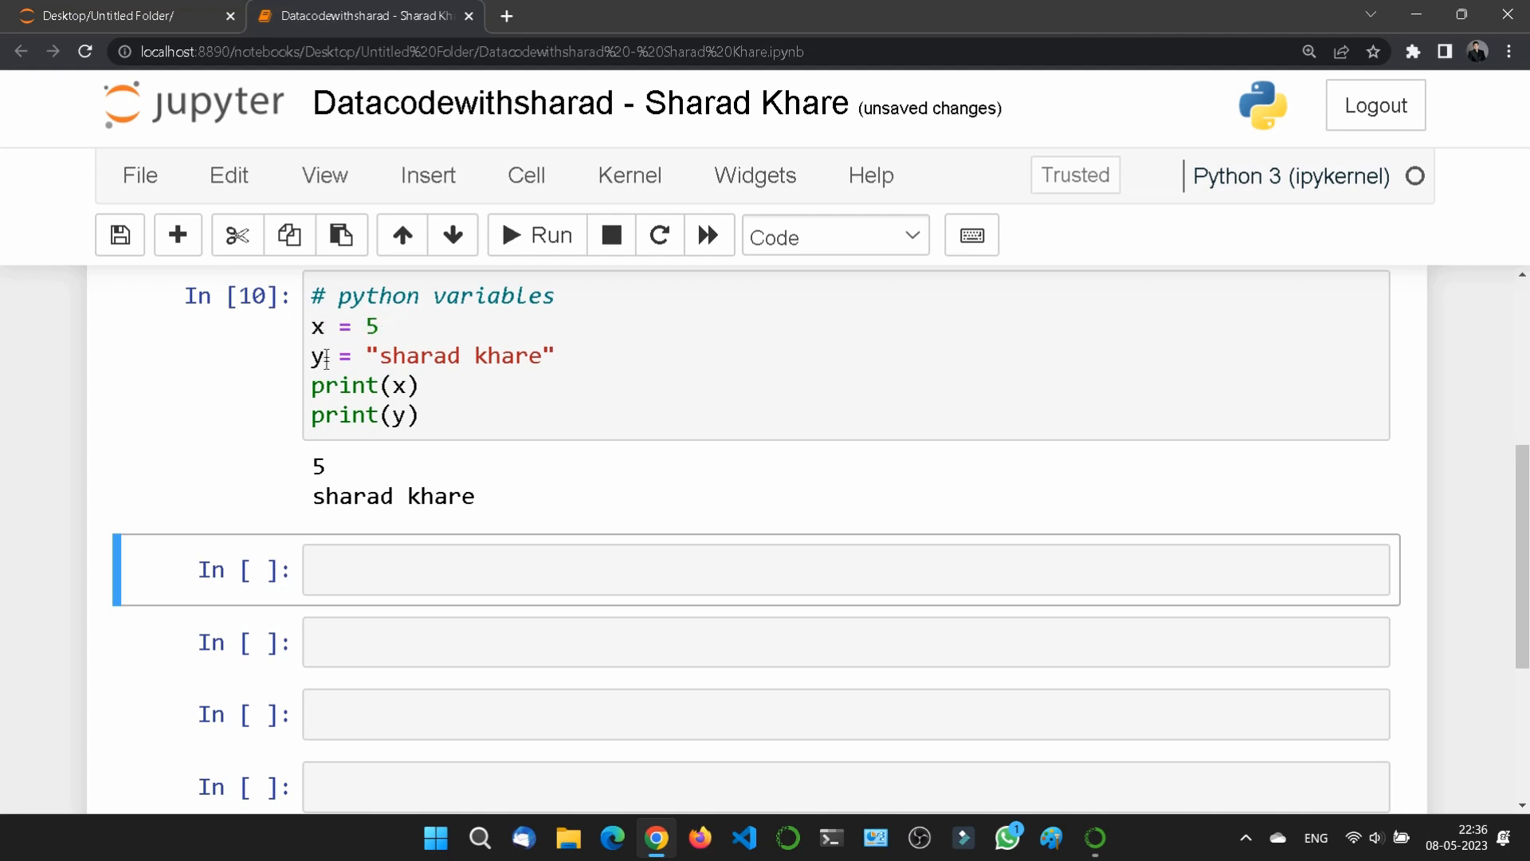
mouse_move(395, 324)
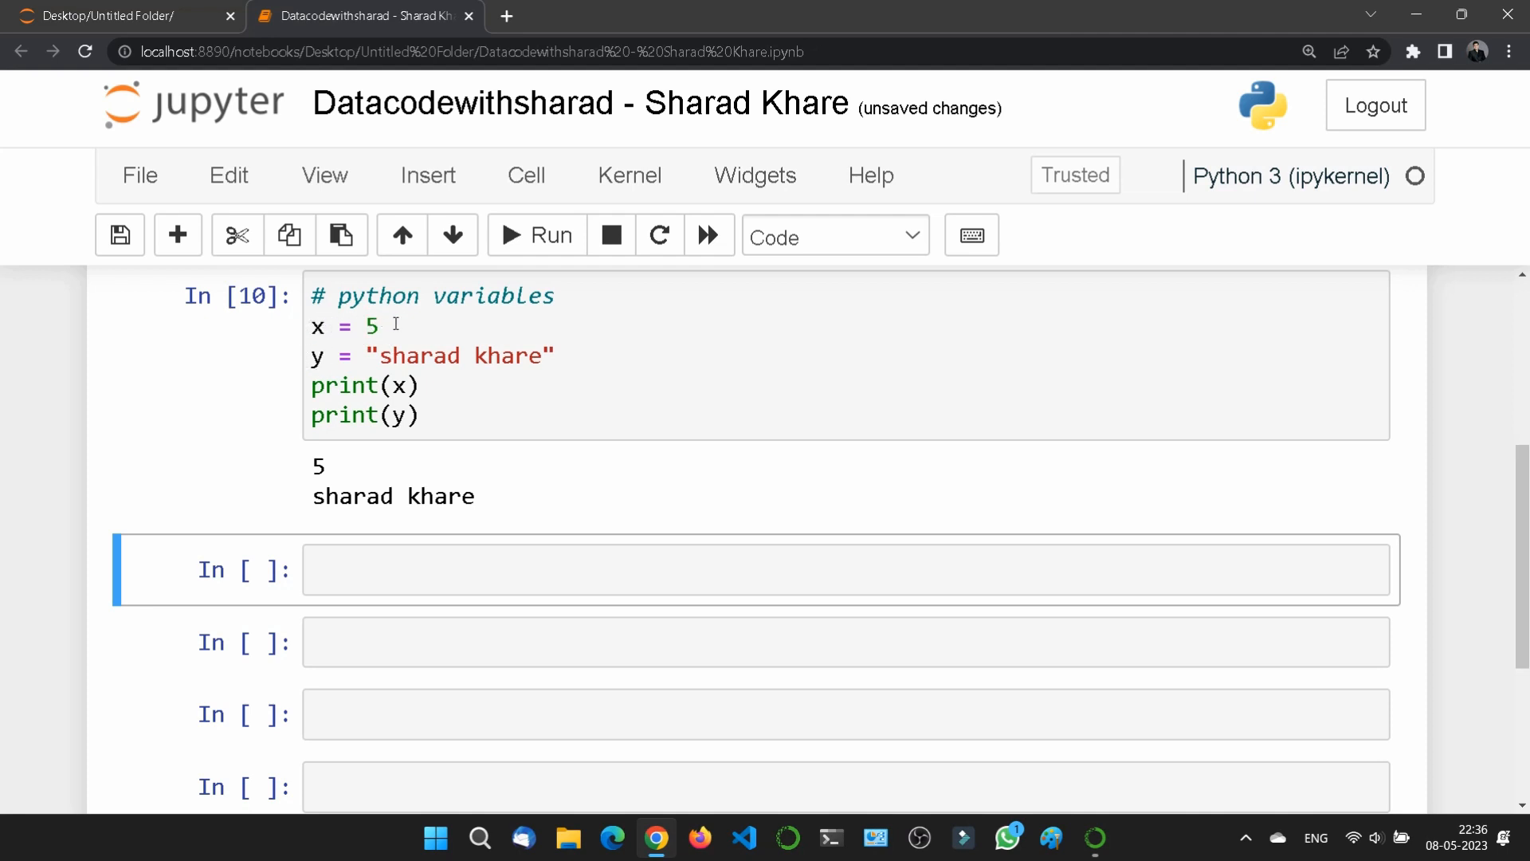
mouse_move(500, 368)
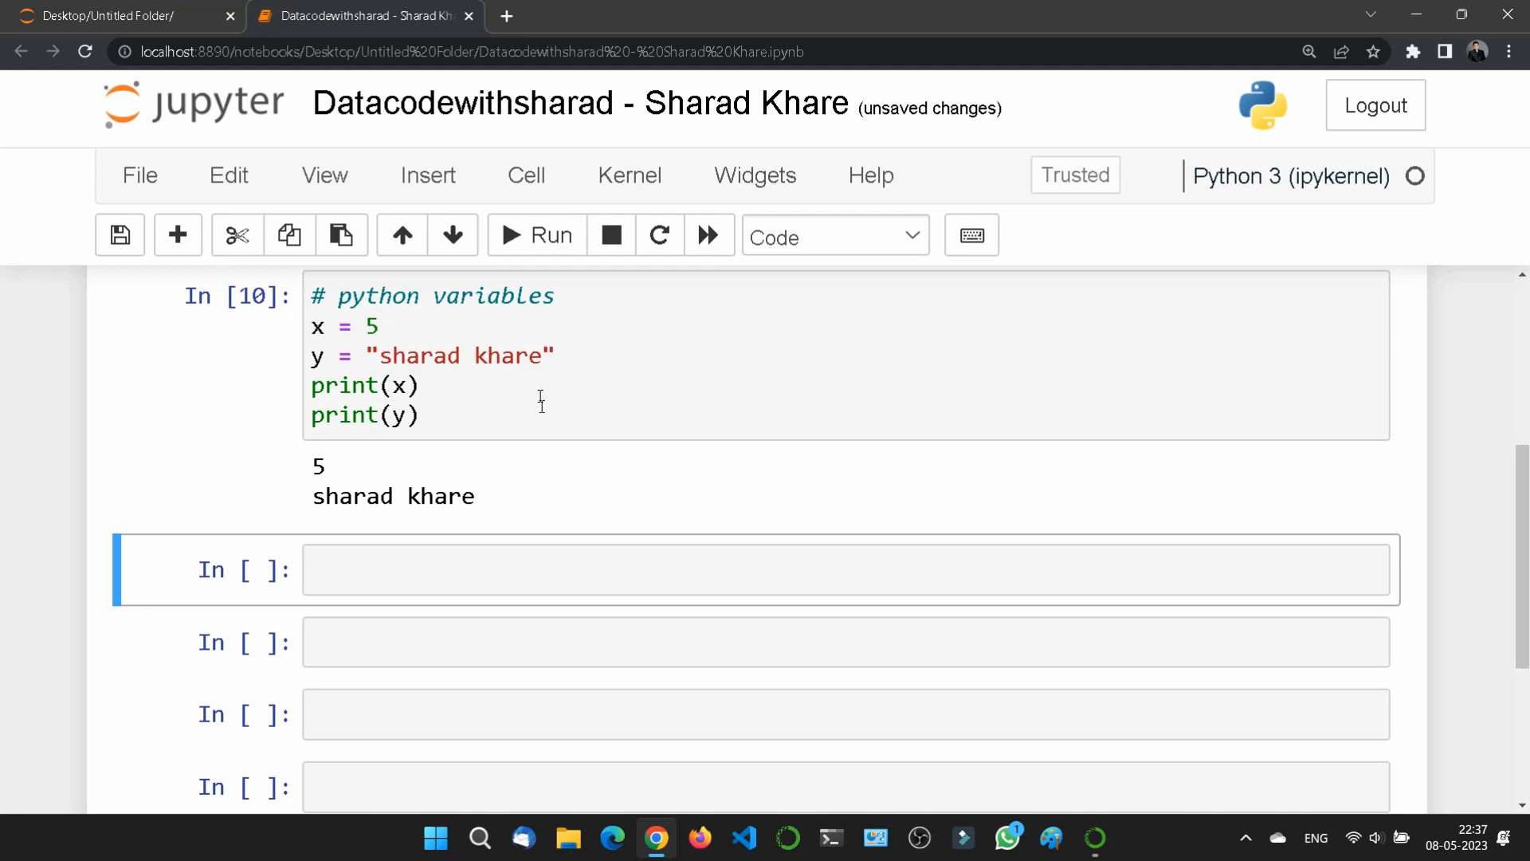
scroll(down, 3)
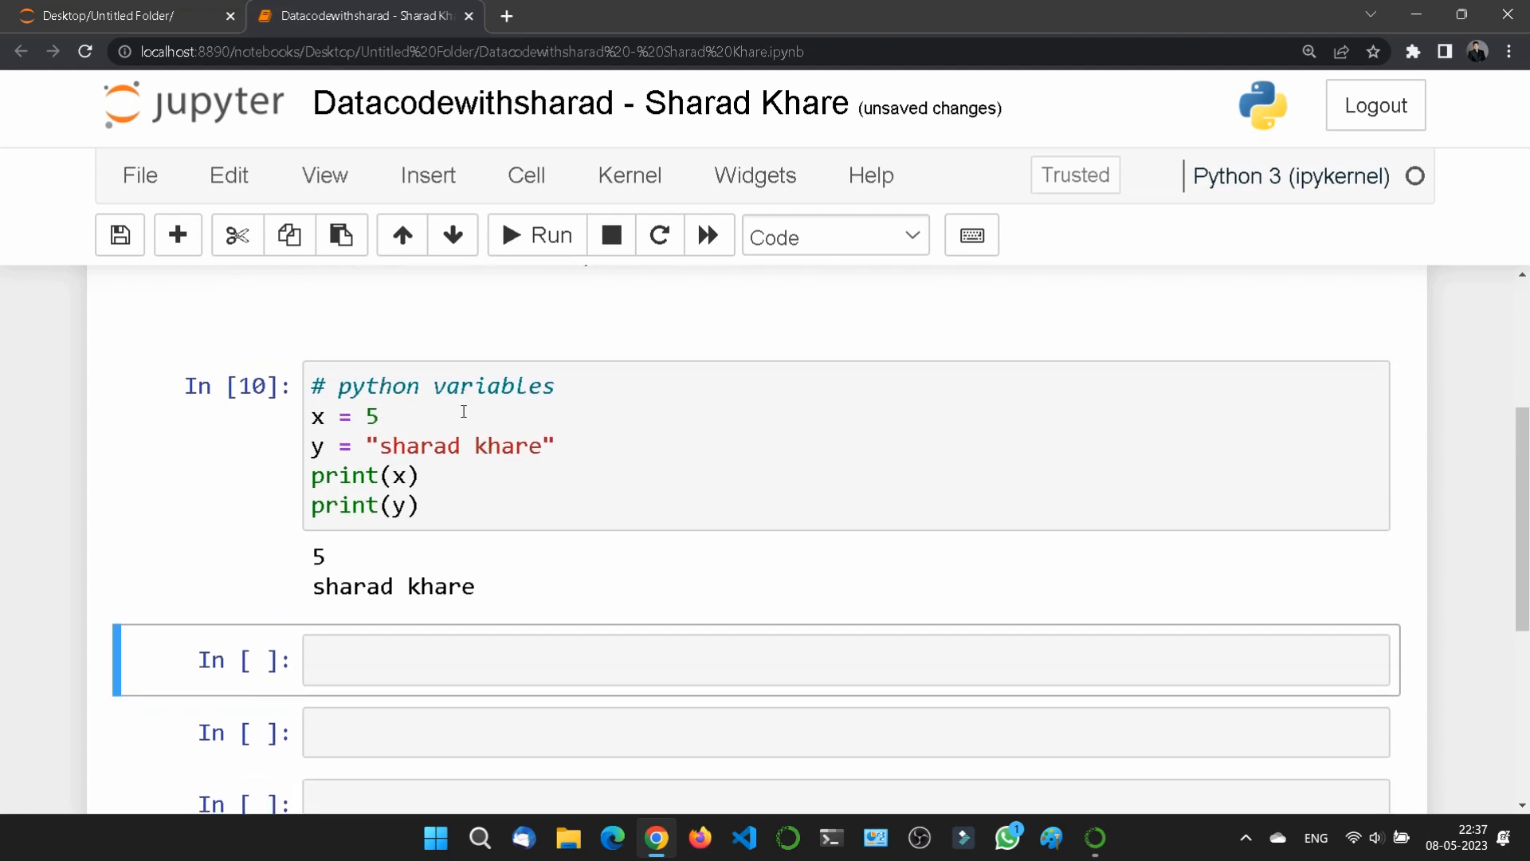
scroll(down, 3)
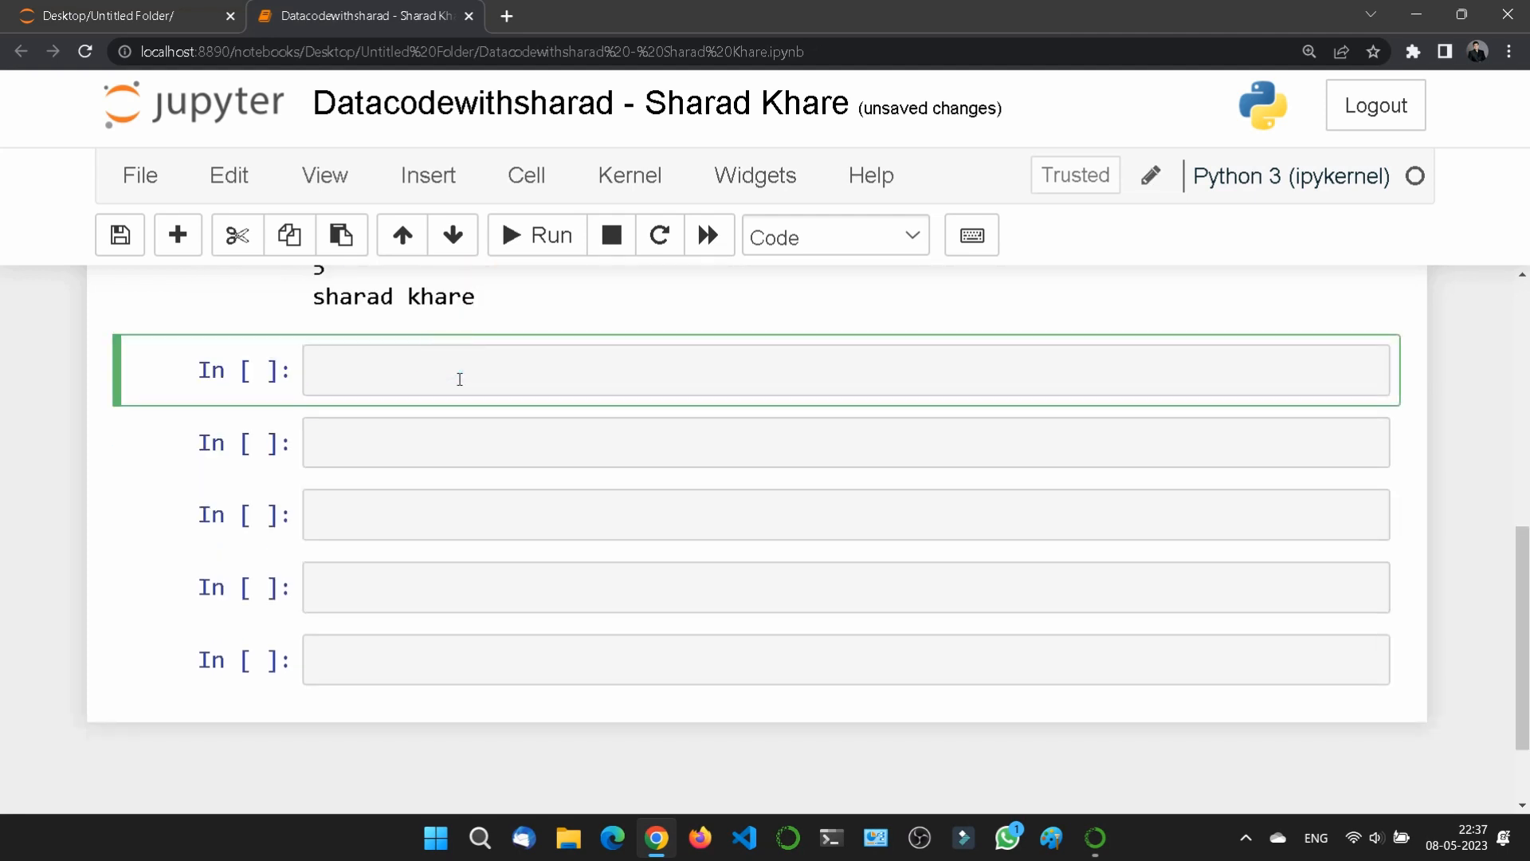
click(460, 370)
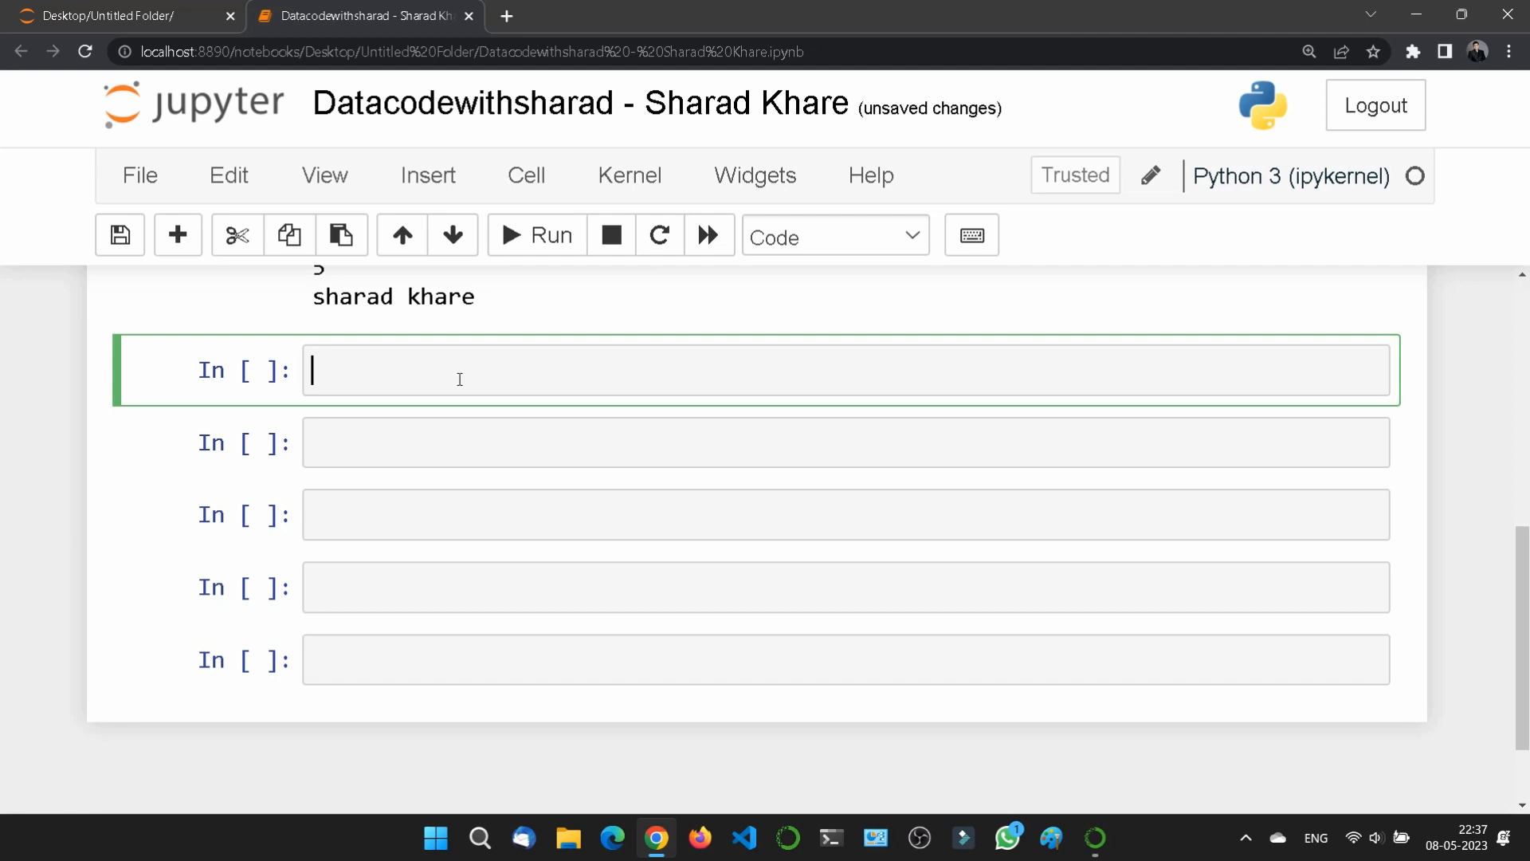
- Start a new cell with the hash comment "#comments" and a line below it
text(#)
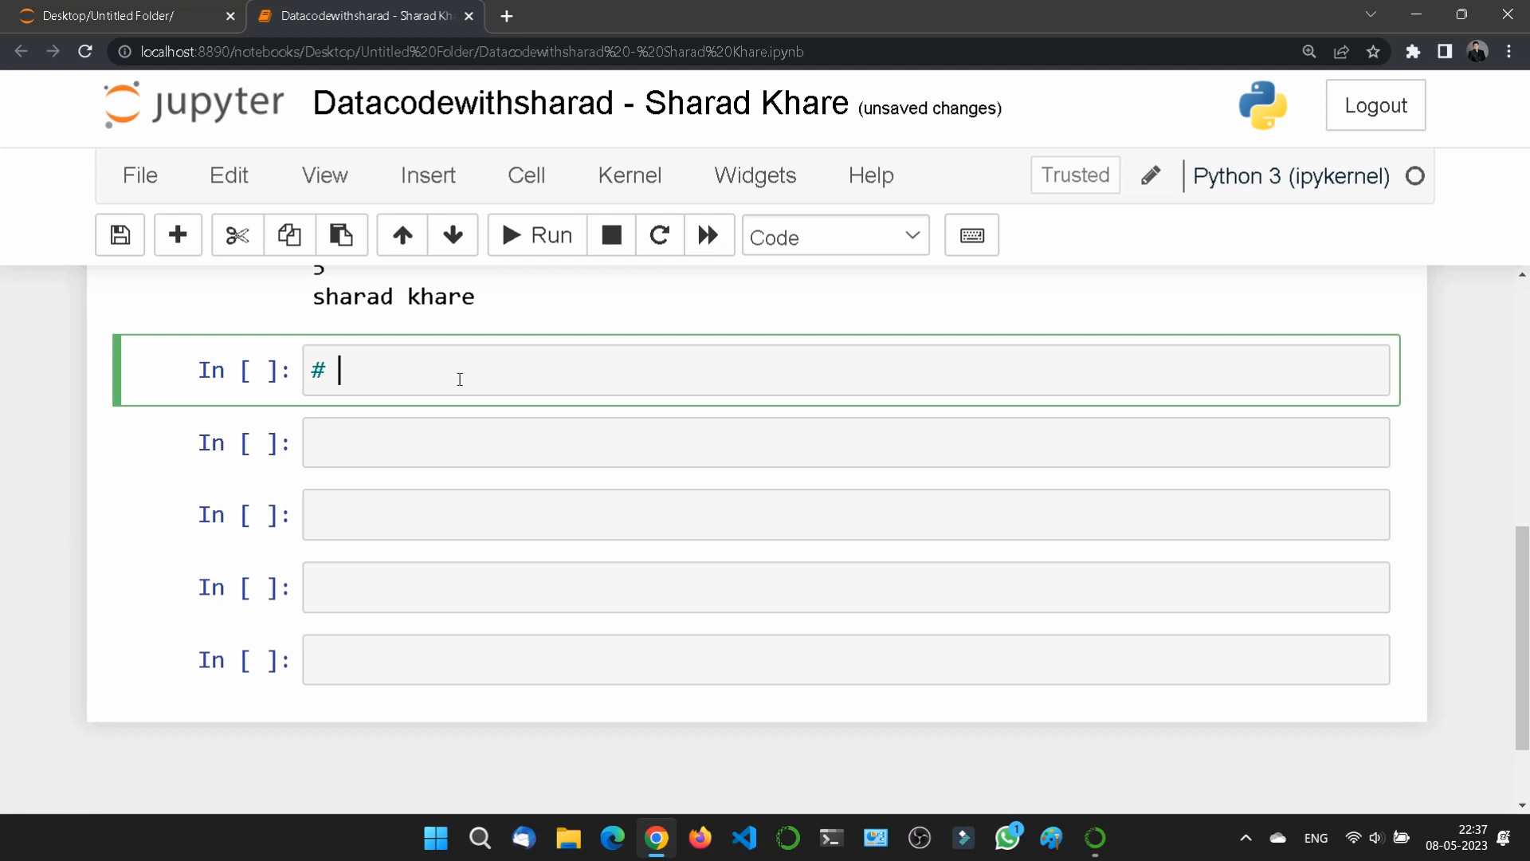
text(comment)
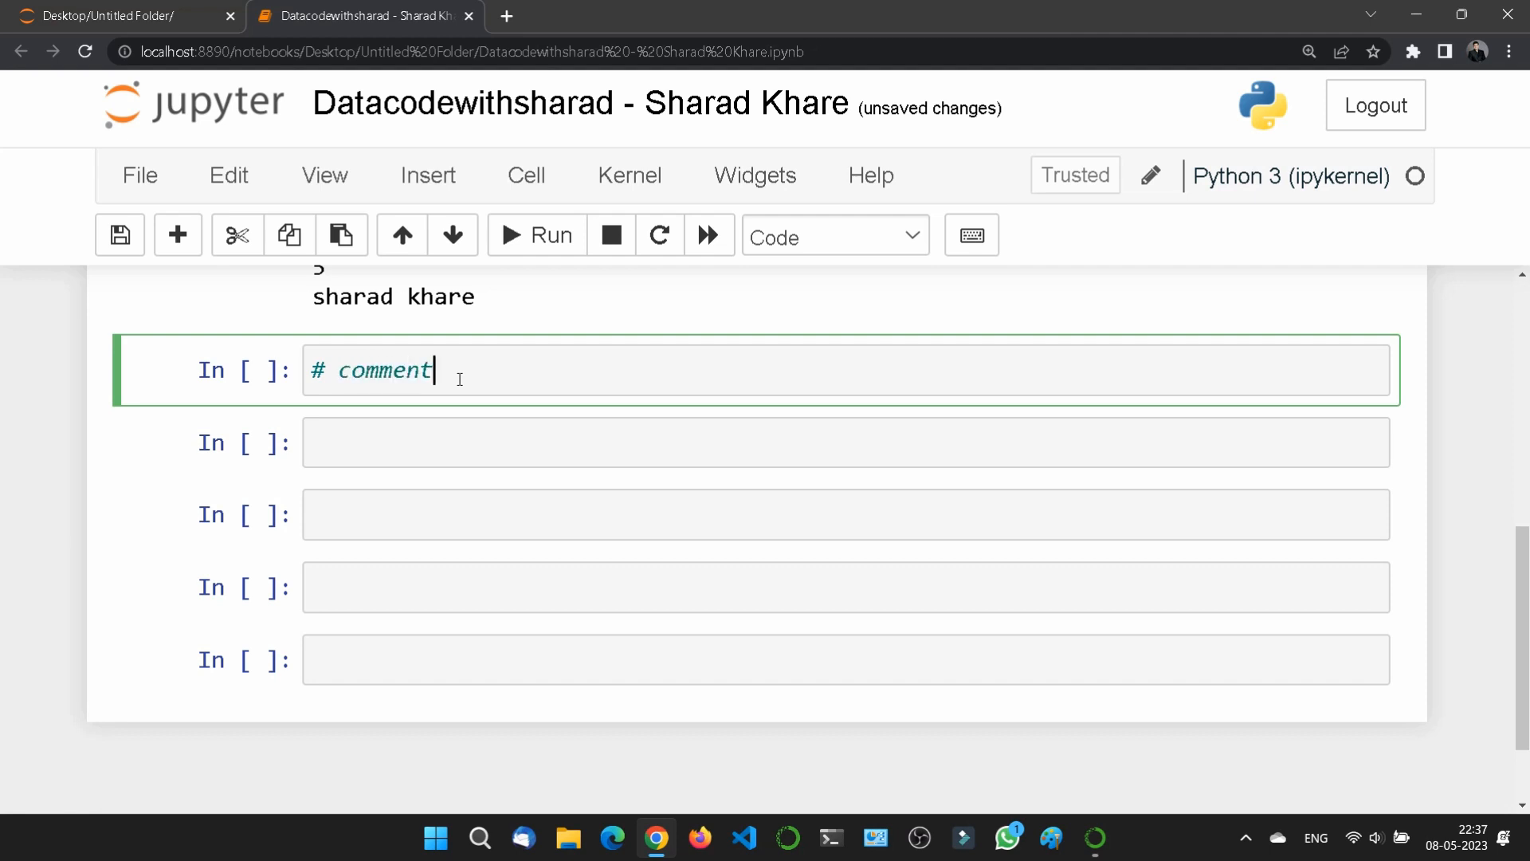
text(s)
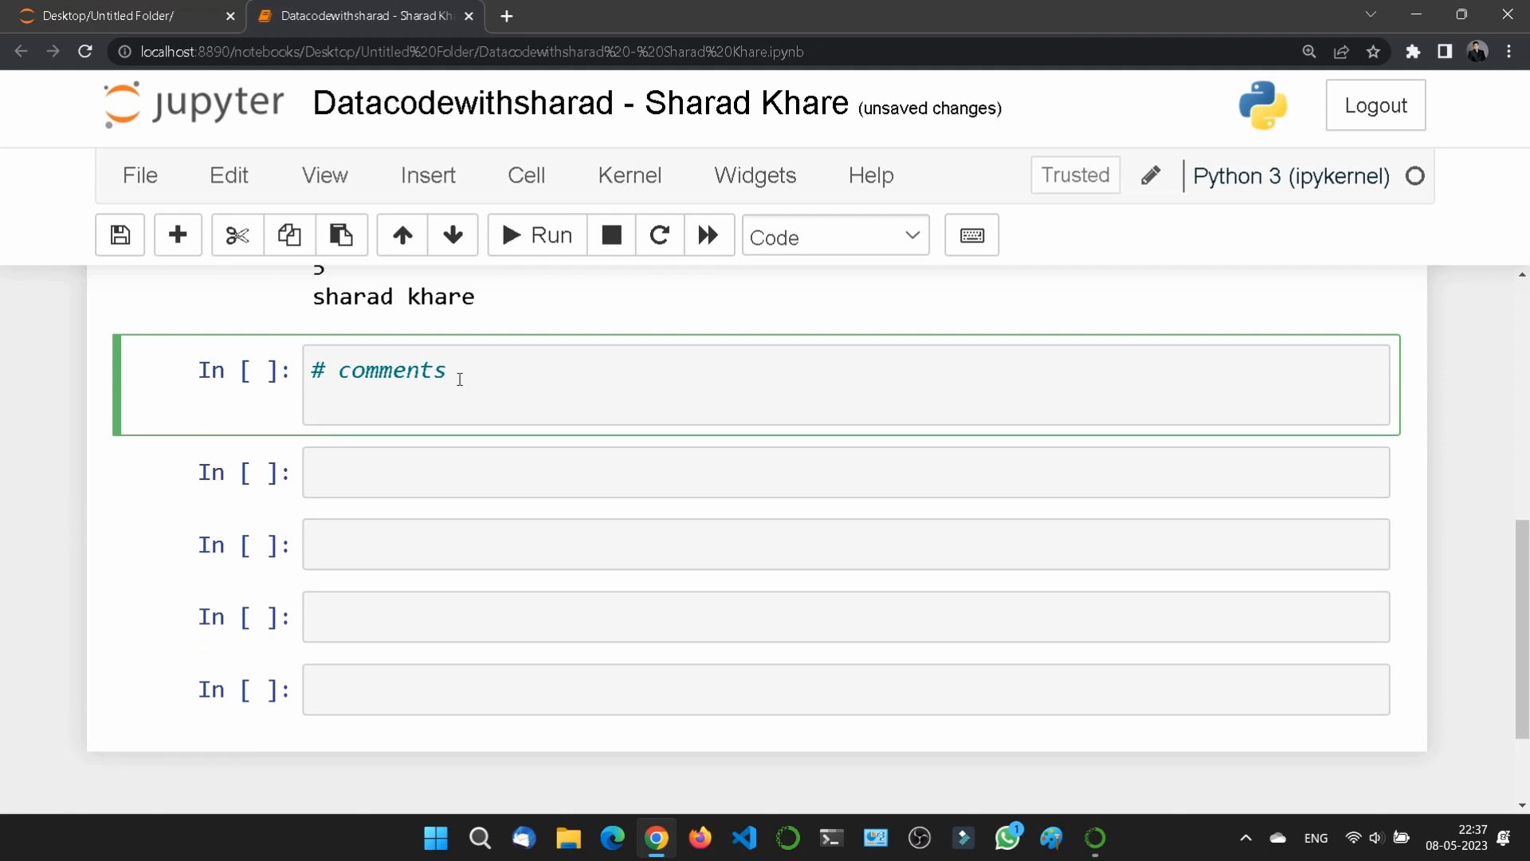
key(enter)
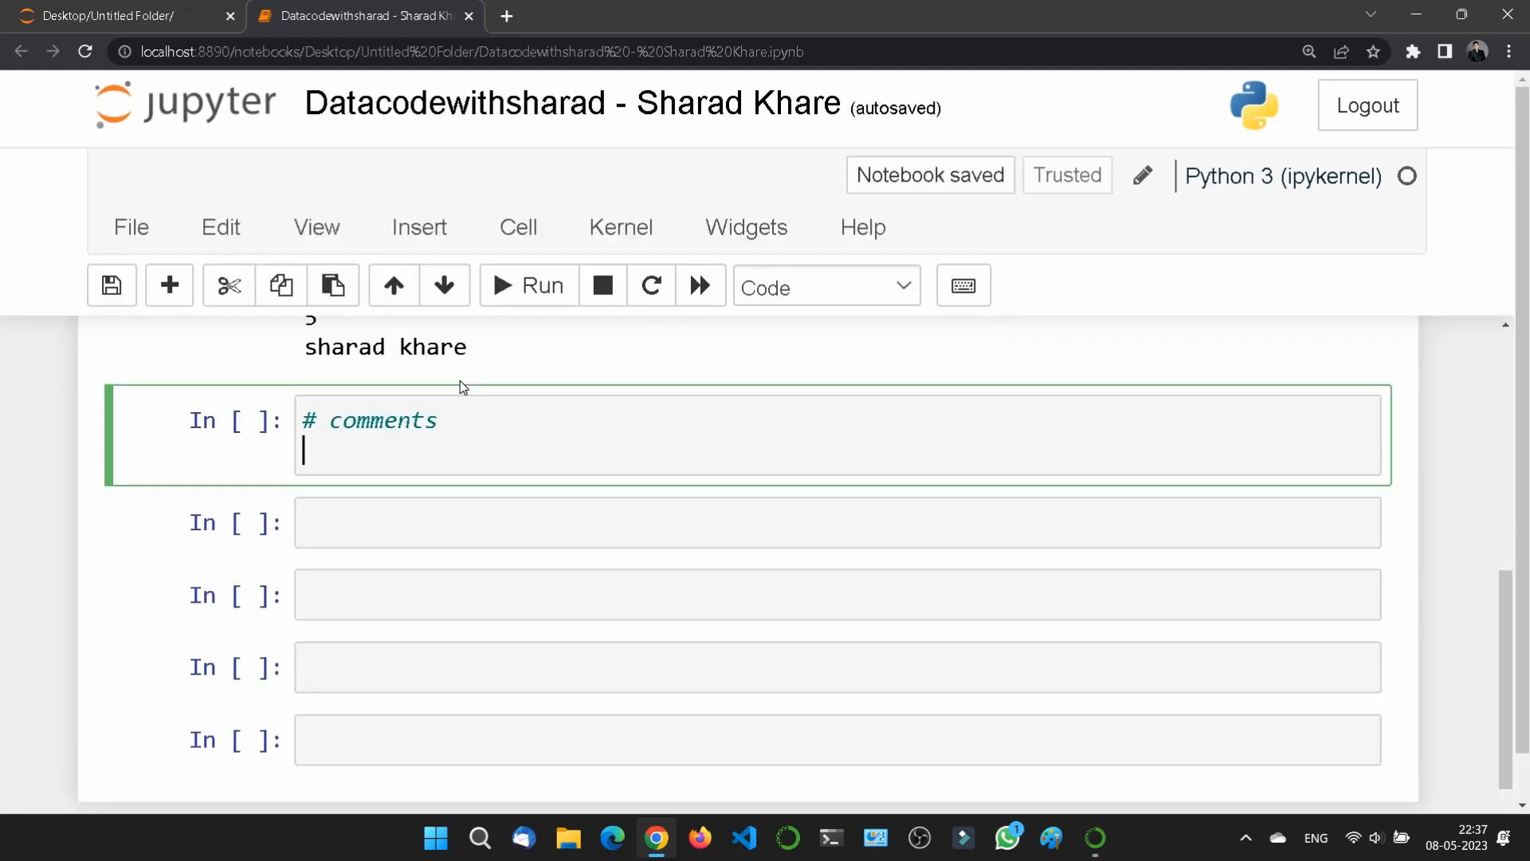
- Add triple-quoted multi-line strings with filler text "sdsdsdsds" as comment examples
text('''sdsdsd'')
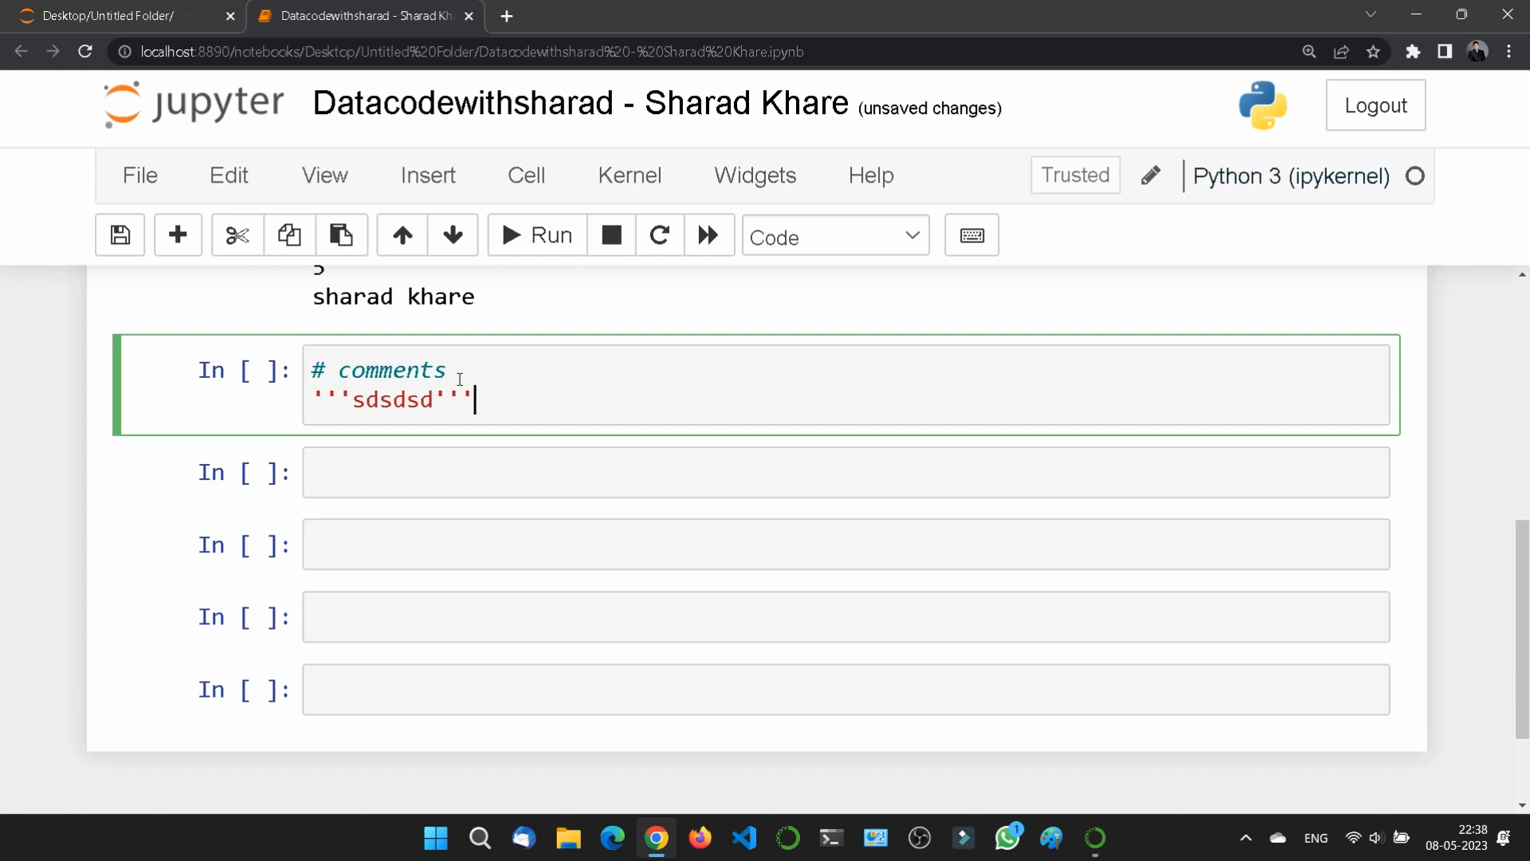
key(Enter)
text(""""")
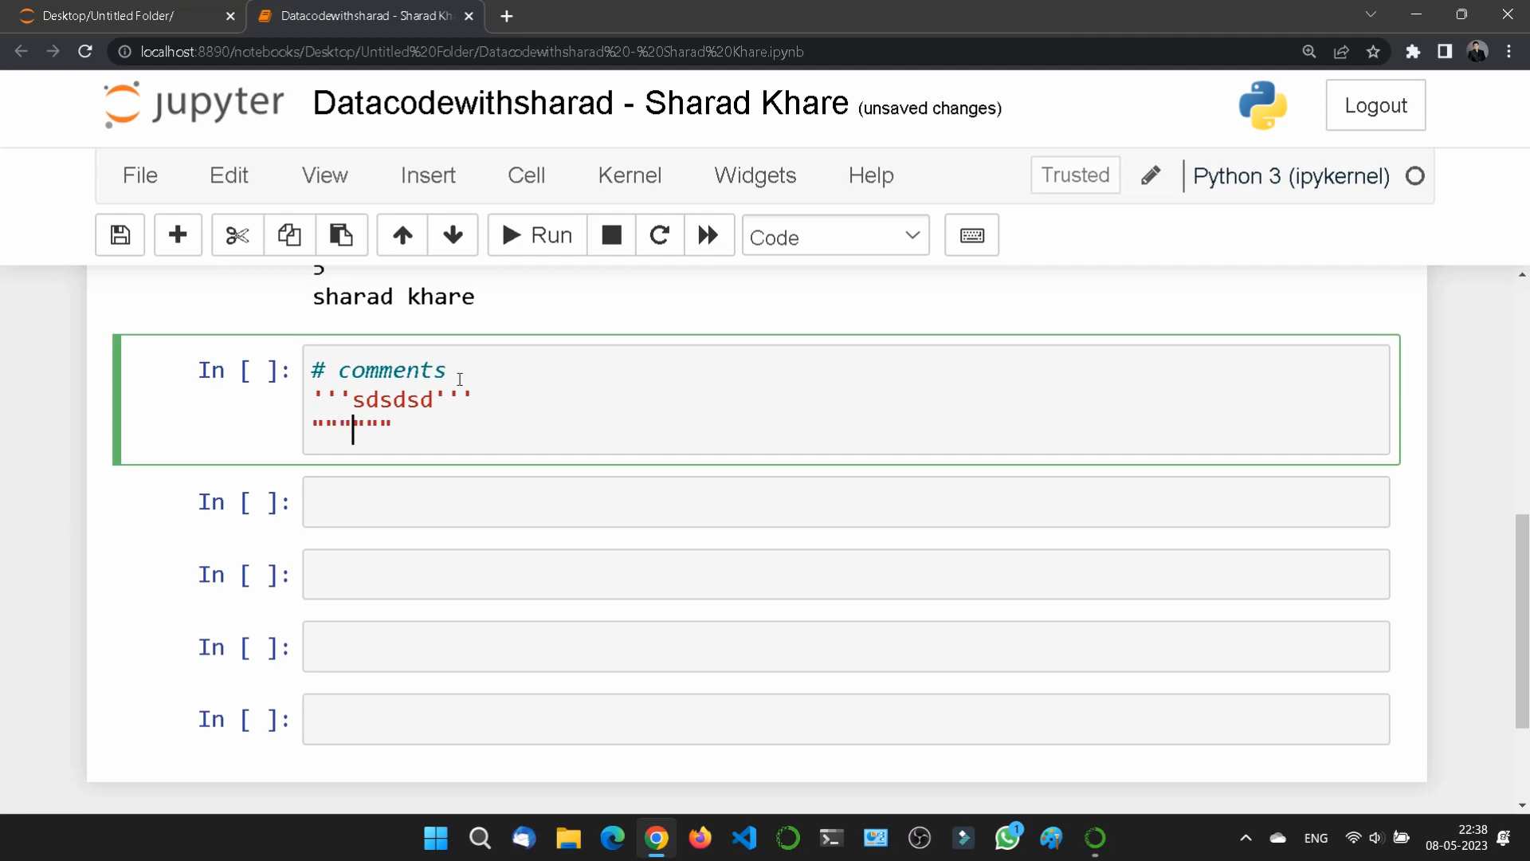
text(sdsdsdsds)
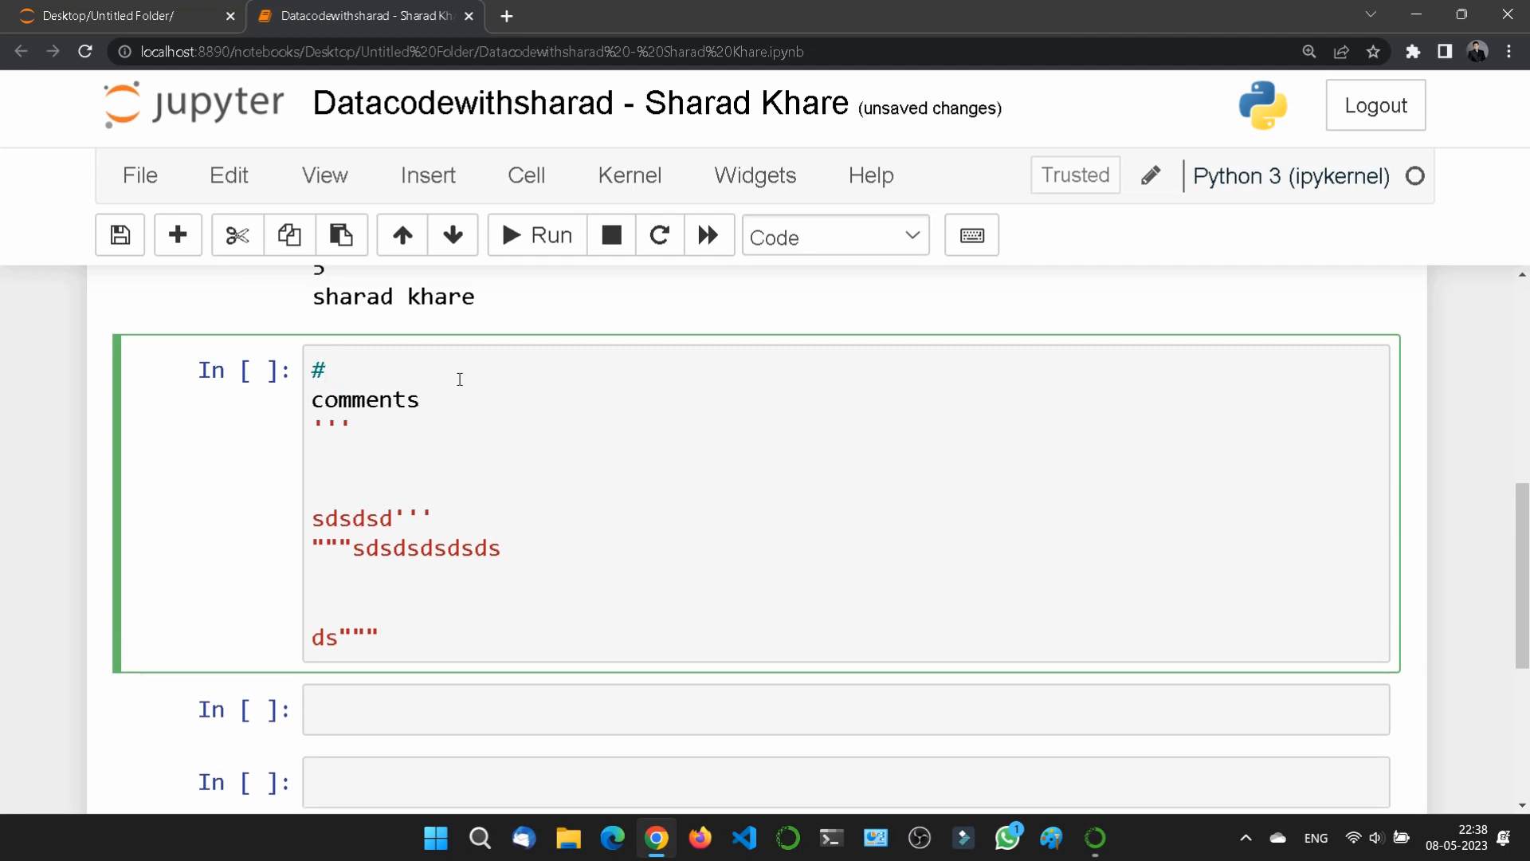
text(#)
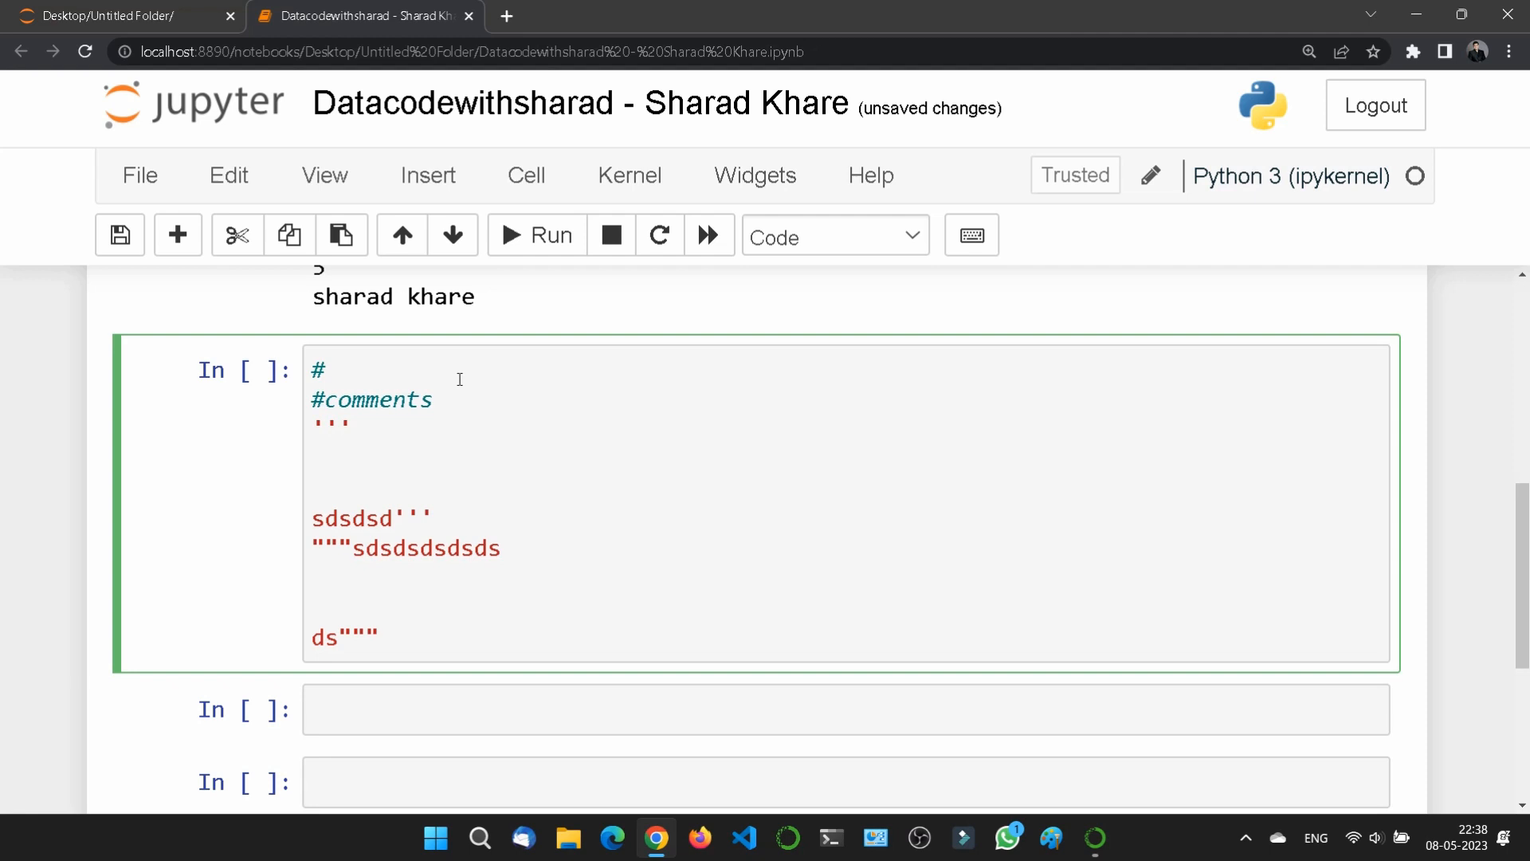
- Insert extra hash comment lines with filler text "sdsd" above the comments line
click(327, 400)
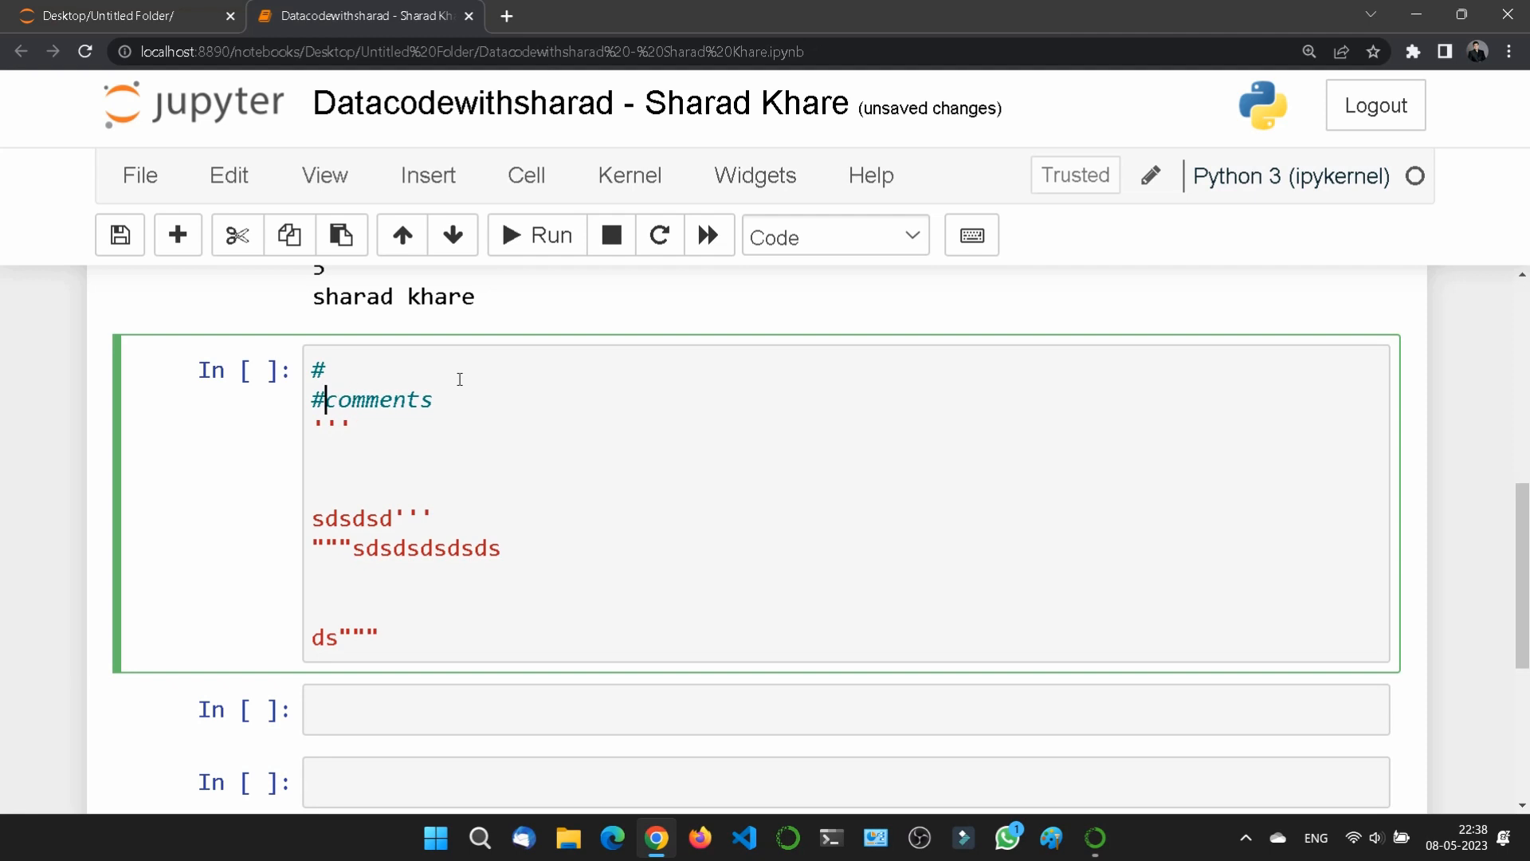
key(enter)
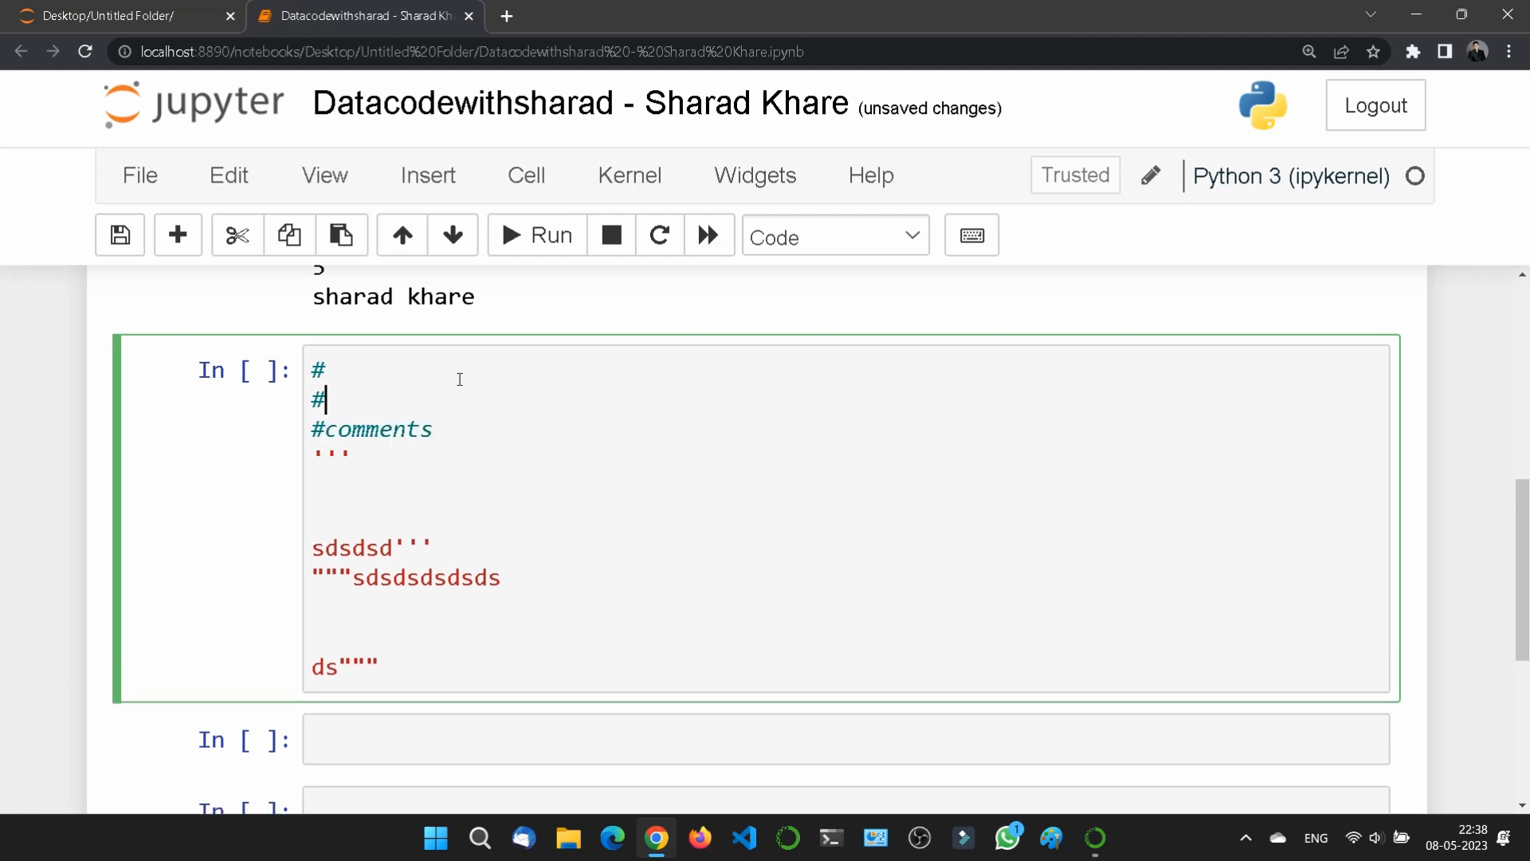
text(sdsd)
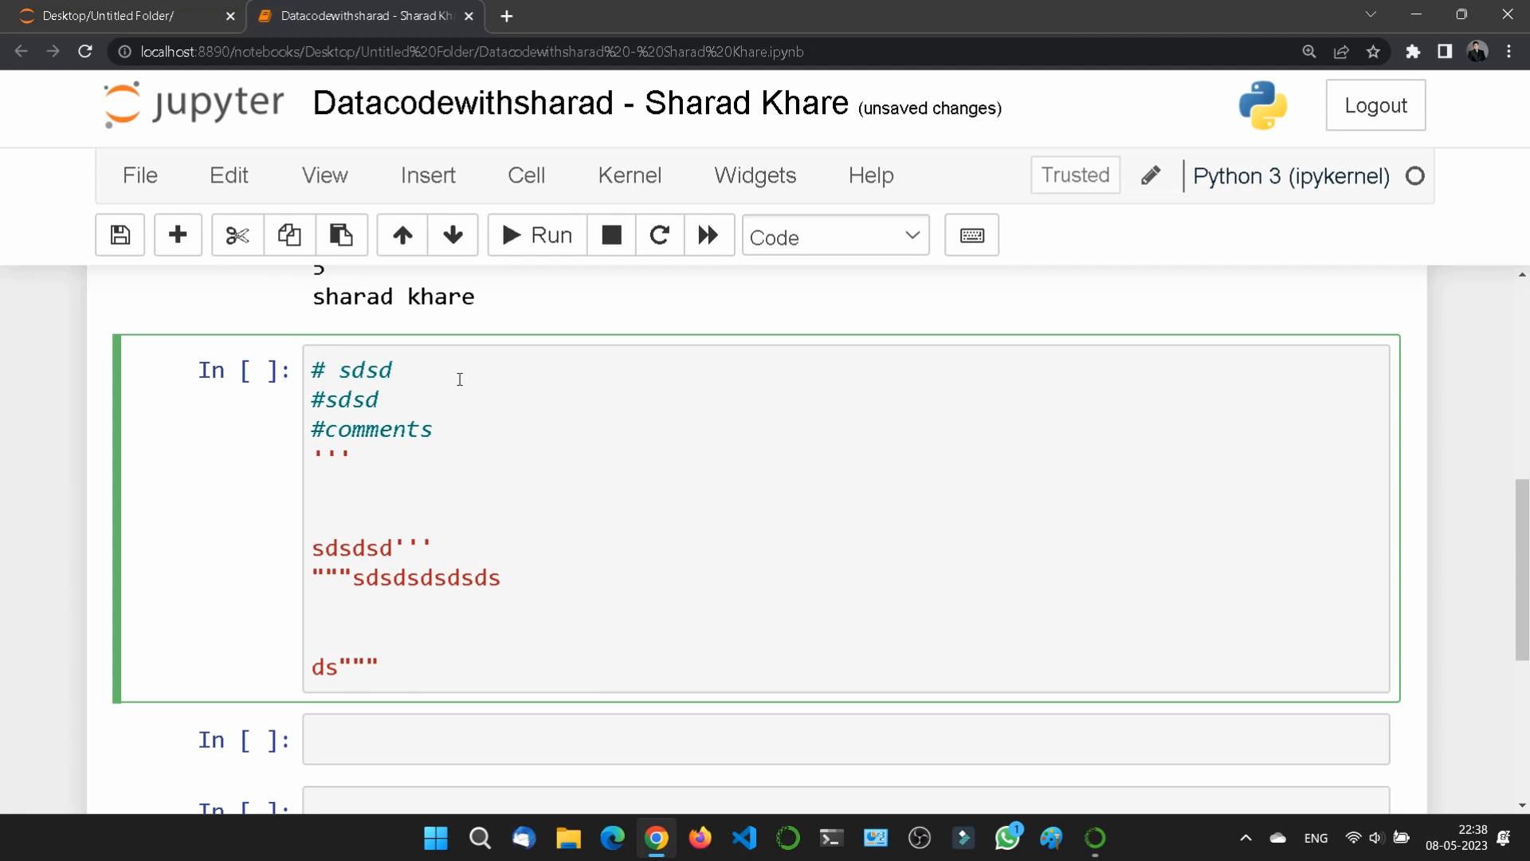
click(327, 401)
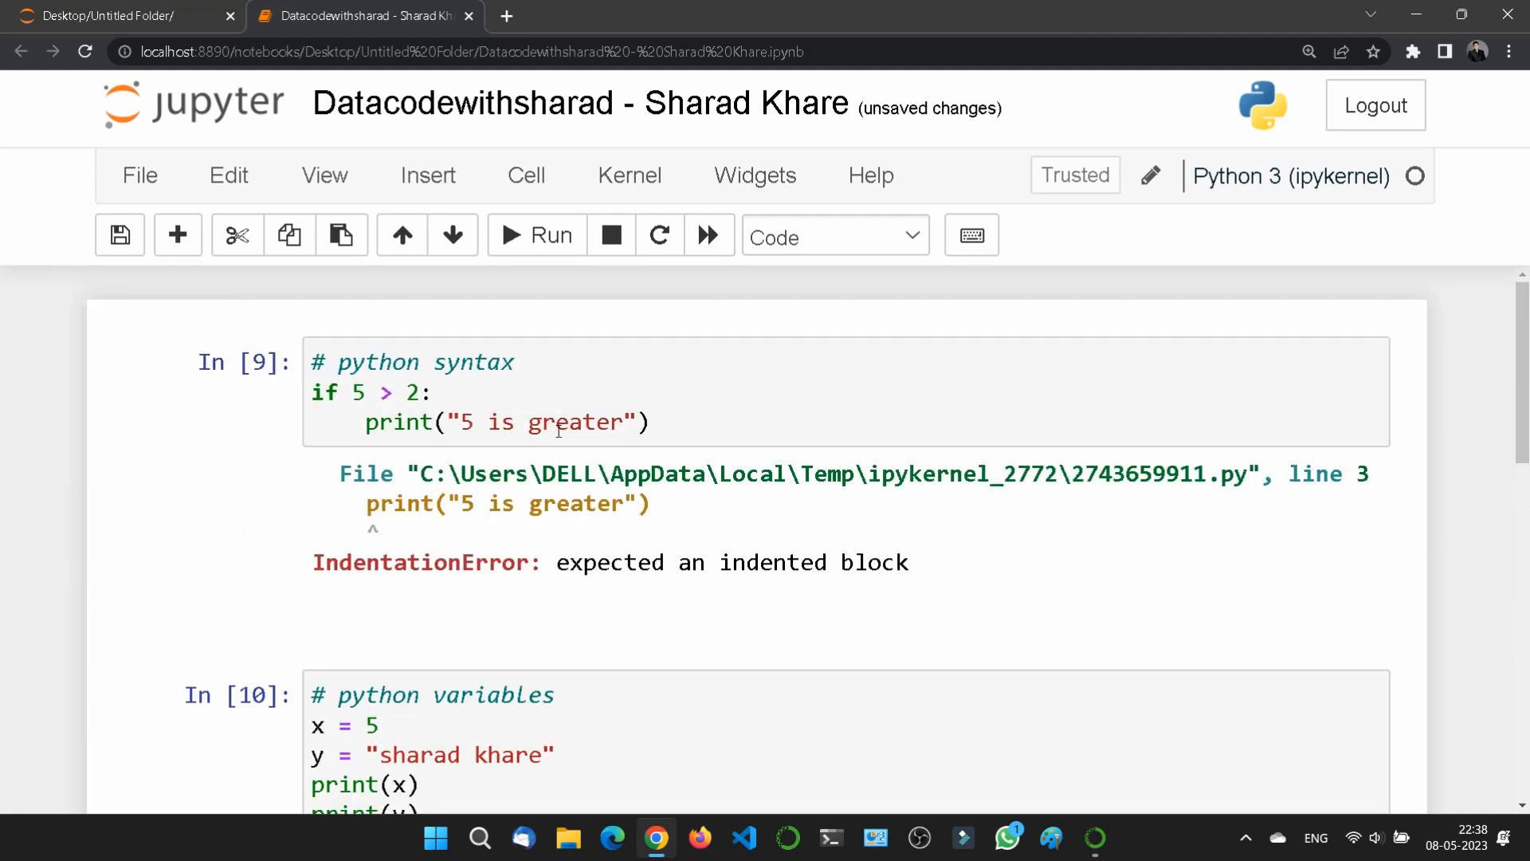
scroll(down, 3)
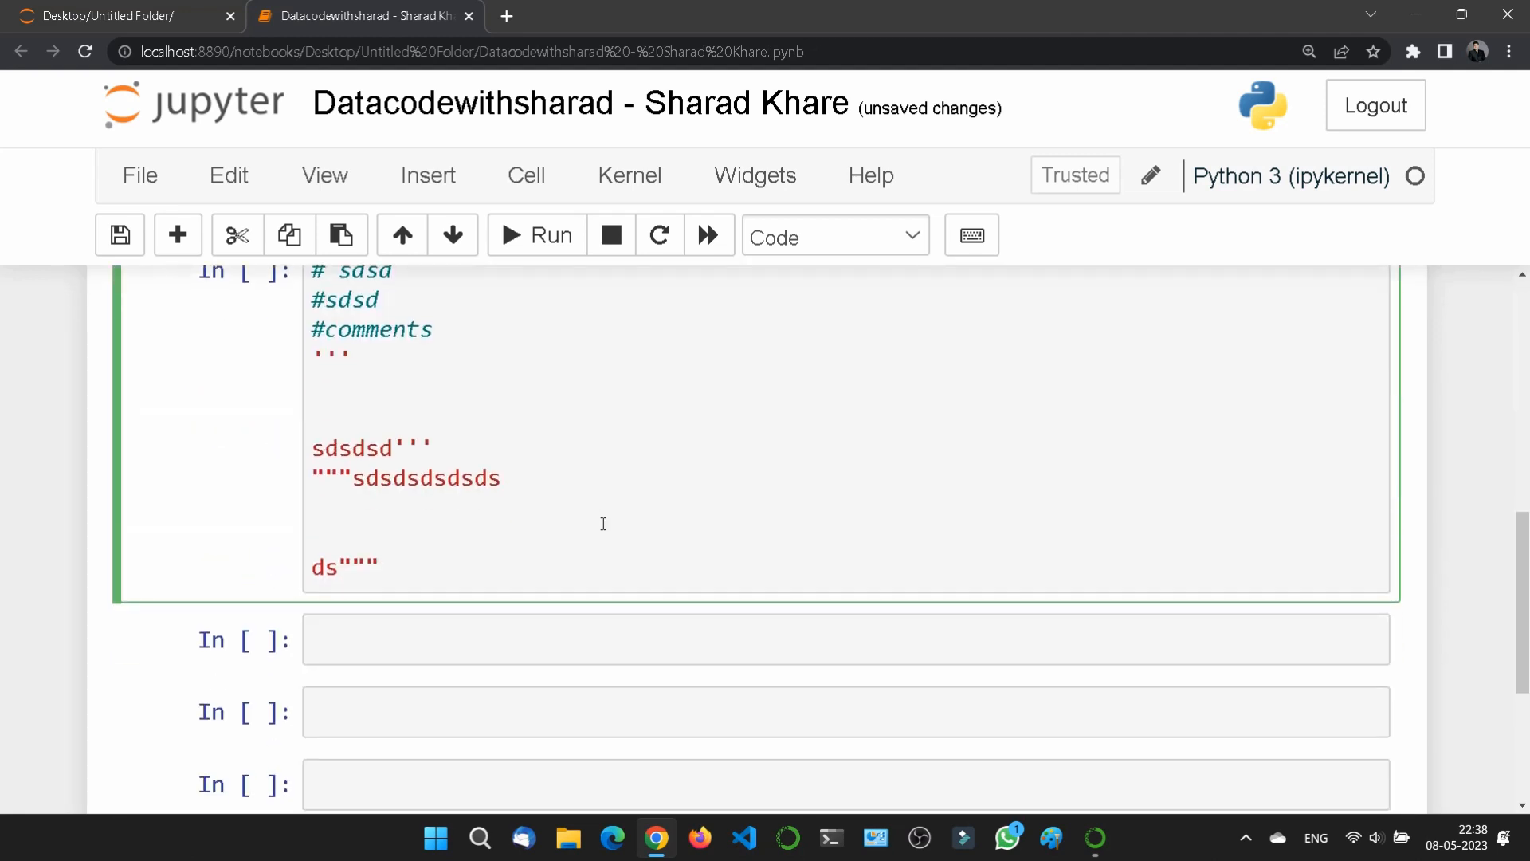
scroll(down, 3)
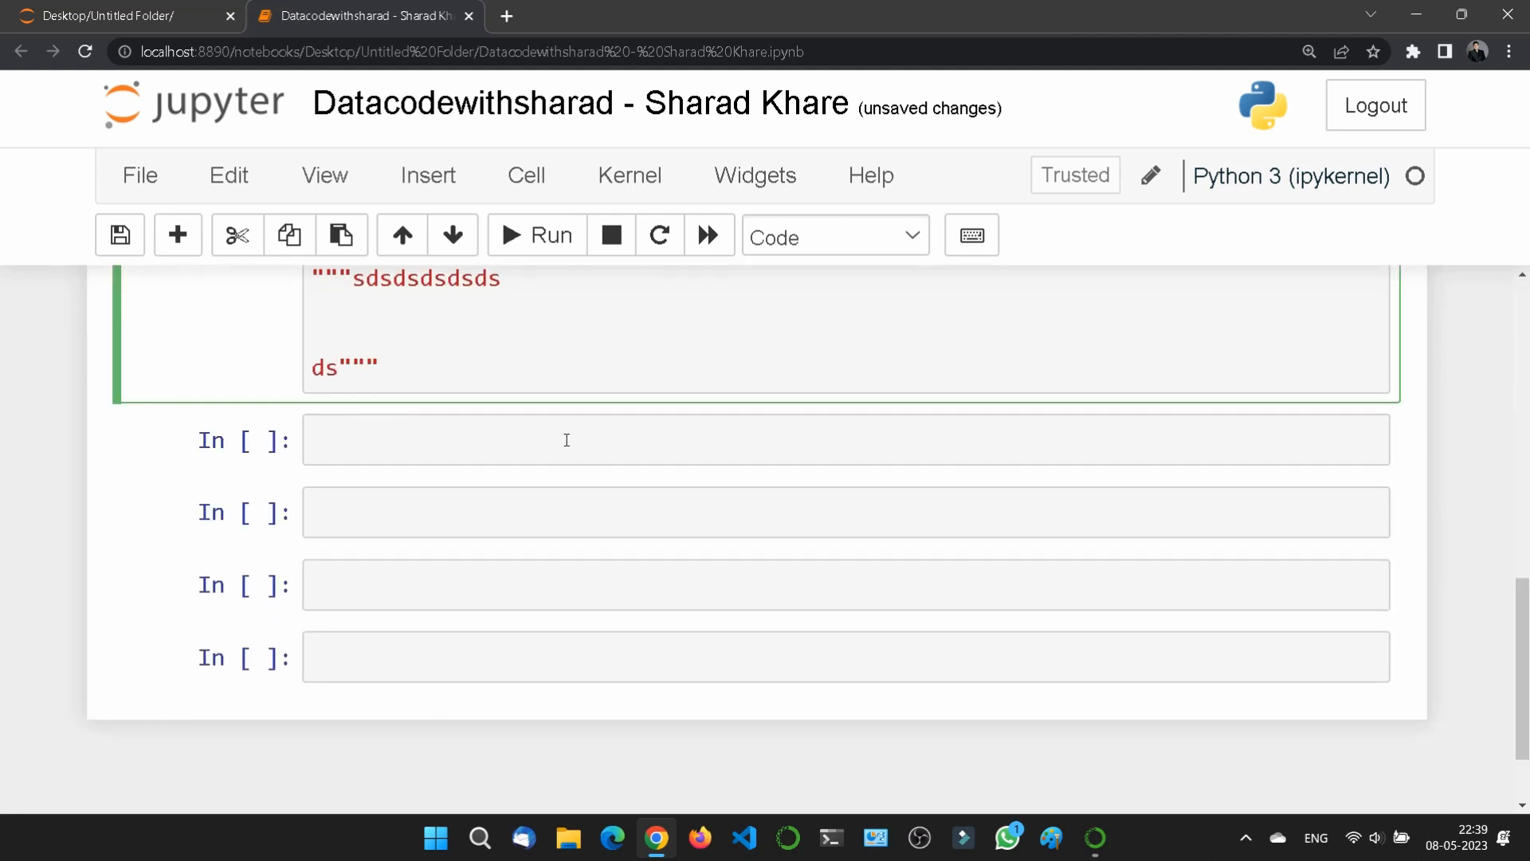